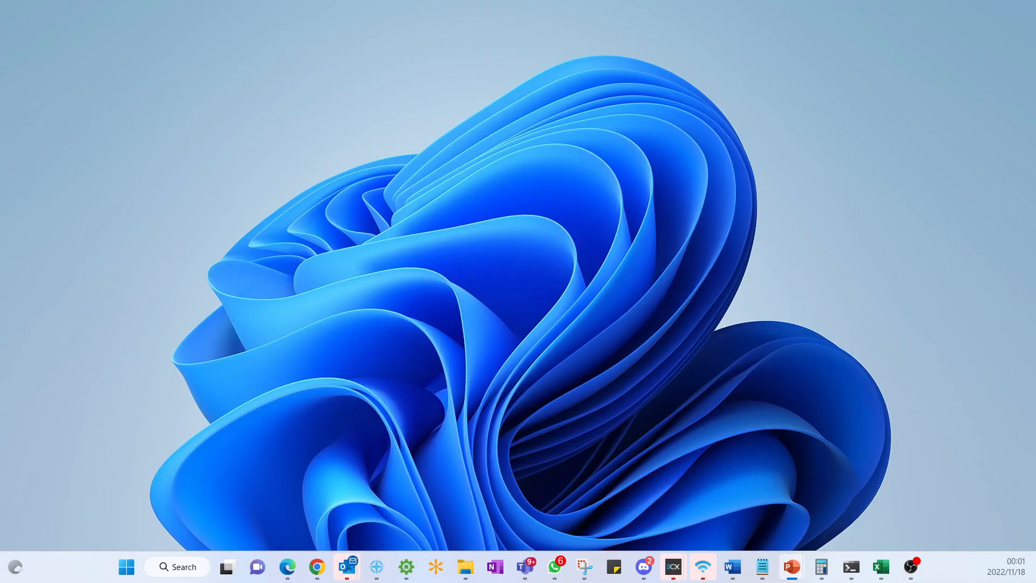
- Open the 3CX Chat and WhatsApp presentation in PowerPoint on its title slide
{"action": "left_click", "coordinate": [790, 567]}
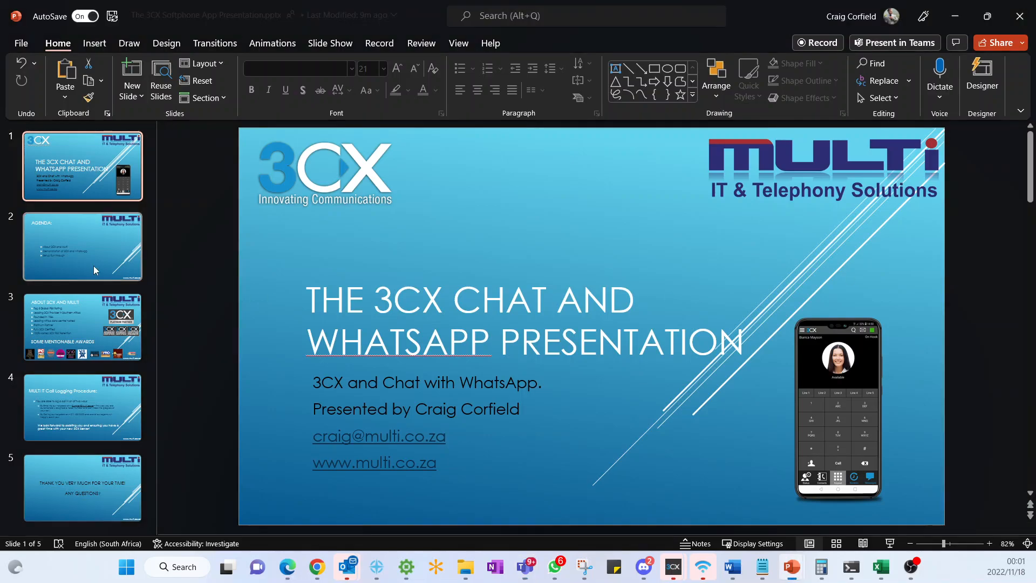
{"action": "mouse_move", "coordinate": [100, 266]}
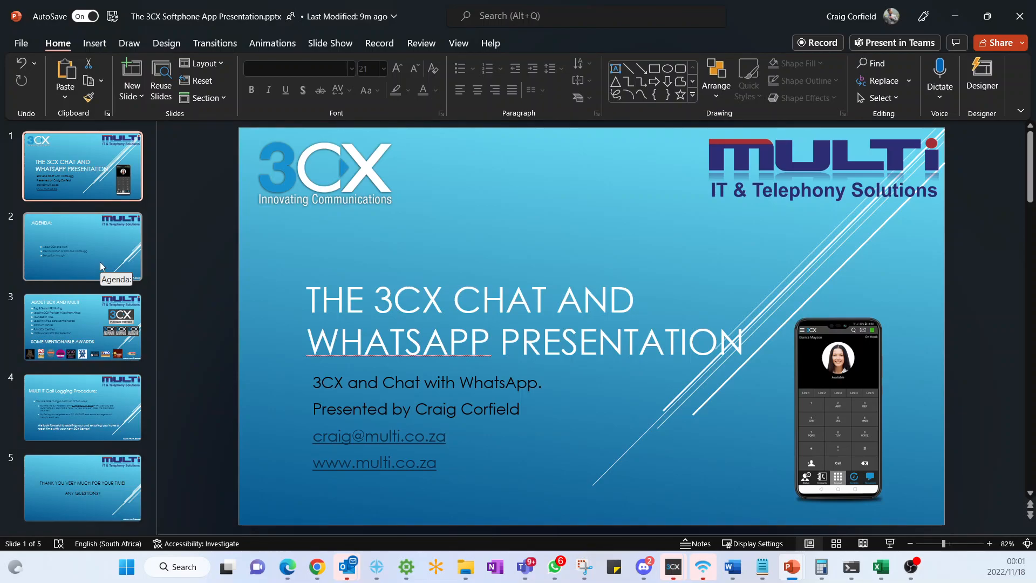
{"action": "mouse_move", "coordinate": [92, 248]}
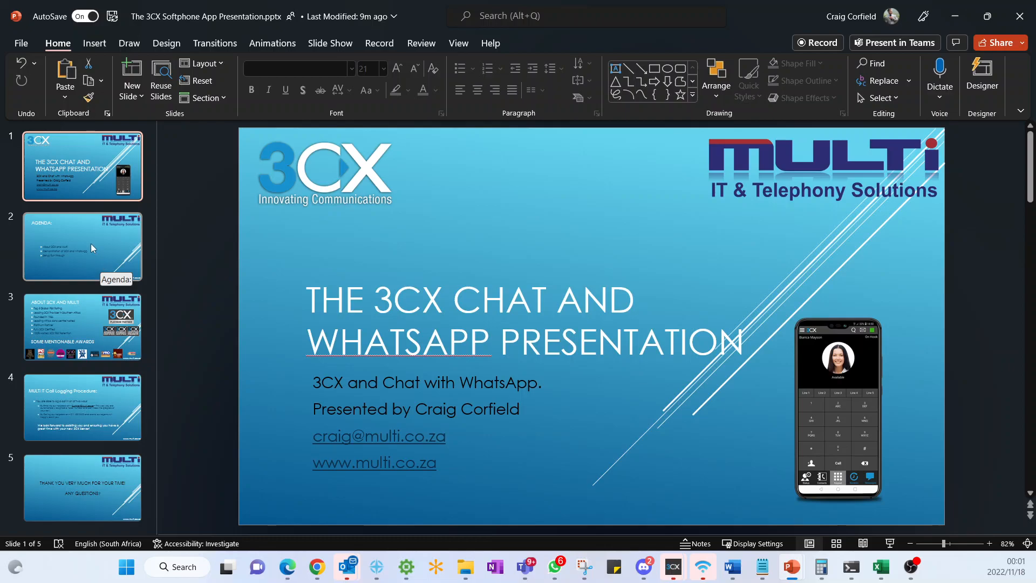
{"action": "mouse_move", "coordinate": [86, 238]}
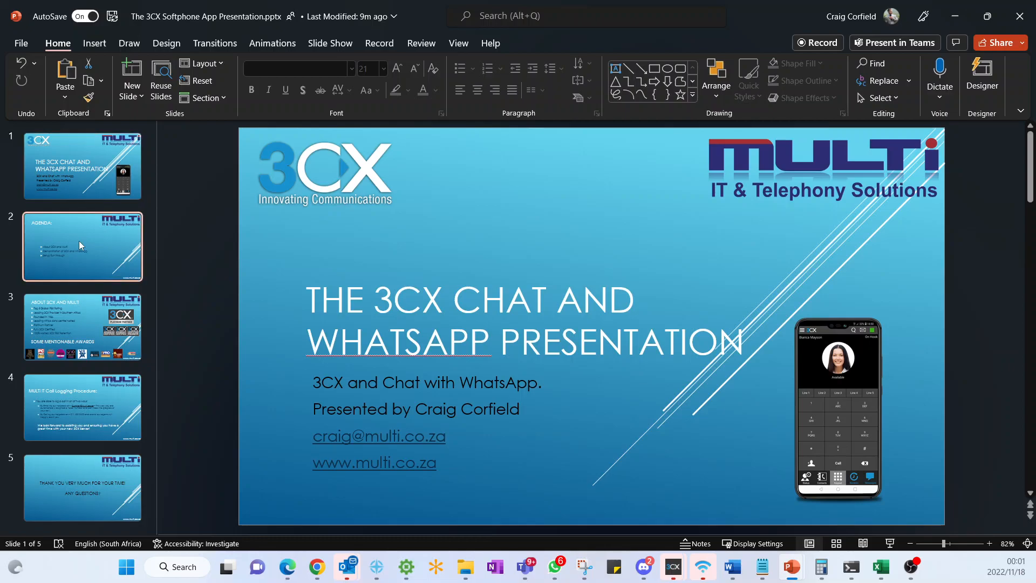
- Show the Agenda slide, then select the About 3CX and Multi slide thumbnail
{"action": "left_click", "coordinate": [82, 246]}
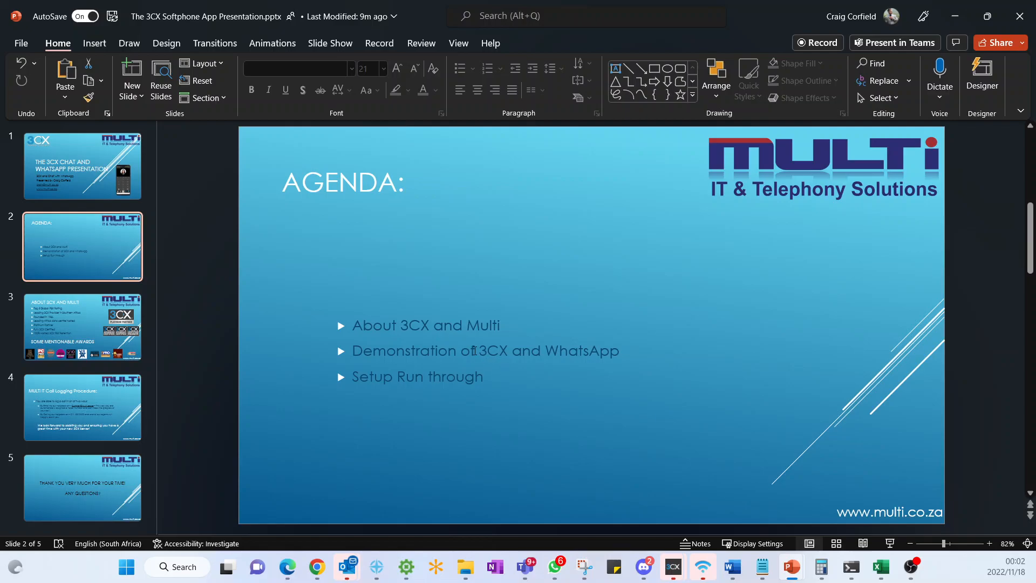
{"action": "mouse_move", "coordinate": [82, 328]}
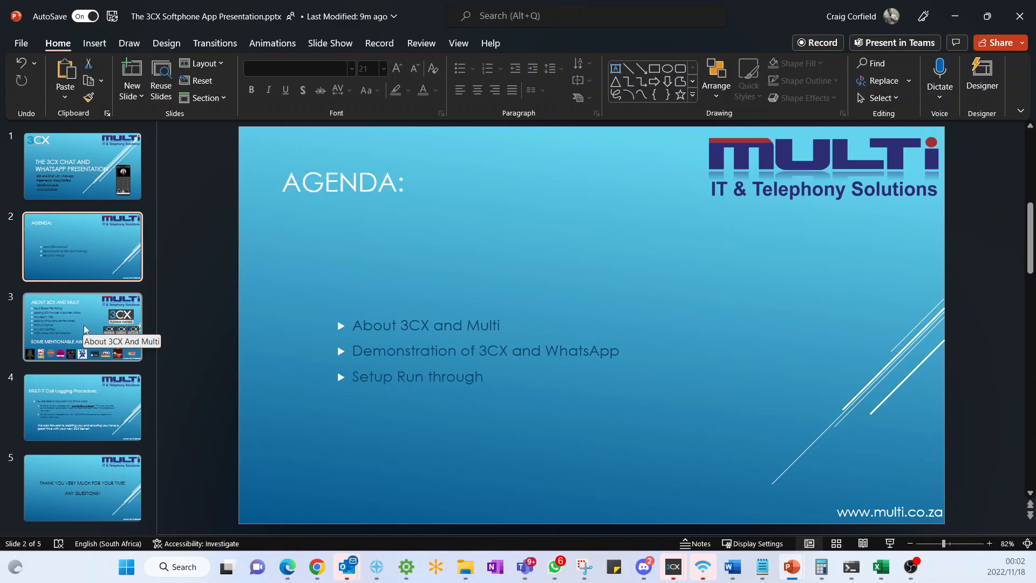
{"action": "mouse_move", "coordinate": [598, 373]}
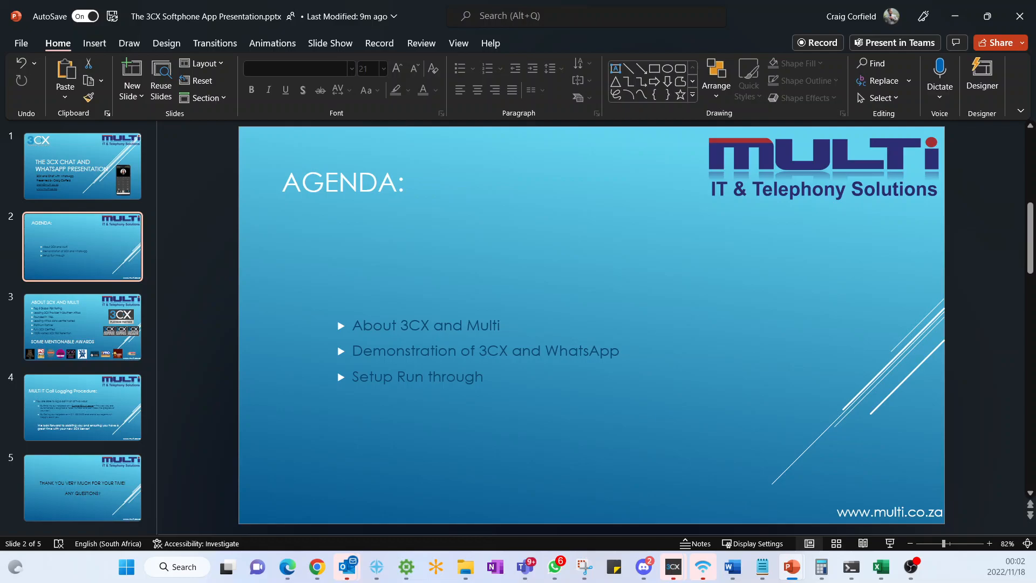
{"action": "left_click", "coordinate": [82, 327]}
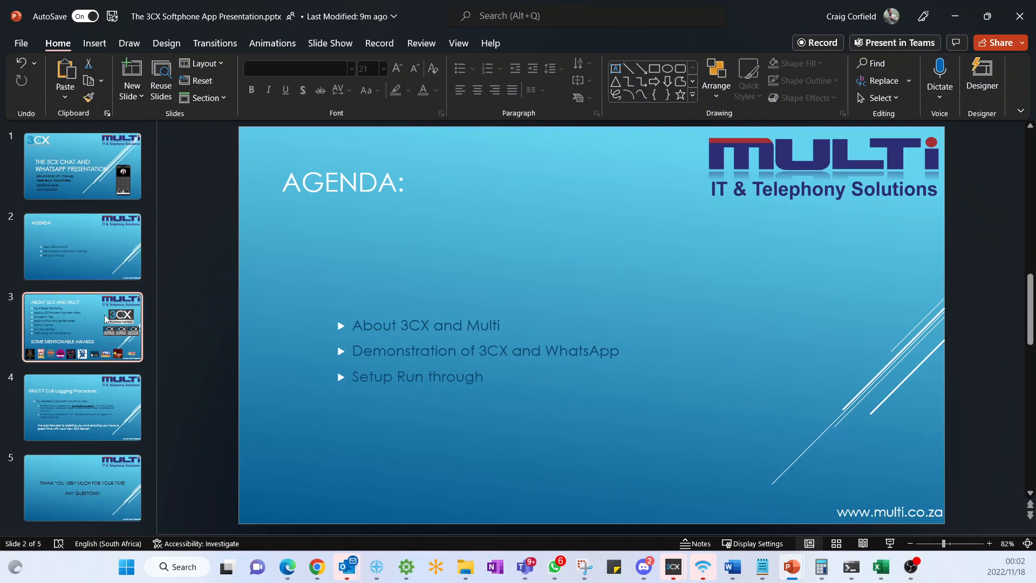
- Show slide 3, About 3CX and Multi
{"action": "left_click", "coordinate": [82, 327]}
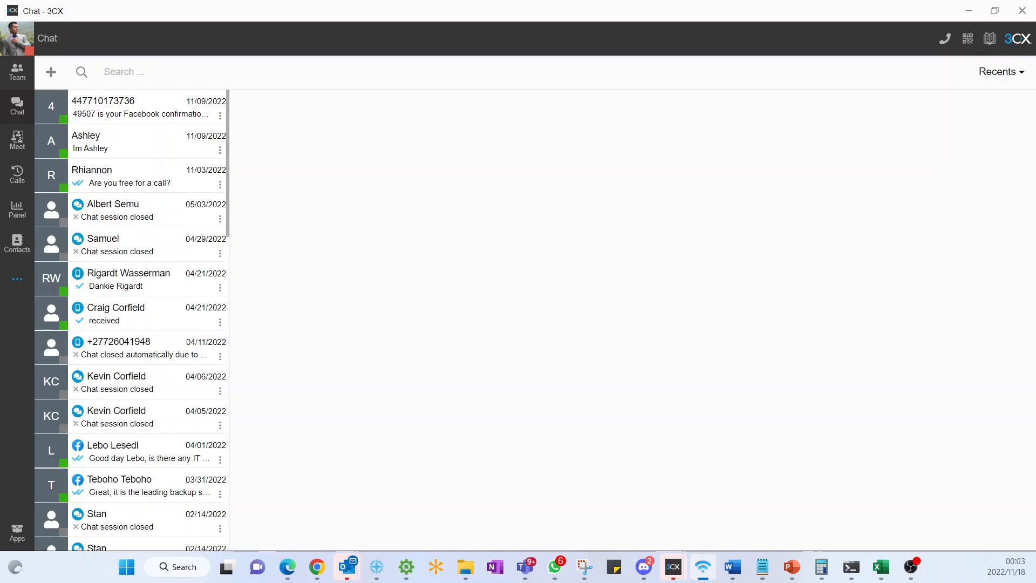
{"action": "left_click", "coordinate": [673, 567]}
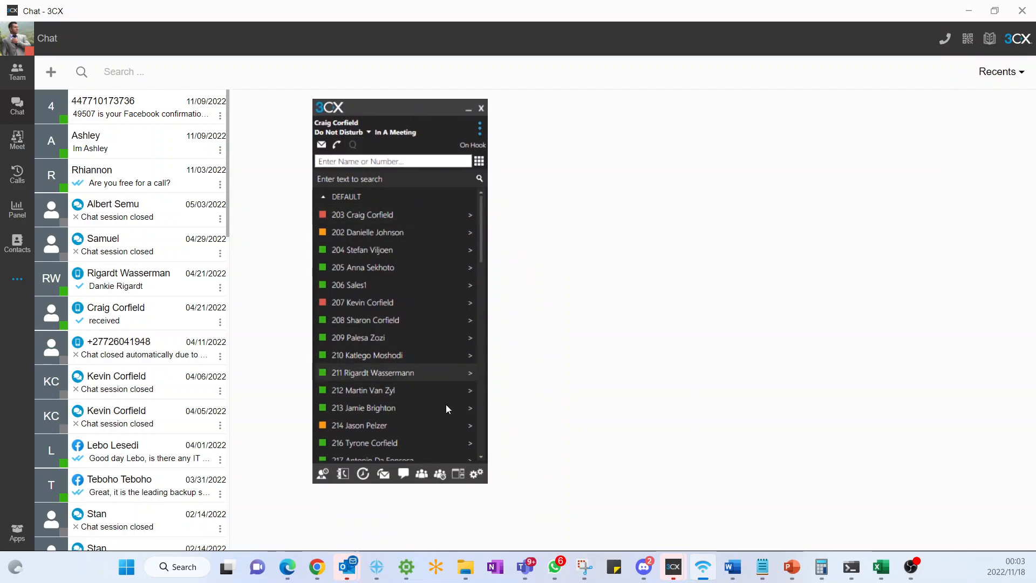
{"action": "left_click", "coordinate": [404, 473]}
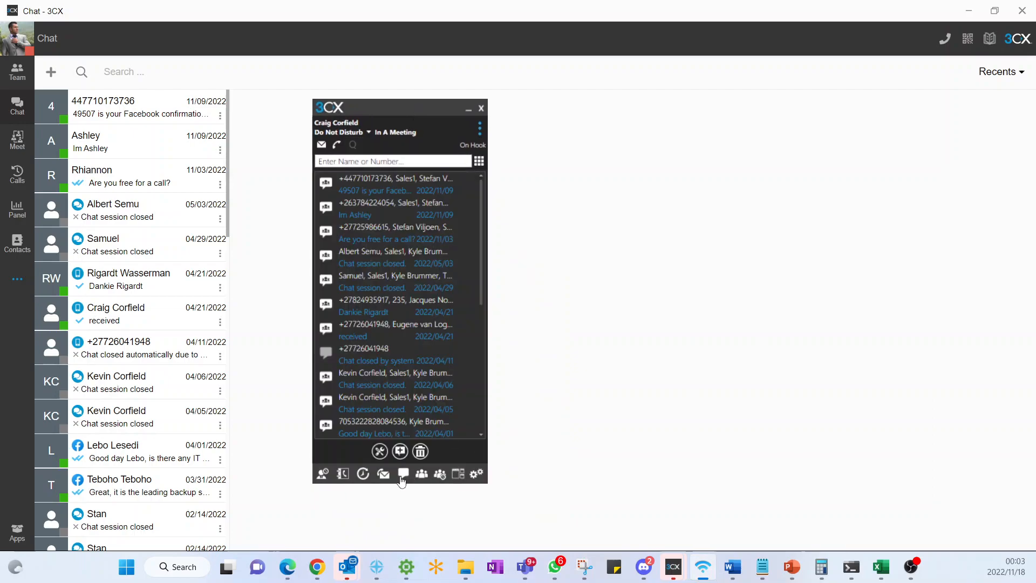
{"action": "mouse_move", "coordinate": [360, 403]}
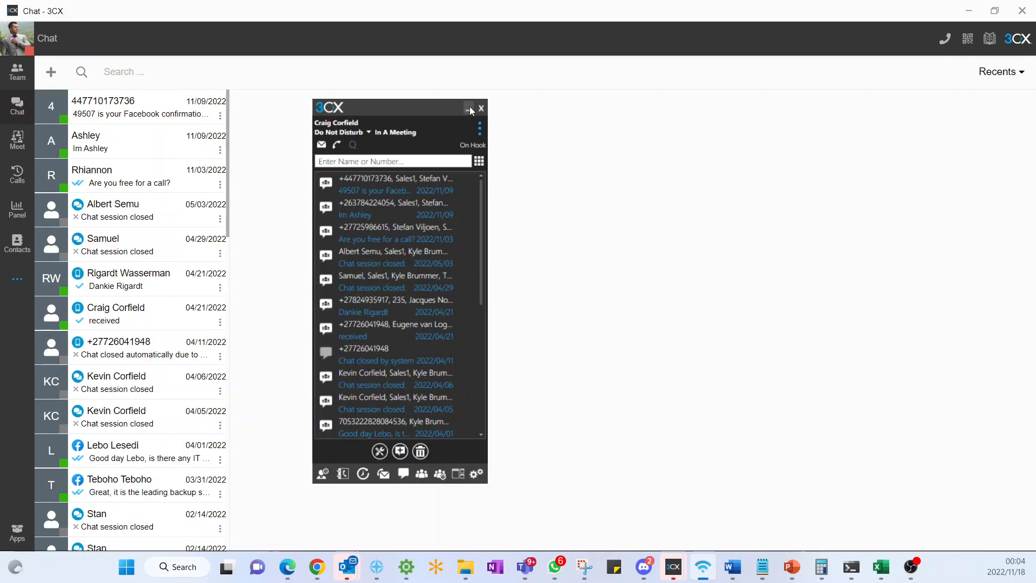
{"action": "left_click", "coordinate": [470, 108]}
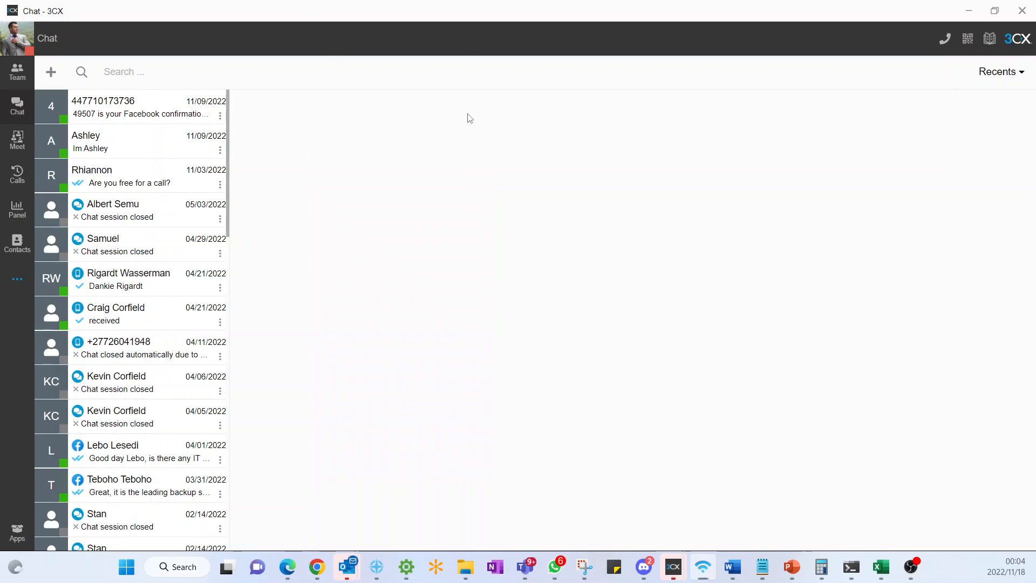
{"action": "mouse_move", "coordinate": [509, 300]}
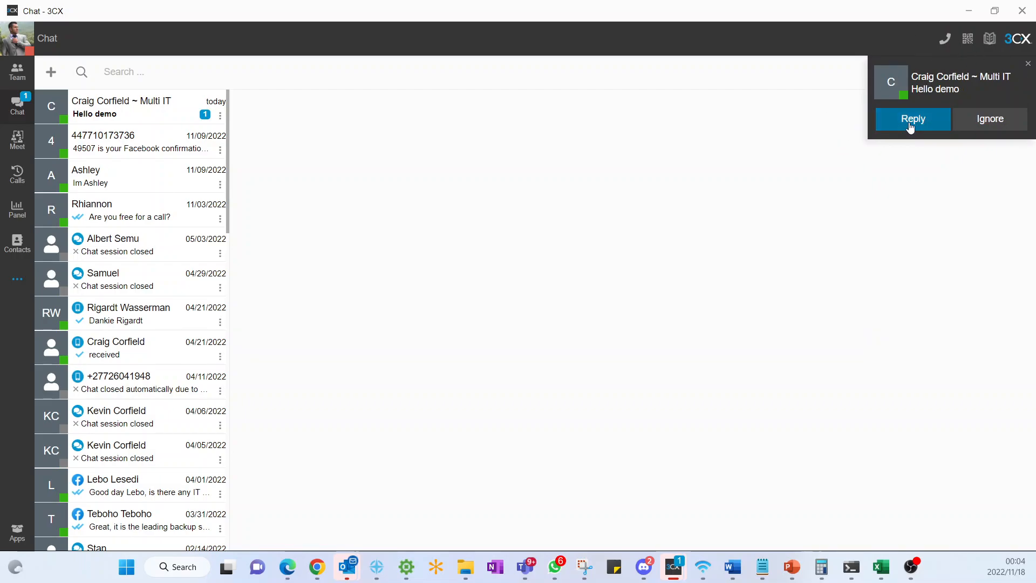
{"action": "mouse_move", "coordinate": [784, 112]}
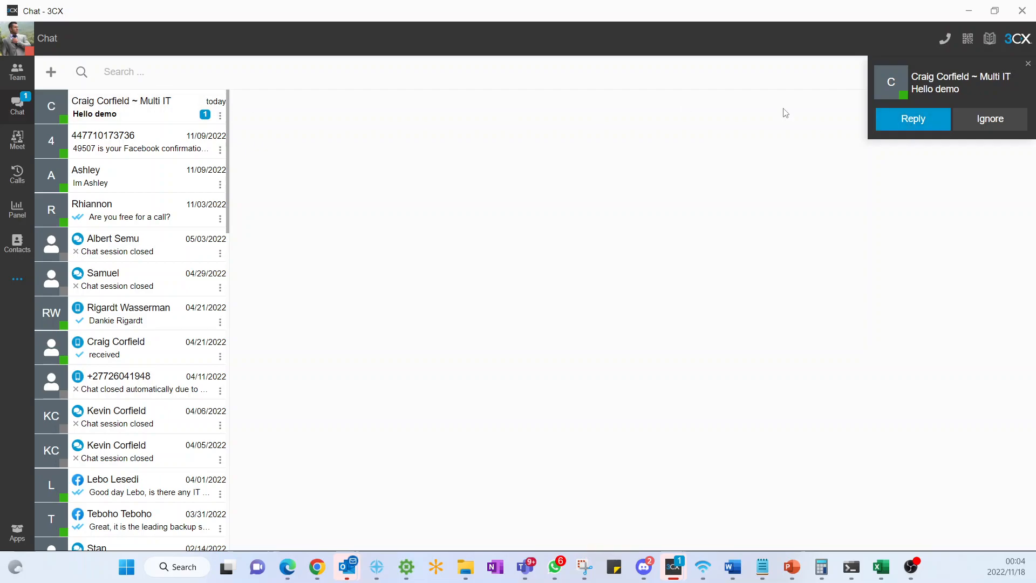
{"action": "left_click", "coordinate": [912, 119]}
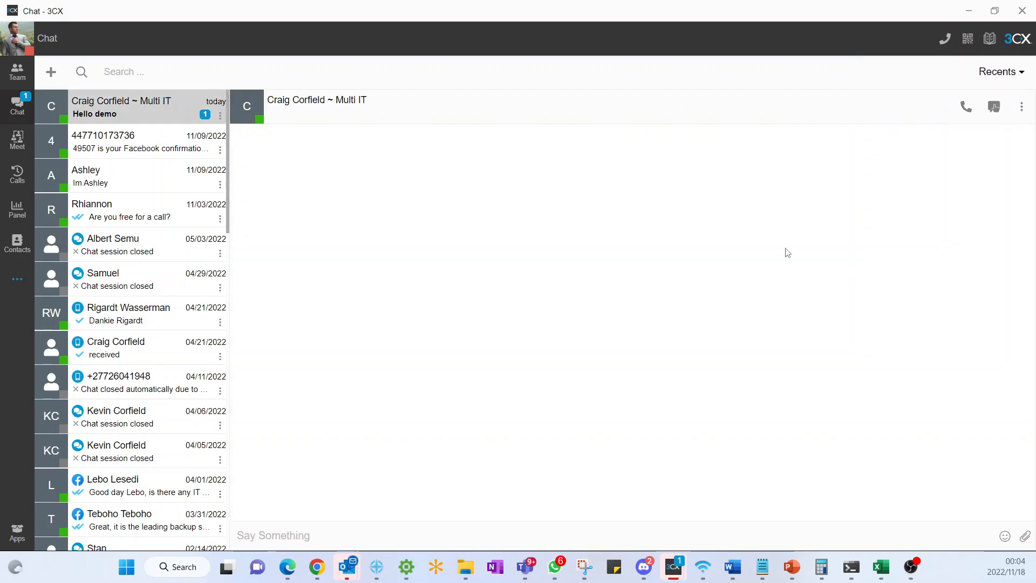
{"action": "left_click", "coordinate": [133, 105]}
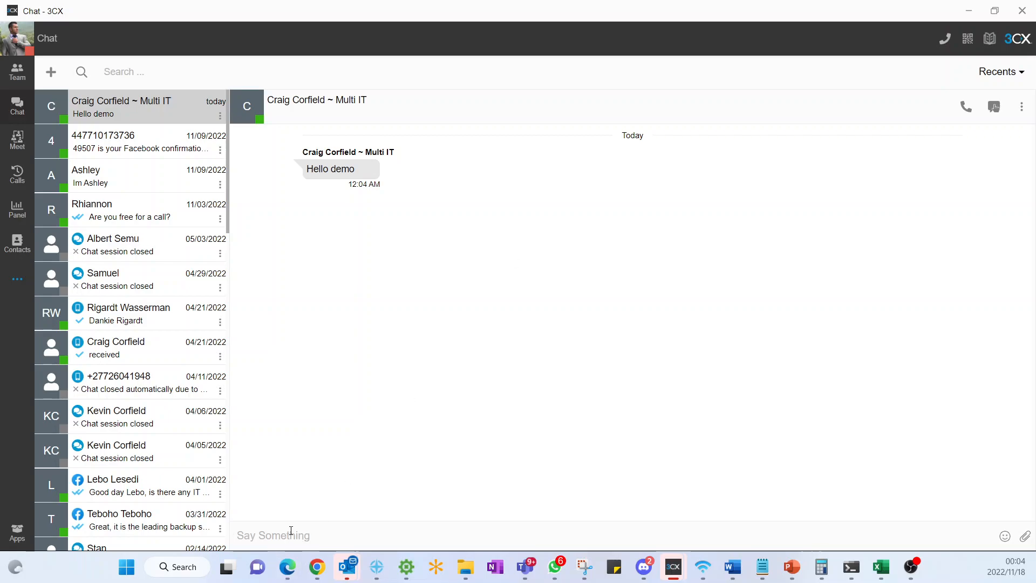
{"action": "type", "text": "Hi"}
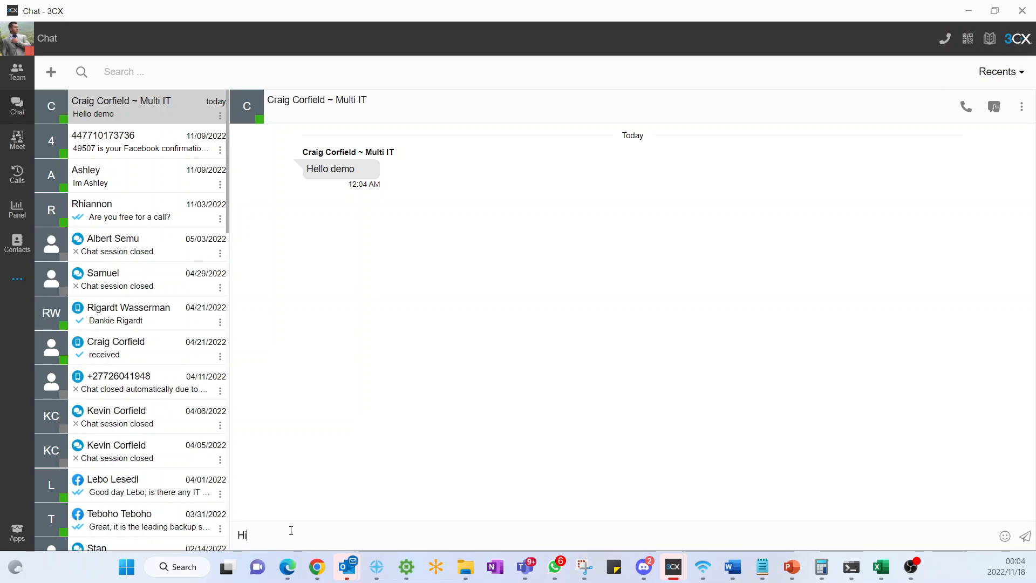
{"action": "type", "text": "Craig"}
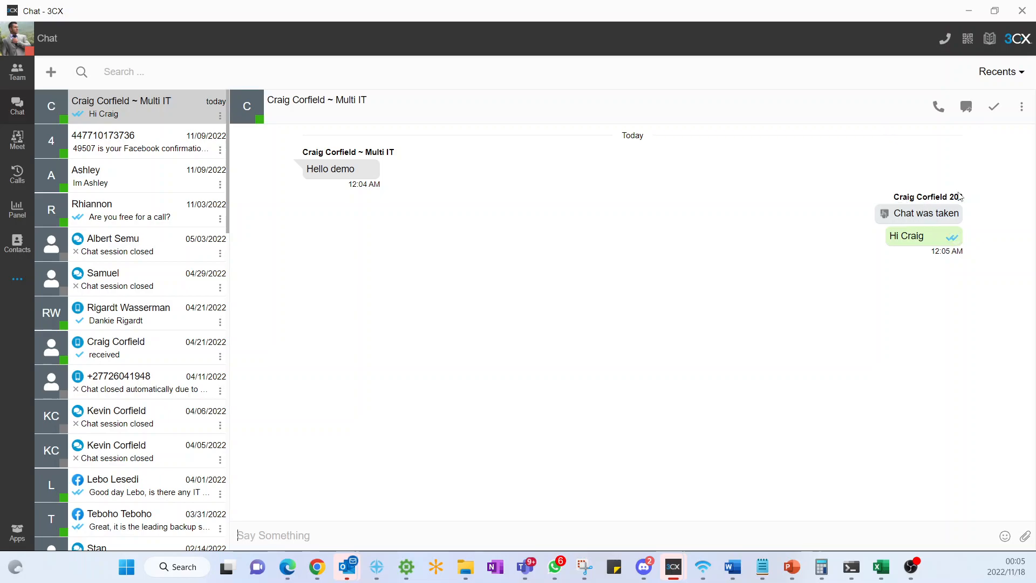
{"action": "mouse_move", "coordinate": [730, 192]}
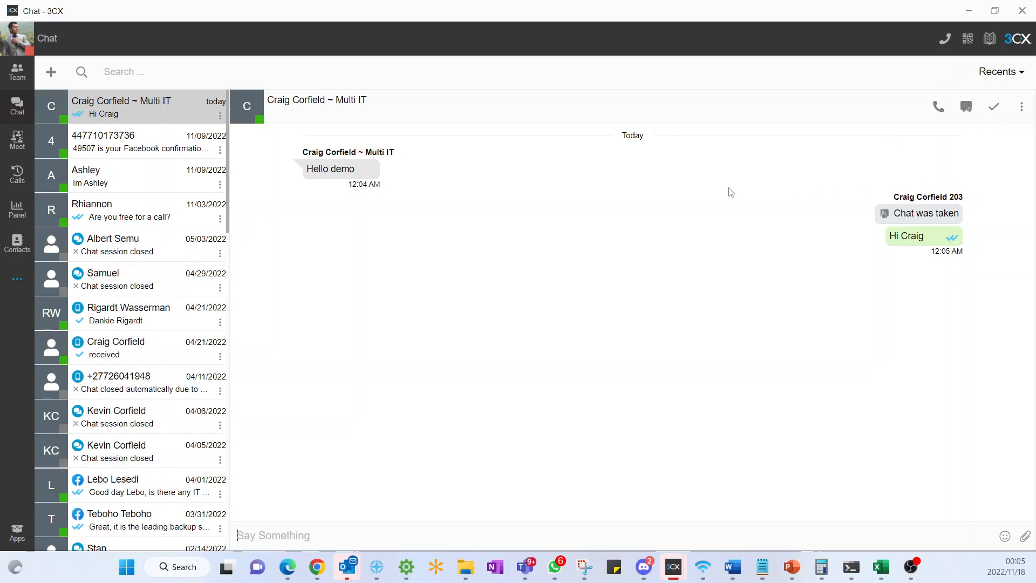
{"action": "mouse_move", "coordinate": [741, 210]}
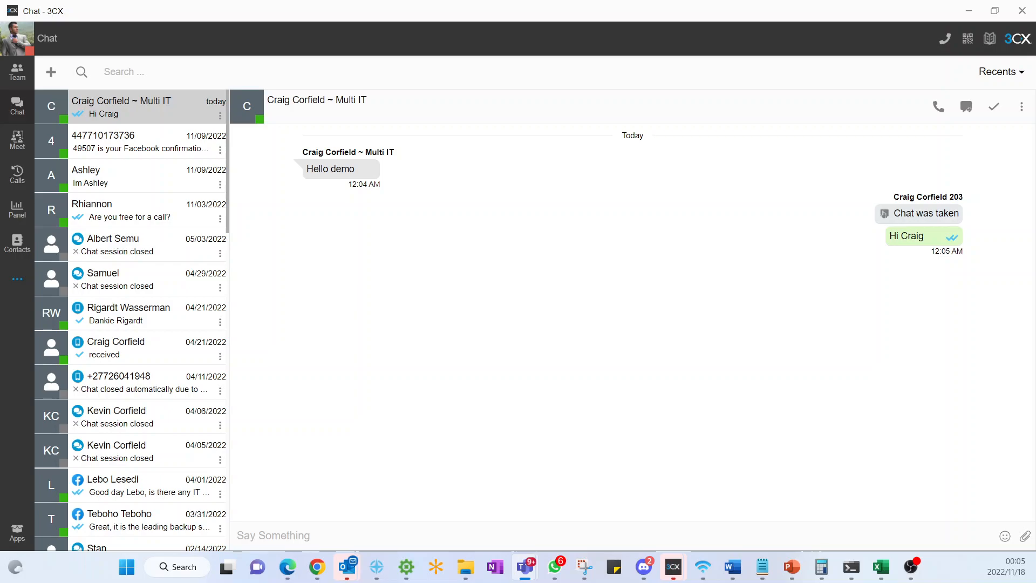
{"action": "mouse_move", "coordinate": [413, 448]}
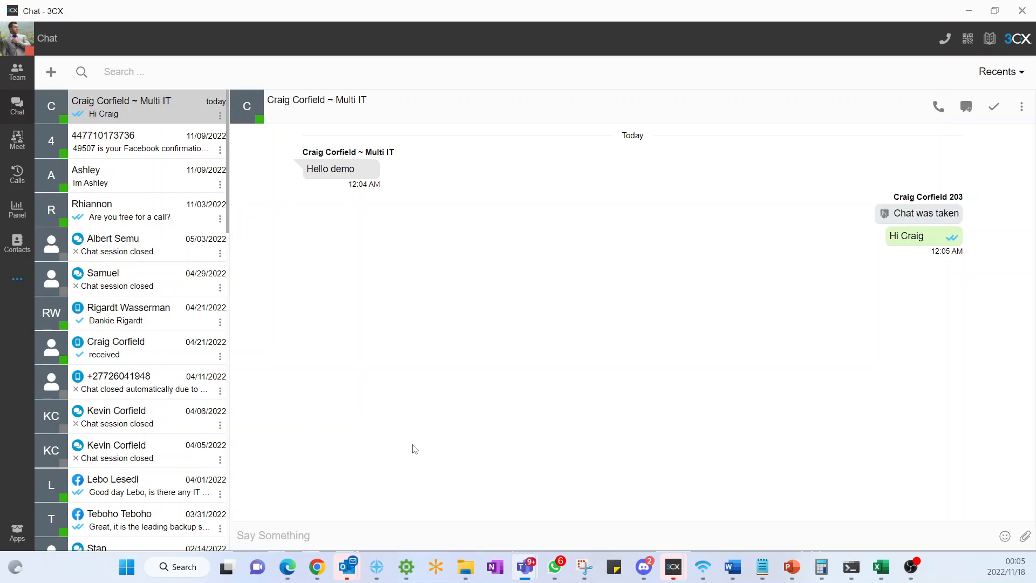
{"action": "mouse_move", "coordinate": [487, 380]}
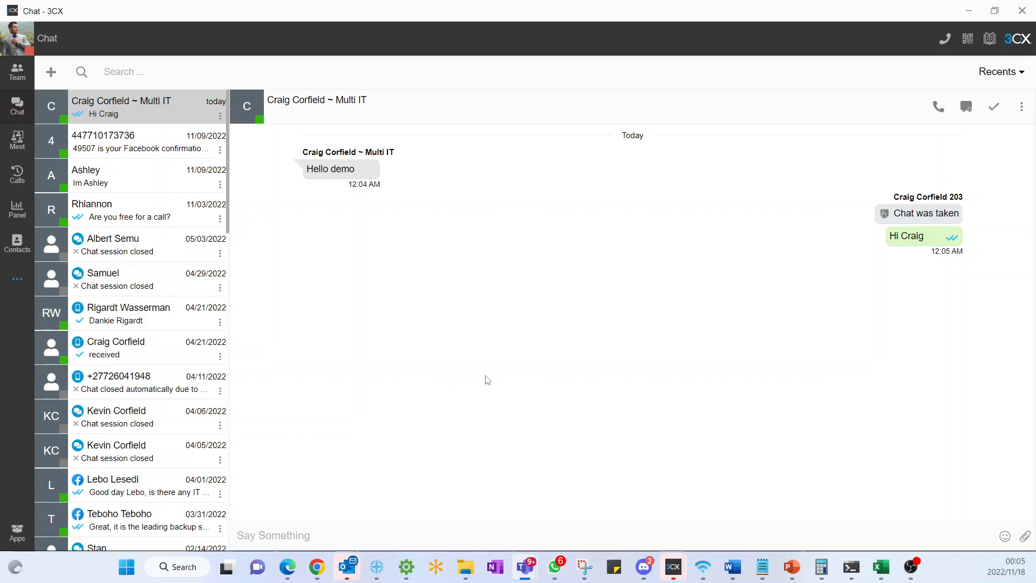
{"action": "mouse_move", "coordinate": [881, 286]}
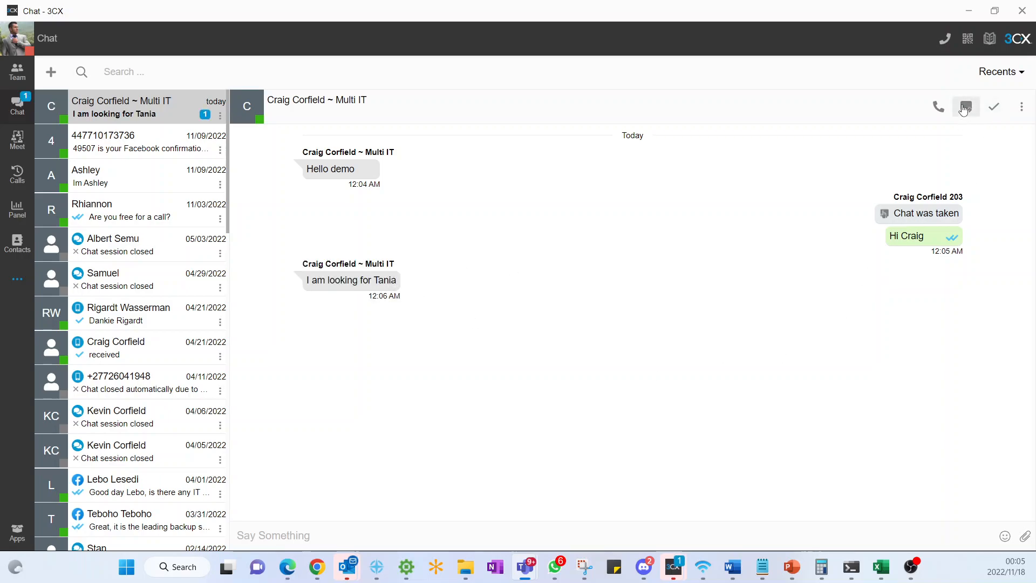
{"action": "mouse_move", "coordinate": [966, 106]}
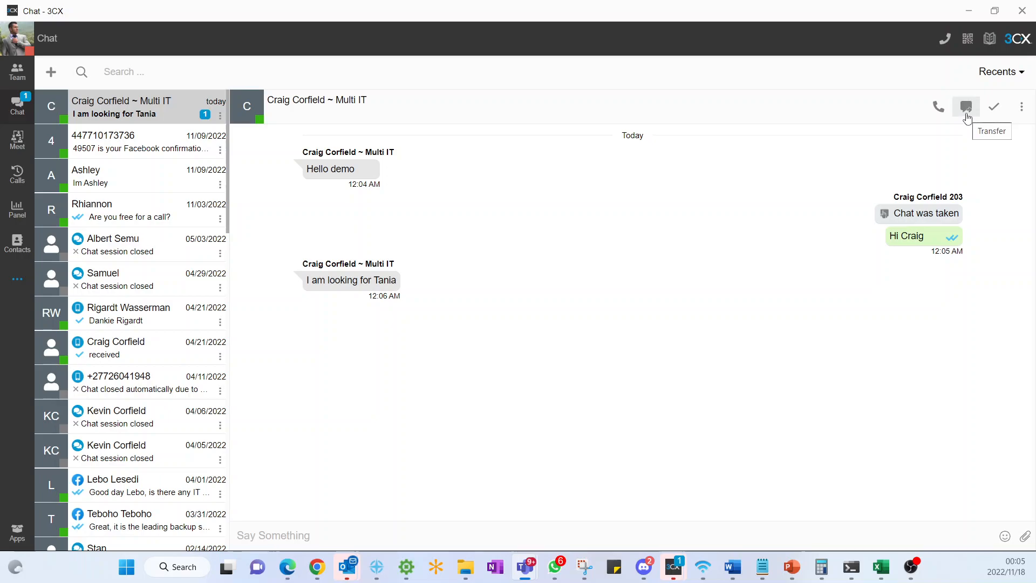
{"action": "left_click", "coordinate": [965, 106]}
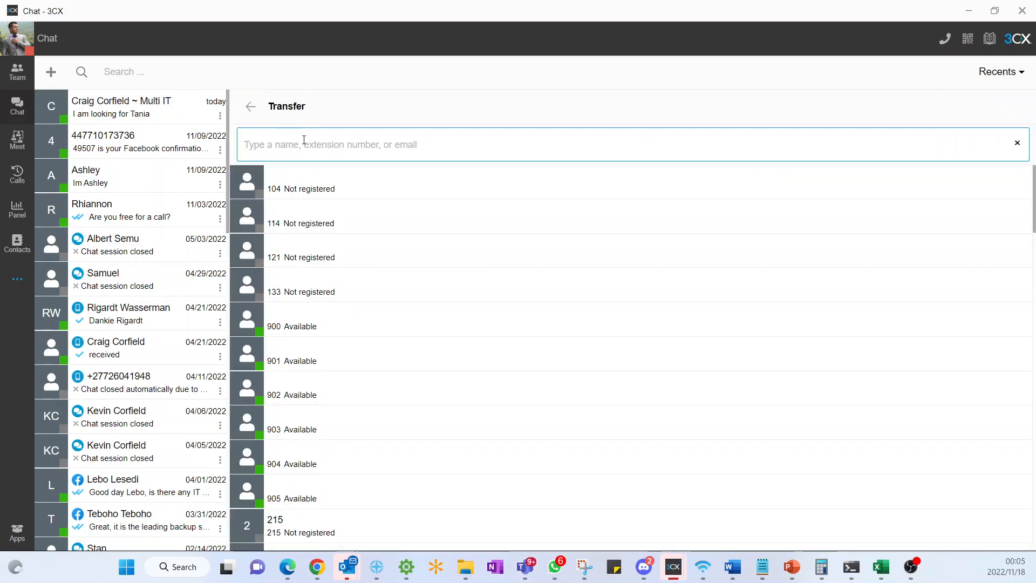
{"action": "type", "text": "tani"}
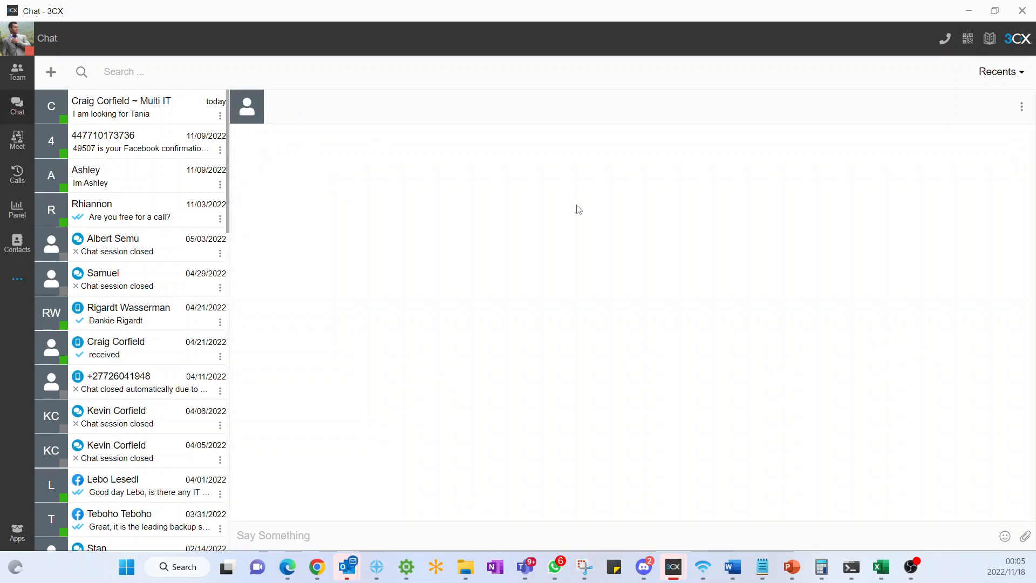
{"action": "left_click", "coordinate": [122, 107]}
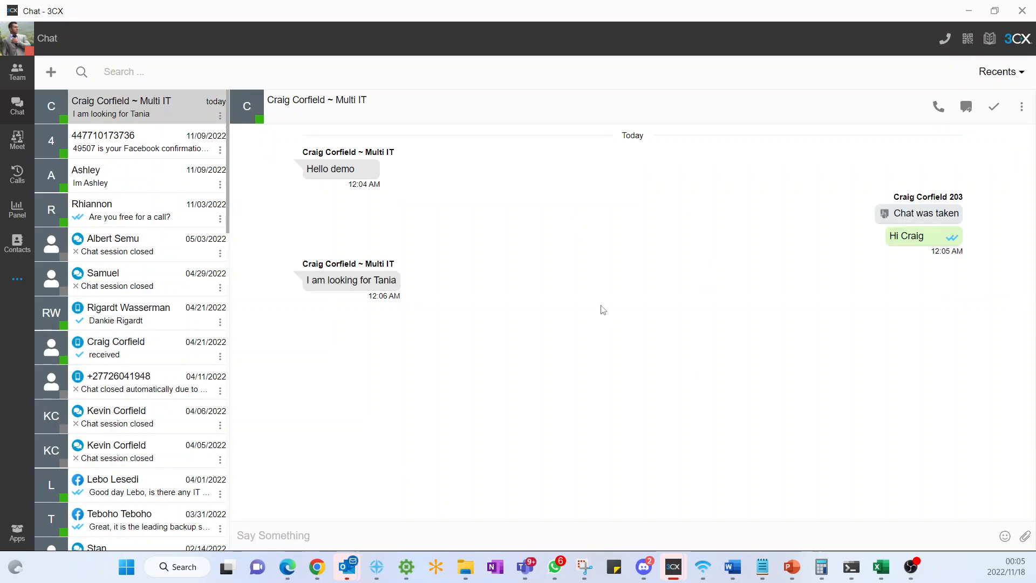
{"action": "mouse_move", "coordinate": [933, 138]}
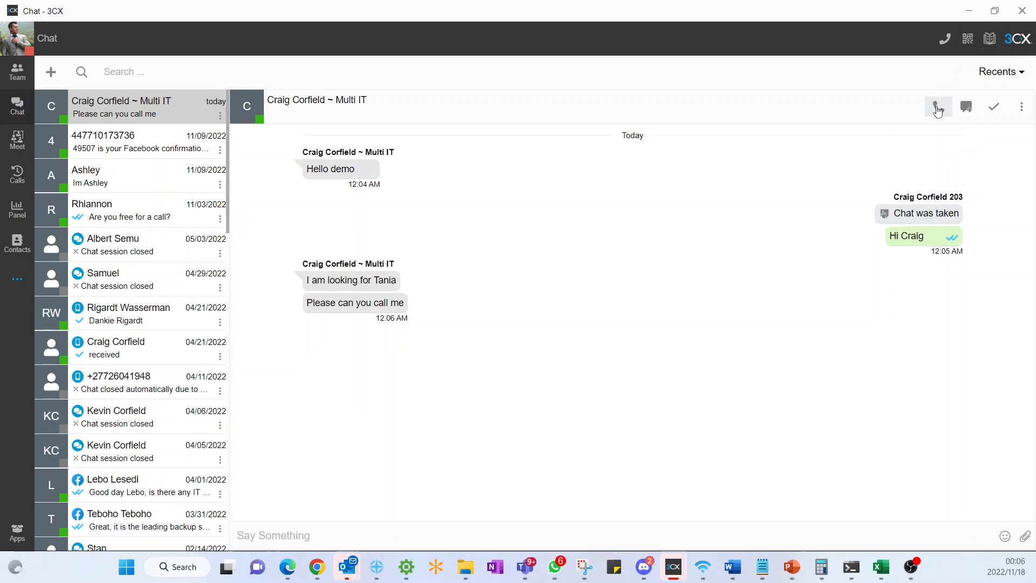
{"action": "mouse_move", "coordinate": [910, 112]}
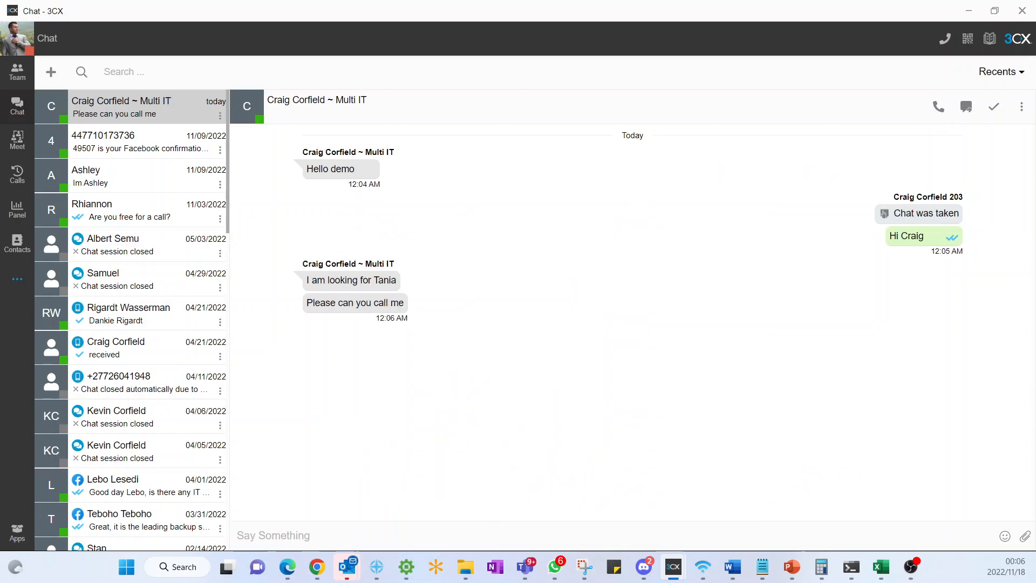
{"action": "mouse_move", "coordinate": [995, 140]}
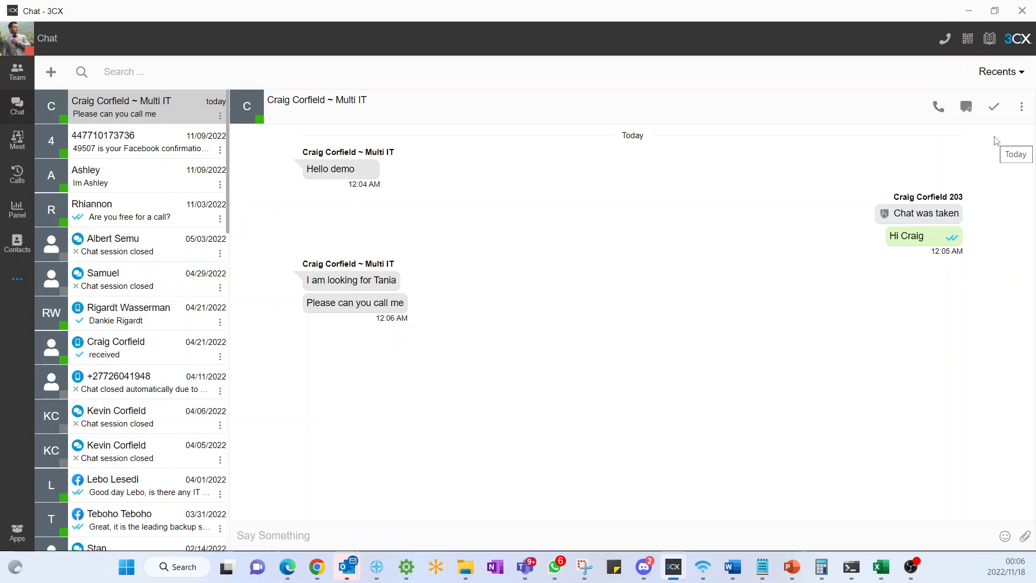
{"action": "mouse_move", "coordinate": [898, 175]}
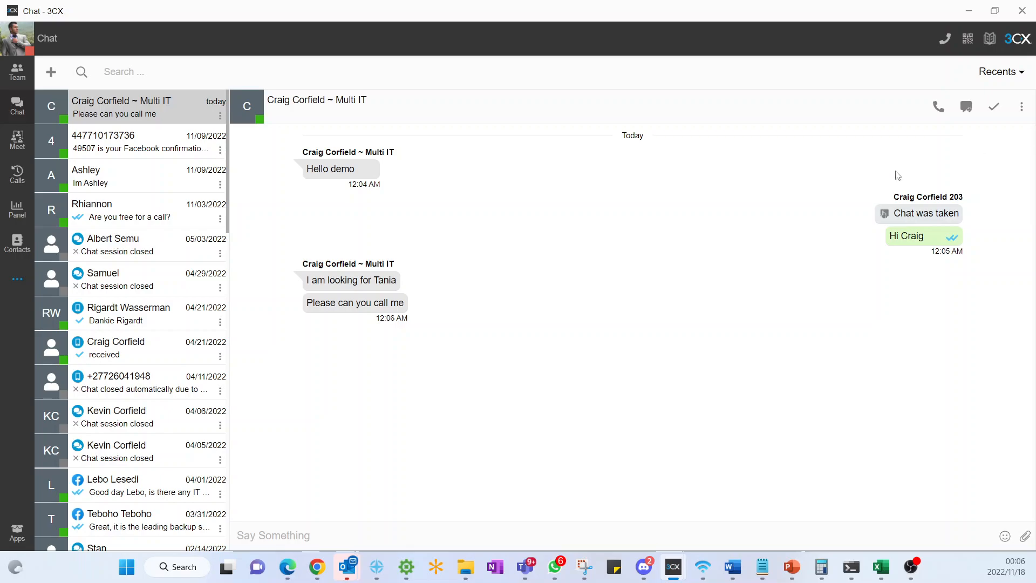
{"action": "mouse_move", "coordinate": [653, 230]}
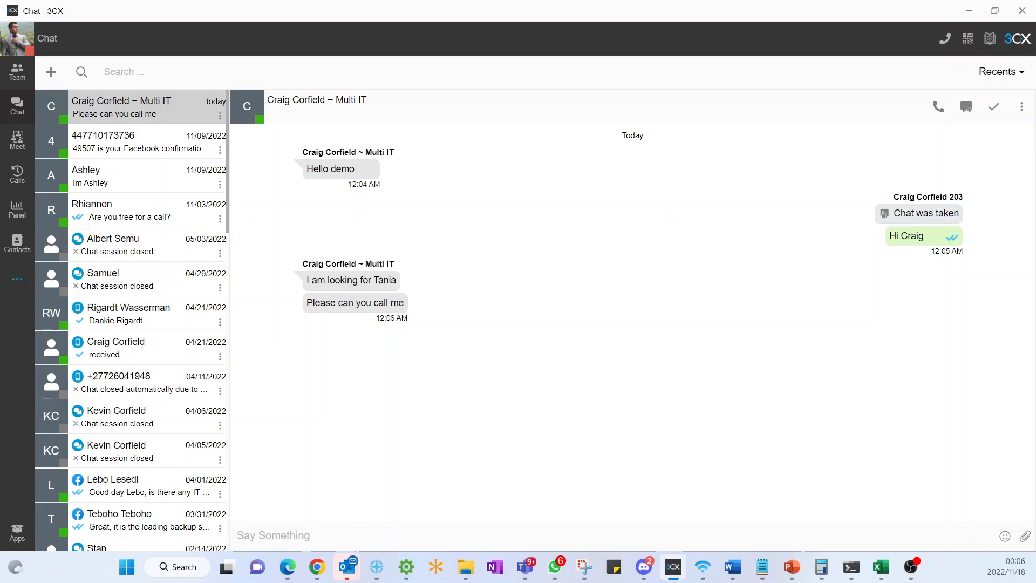
{"action": "mouse_move", "coordinate": [879, 258]}
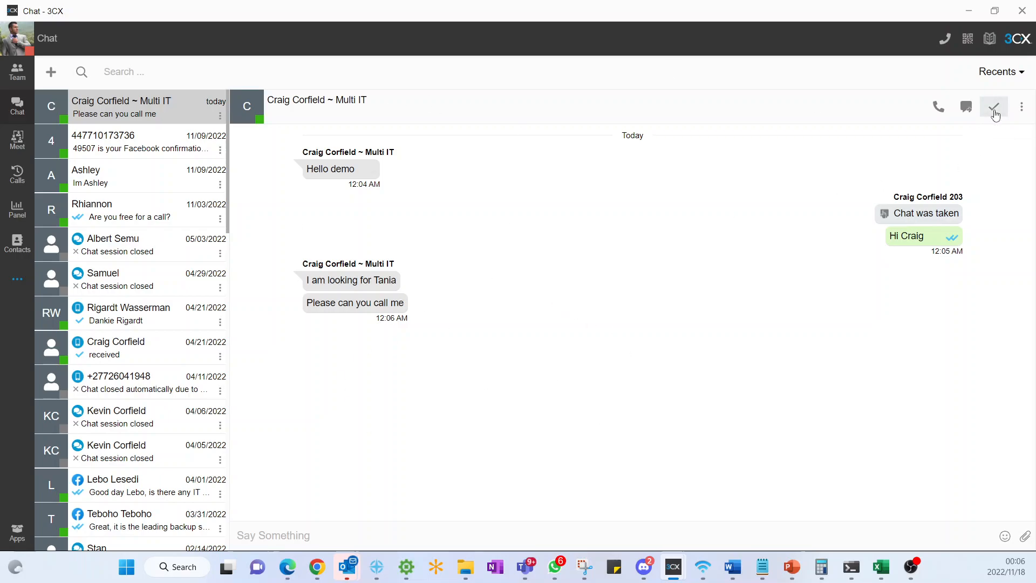
{"action": "left_click", "coordinate": [994, 106]}
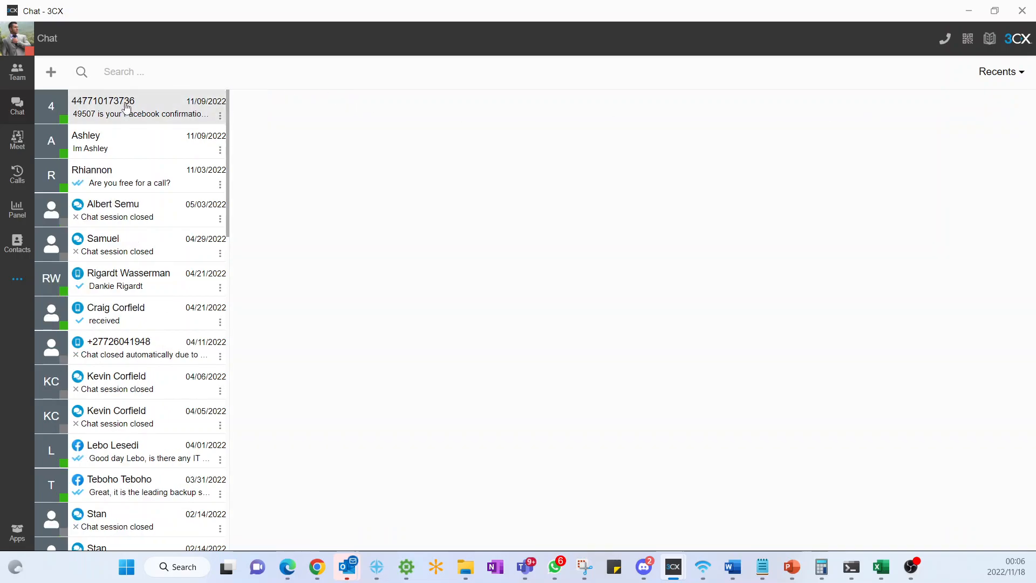
{"action": "left_click", "coordinate": [220, 115]}
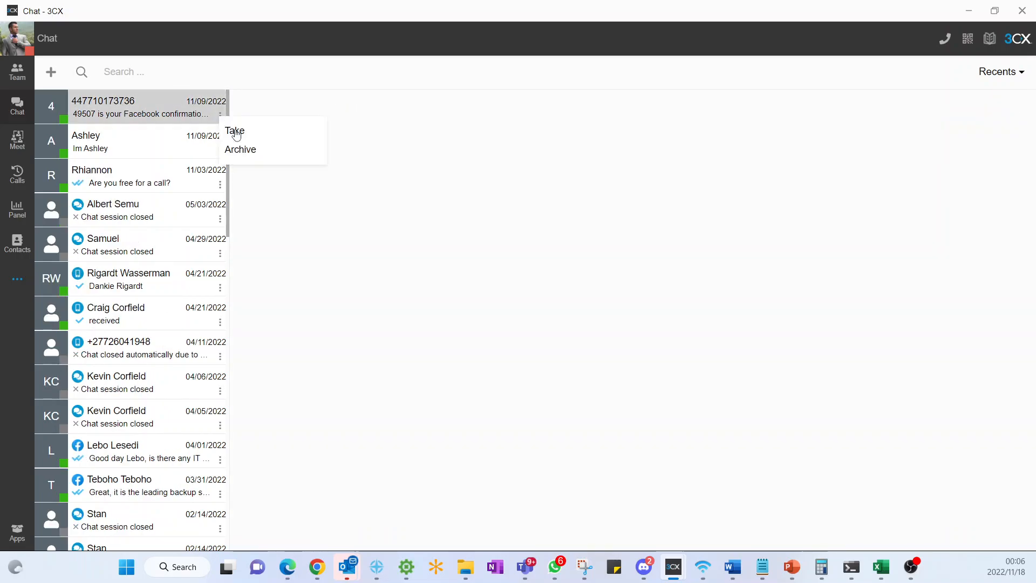
{"action": "mouse_move", "coordinate": [248, 154]}
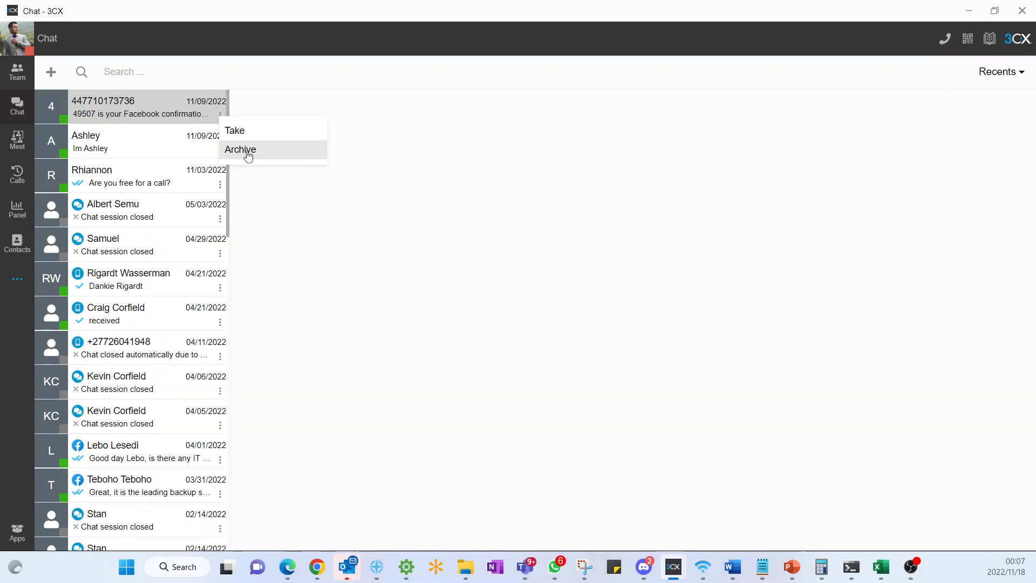
{"action": "mouse_move", "coordinate": [50, 72]}
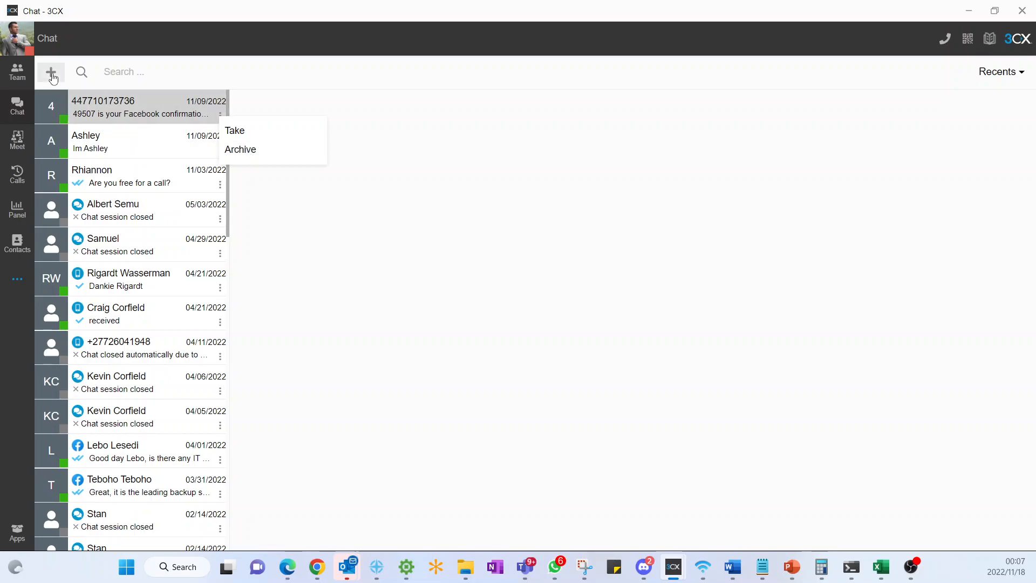
{"action": "left_click", "coordinate": [51, 72]}
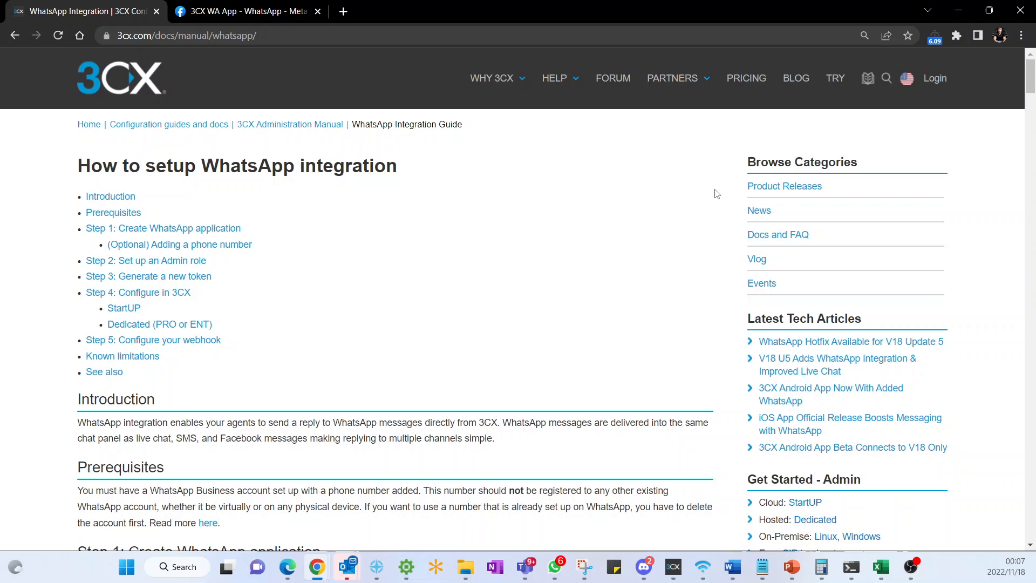
- Scroll the WhatsApp integration guide to Step 1, then switch to the 3CX WA App developer page
{"action": "scroll", "scroll_direction": "down", "scroll_amount": 3}
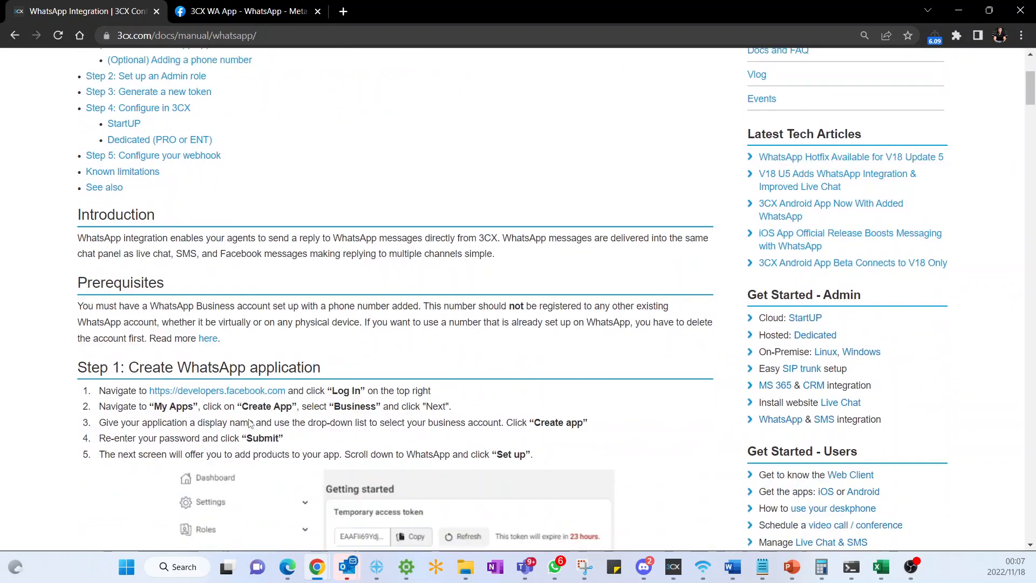
{"action": "scroll", "scroll_direction": "down", "scroll_amount": 3}
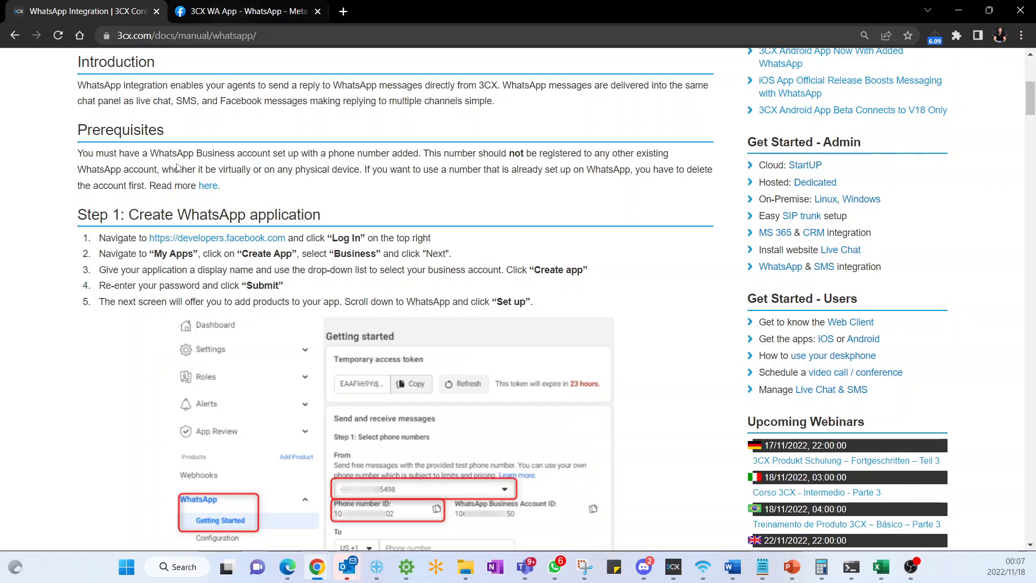
{"action": "mouse_move", "coordinate": [215, 320]}
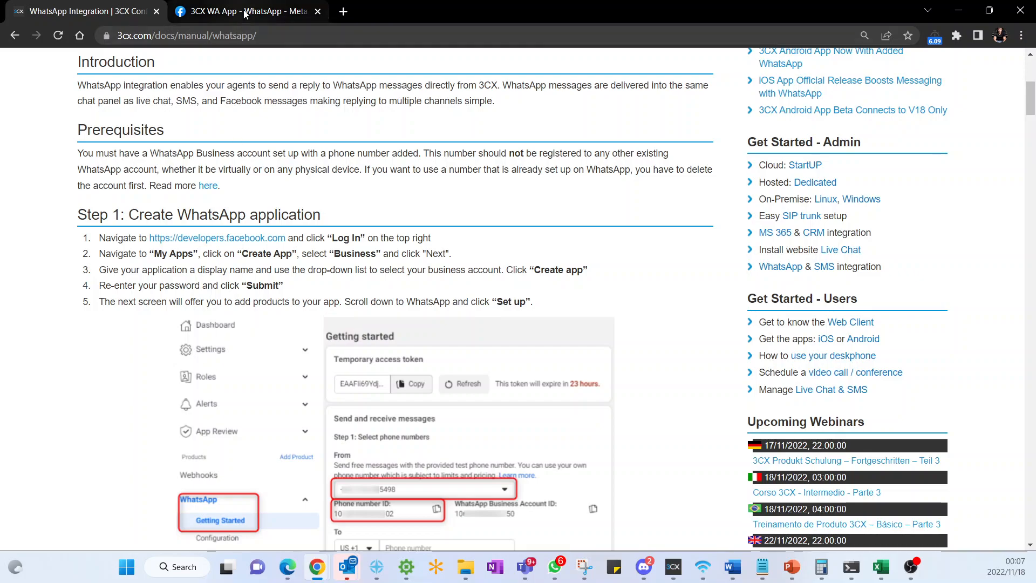
{"action": "left_click", "coordinate": [245, 11]}
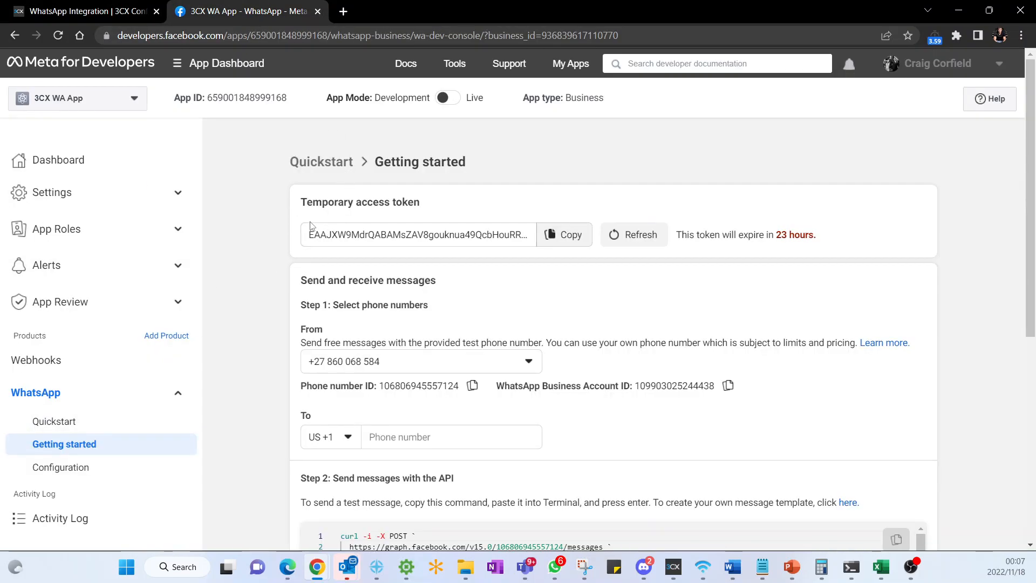
{"action": "left_click", "coordinate": [79, 12]}
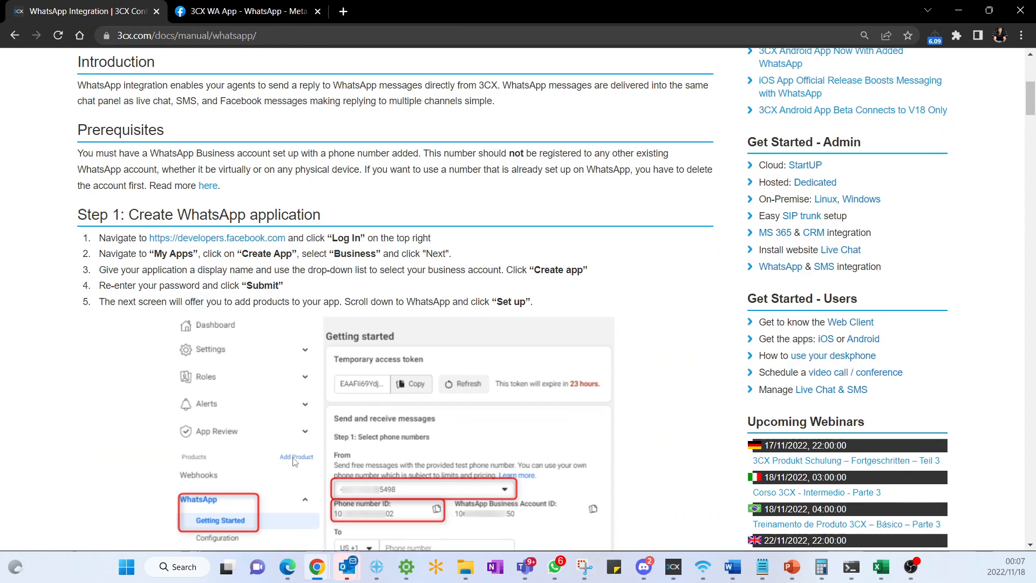
{"action": "mouse_move", "coordinate": [171, 401]}
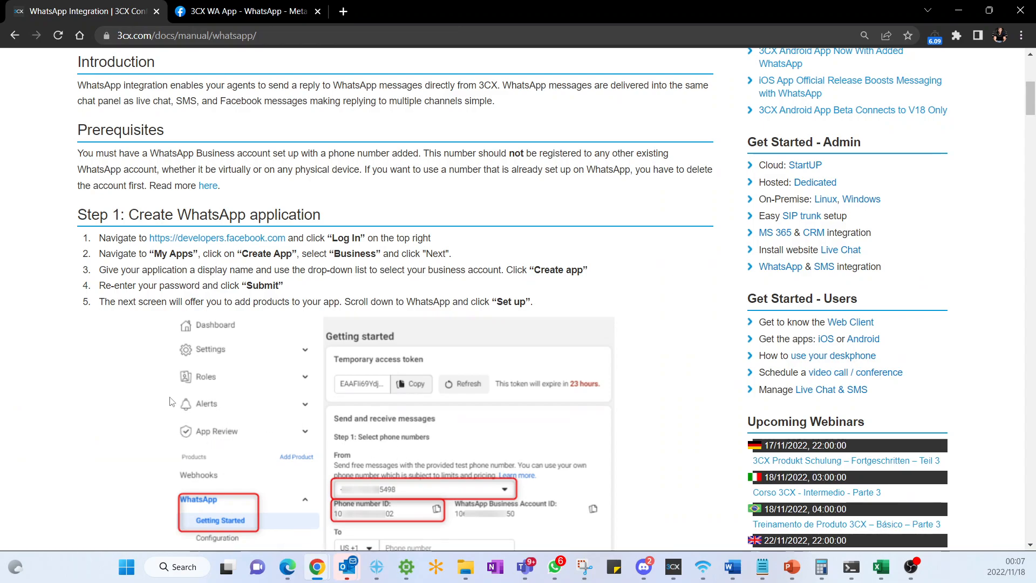
{"action": "mouse_move", "coordinate": [161, 366]}
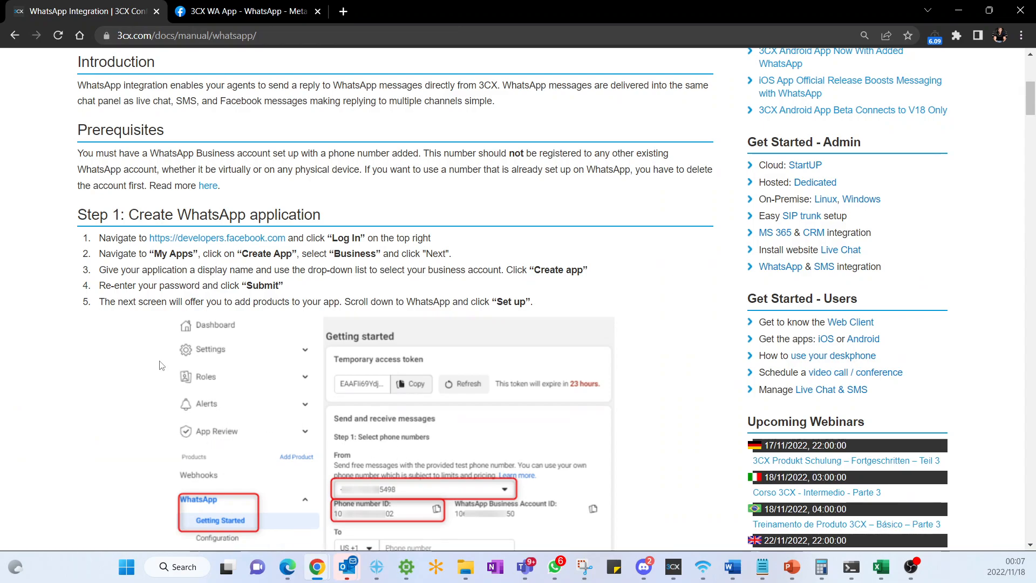
{"action": "left_click", "coordinate": [245, 12]}
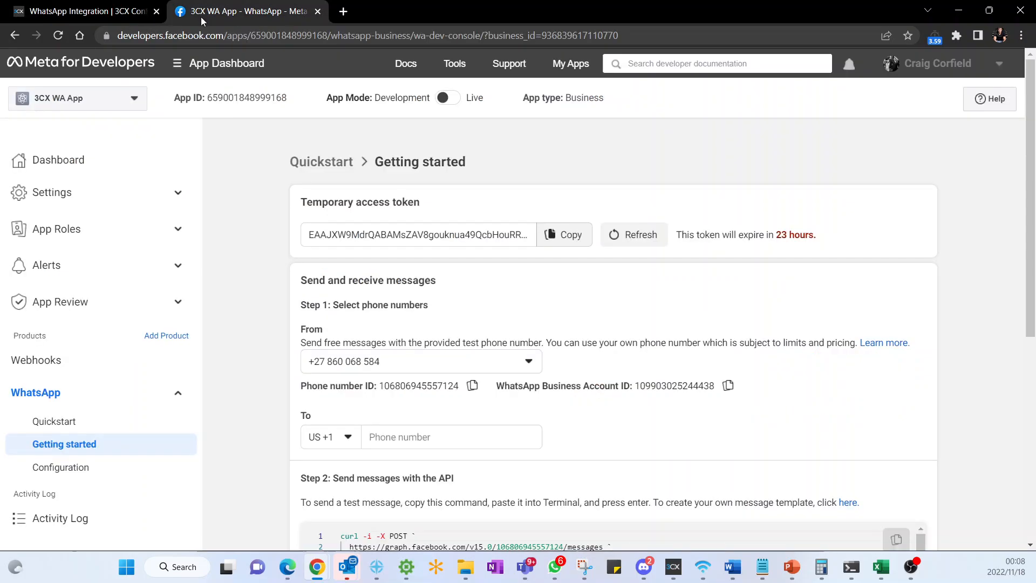
- Open WhatsApp Quickstart in the sidebar, then the business phone numbers page
{"action": "left_click", "coordinate": [54, 421]}
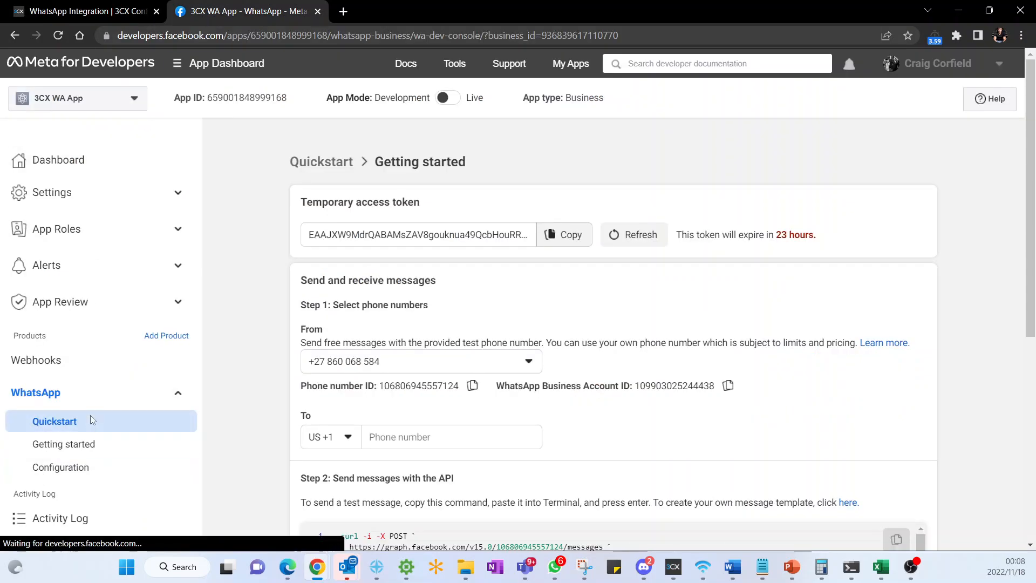
{"action": "left_click", "coordinate": [54, 421]}
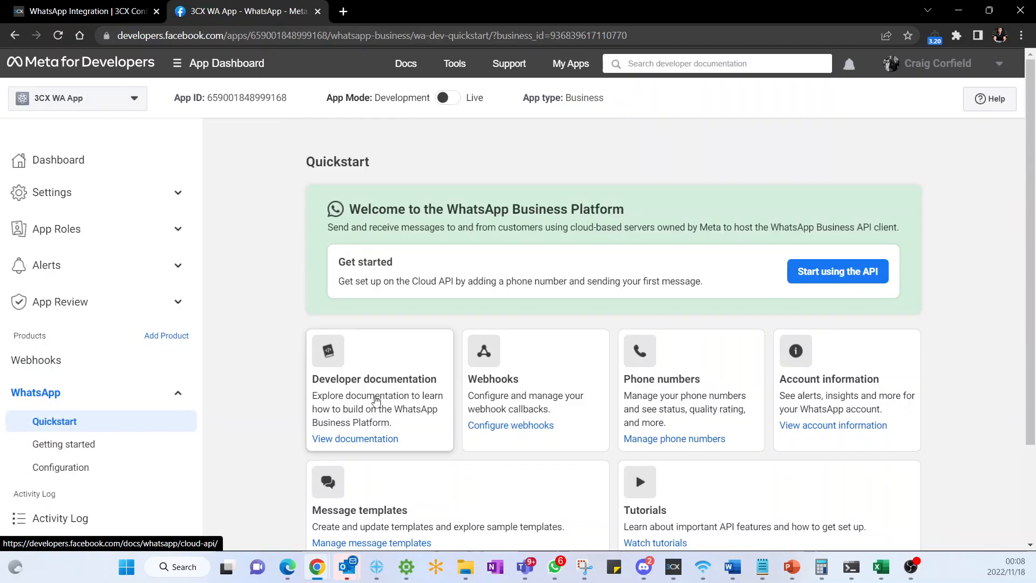
{"action": "left_click", "coordinate": [674, 438]}
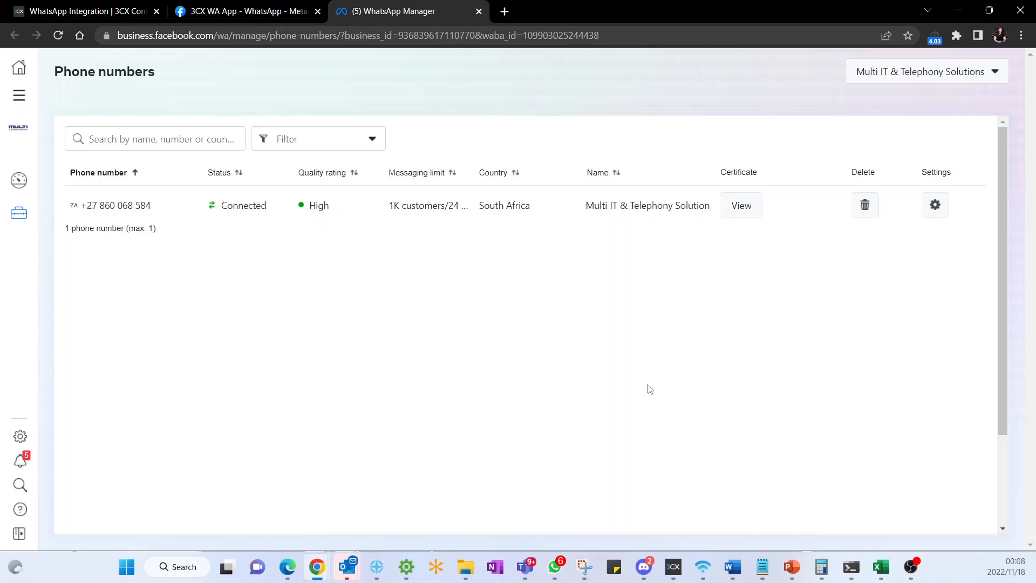
{"action": "mouse_move", "coordinate": [306, 320]}
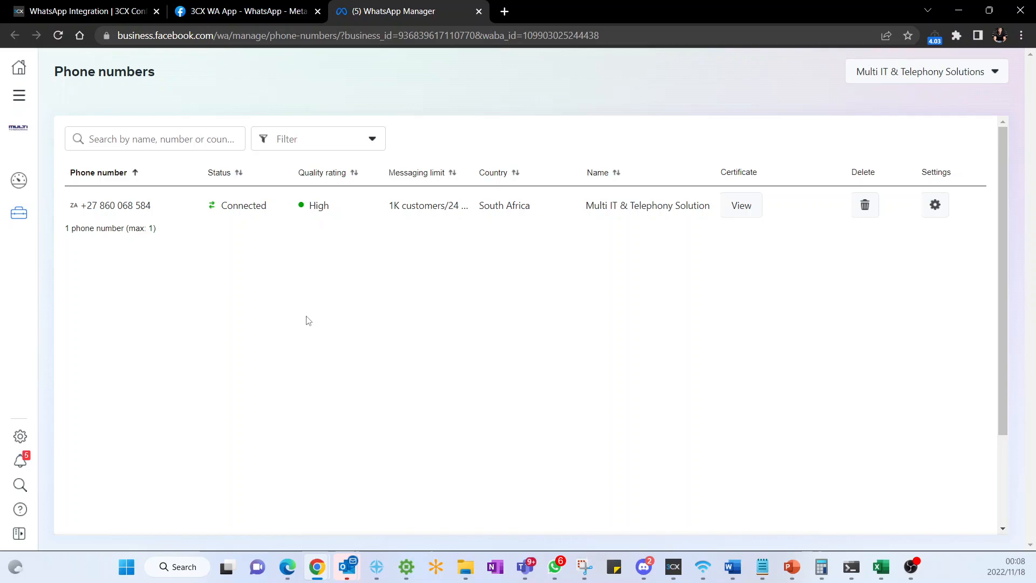
{"action": "mouse_move", "coordinate": [101, 215]}
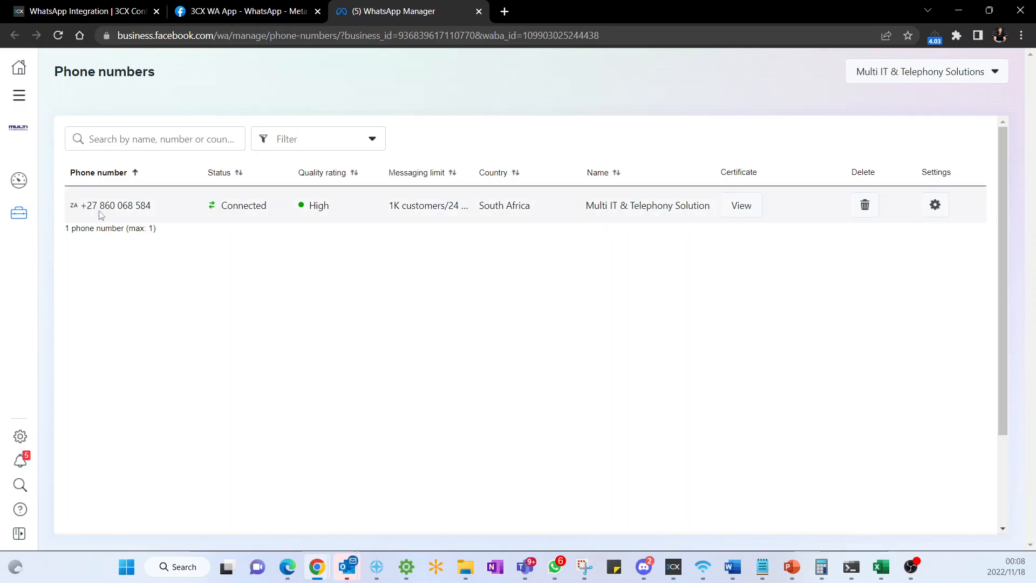
{"action": "mouse_move", "coordinate": [19, 67]}
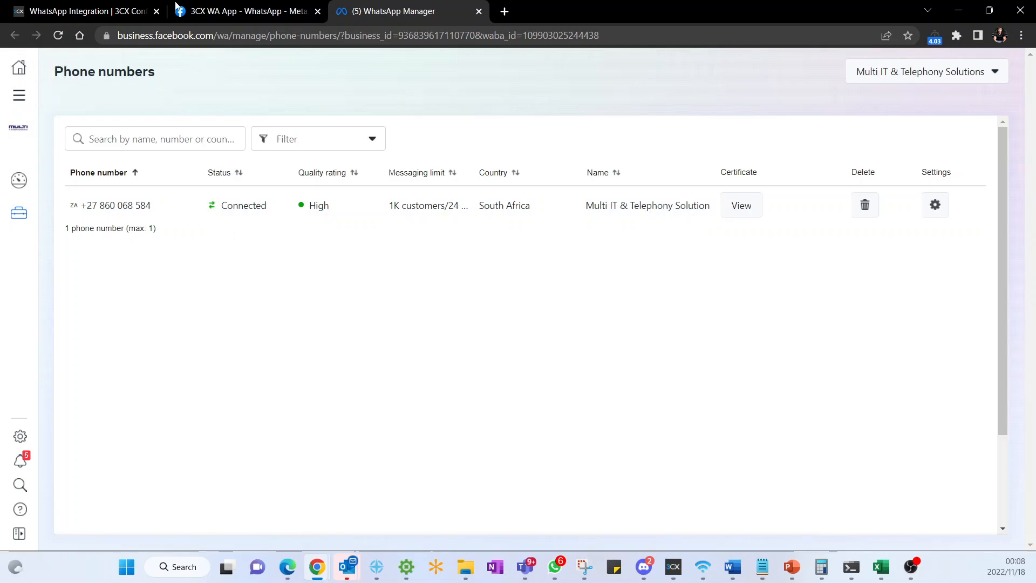
- Return to the 3CX WA App developer Quickstart overview tab
{"action": "left_click", "coordinate": [242, 11]}
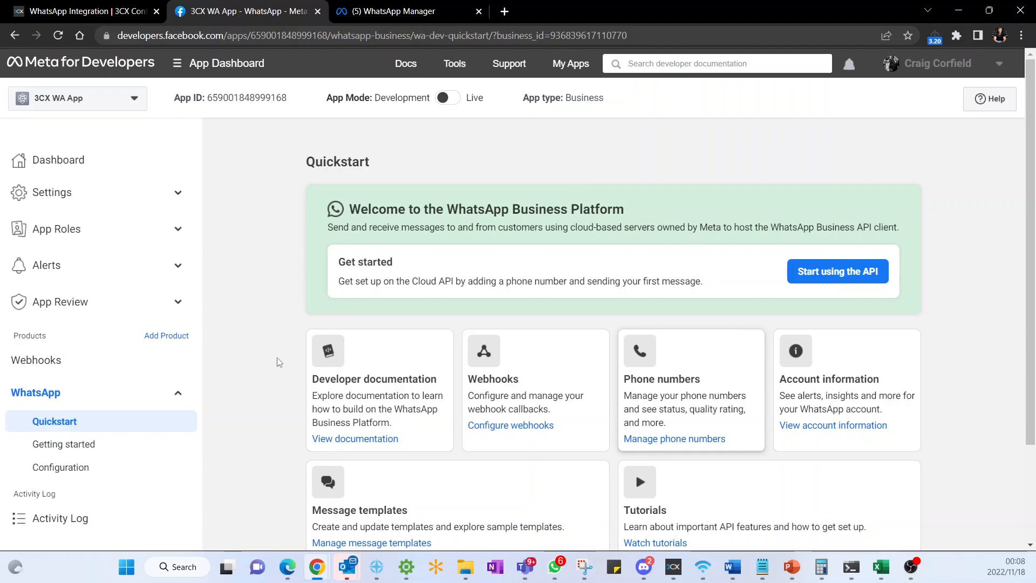
- Open the WhatsApp Getting started page with the temporary access token and IDs
{"action": "left_click", "coordinate": [64, 444]}
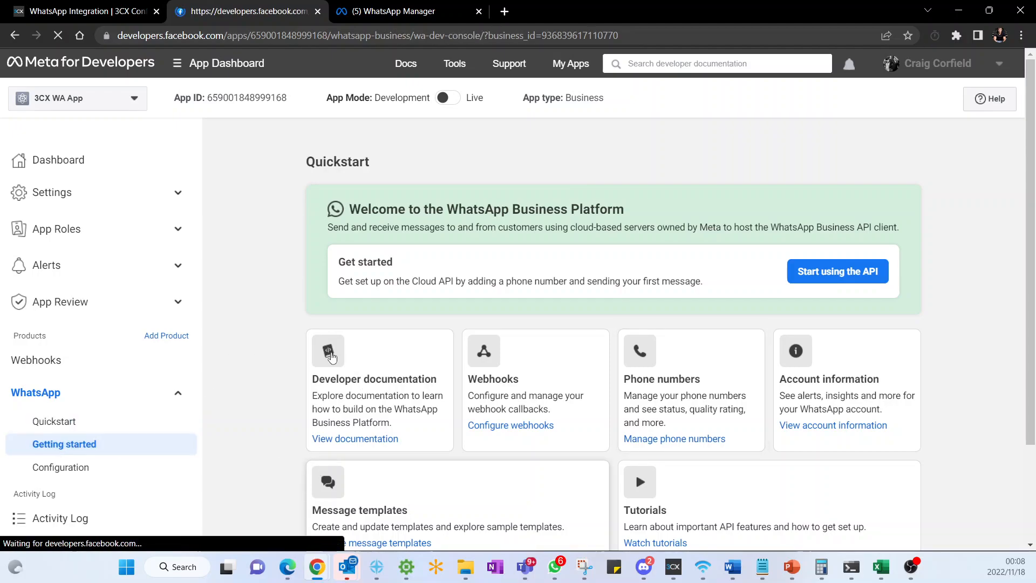
{"action": "left_click", "coordinate": [65, 444]}
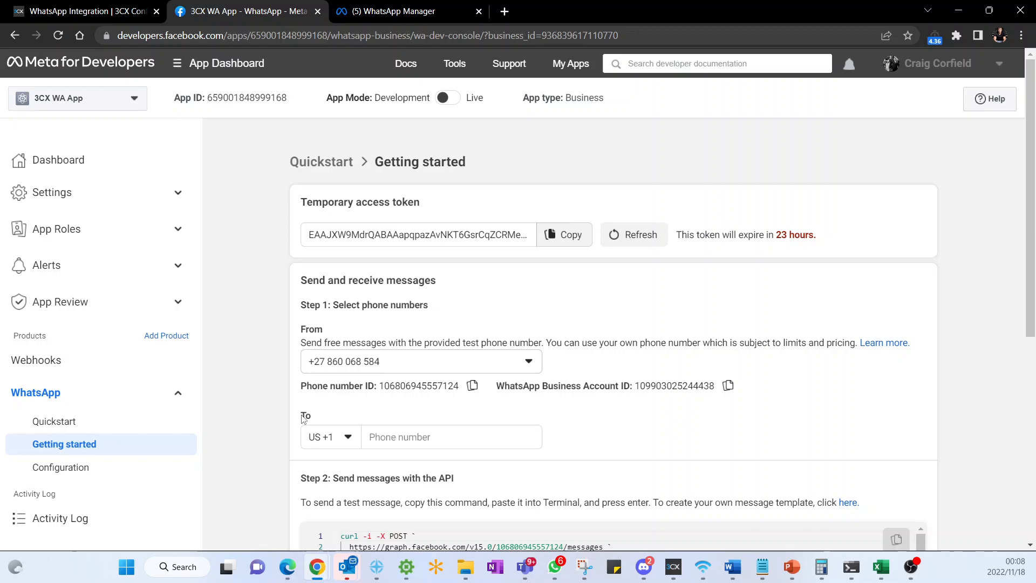
{"action": "mouse_move", "coordinate": [406, 427]}
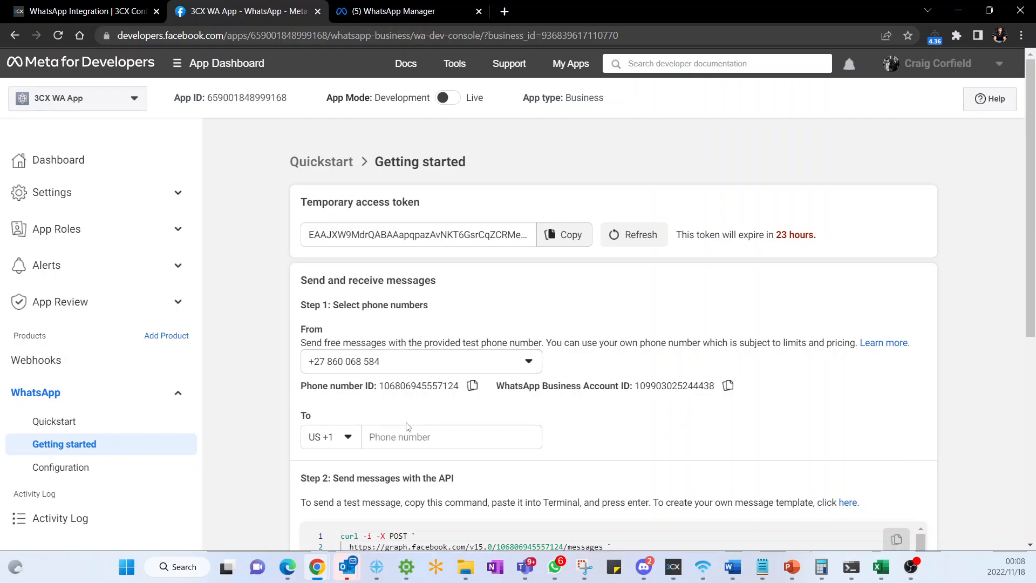
{"action": "mouse_move", "coordinate": [673, 382]}
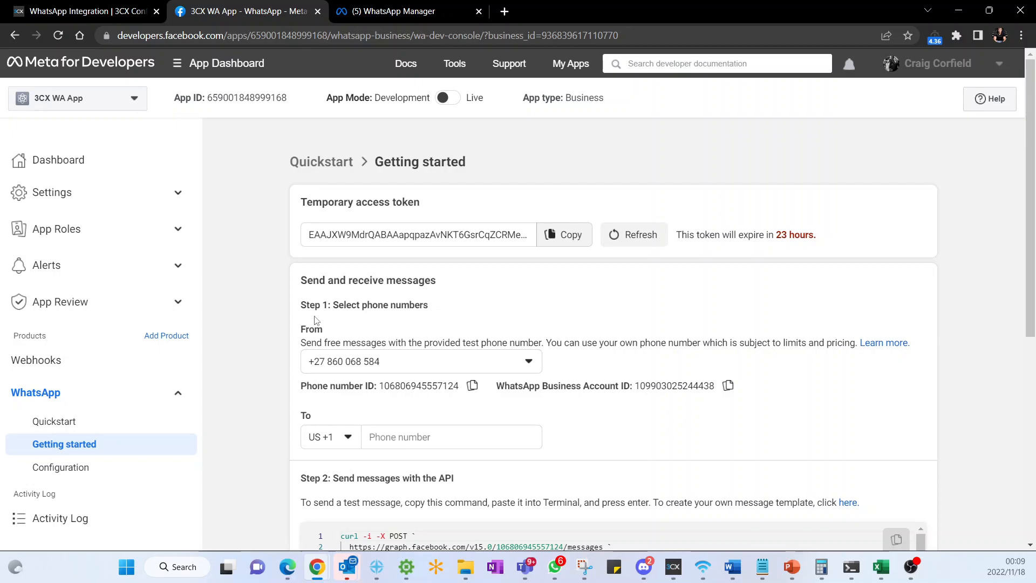
{"action": "mouse_move", "coordinate": [298, 329]}
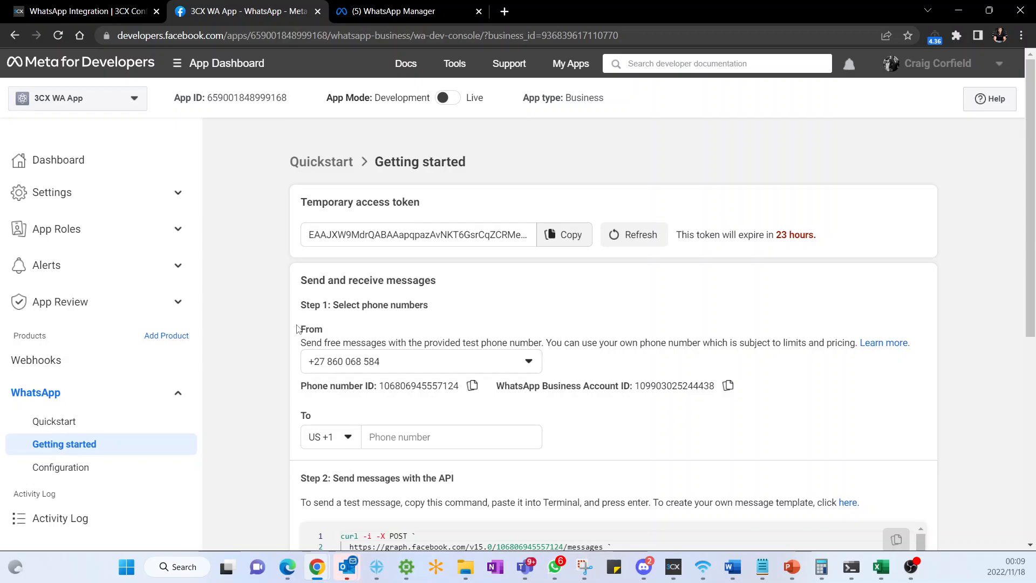
{"action": "mouse_move", "coordinate": [333, 385]}
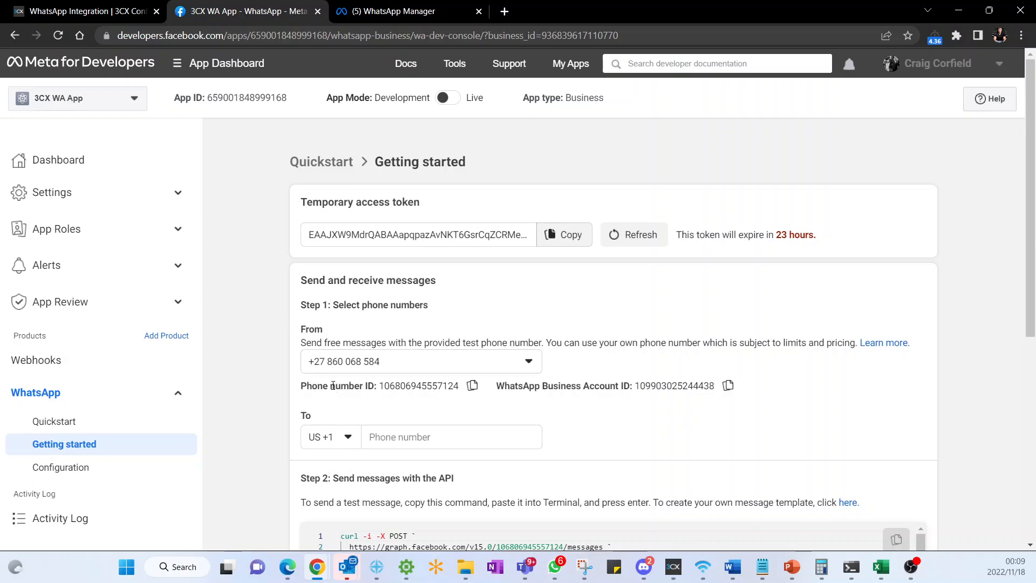
{"action": "mouse_move", "coordinate": [728, 385]}
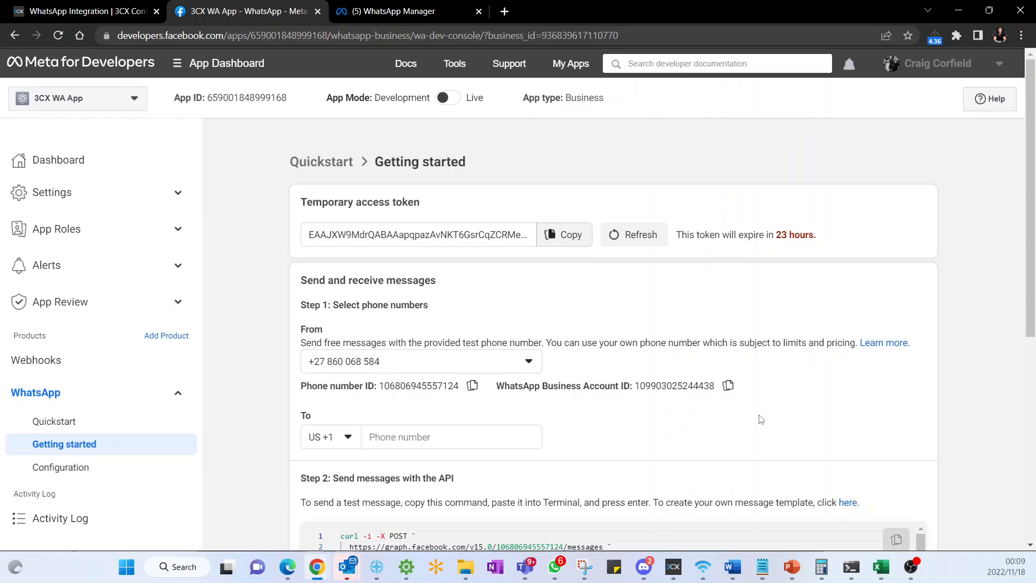
{"action": "mouse_move", "coordinate": [702, 409]}
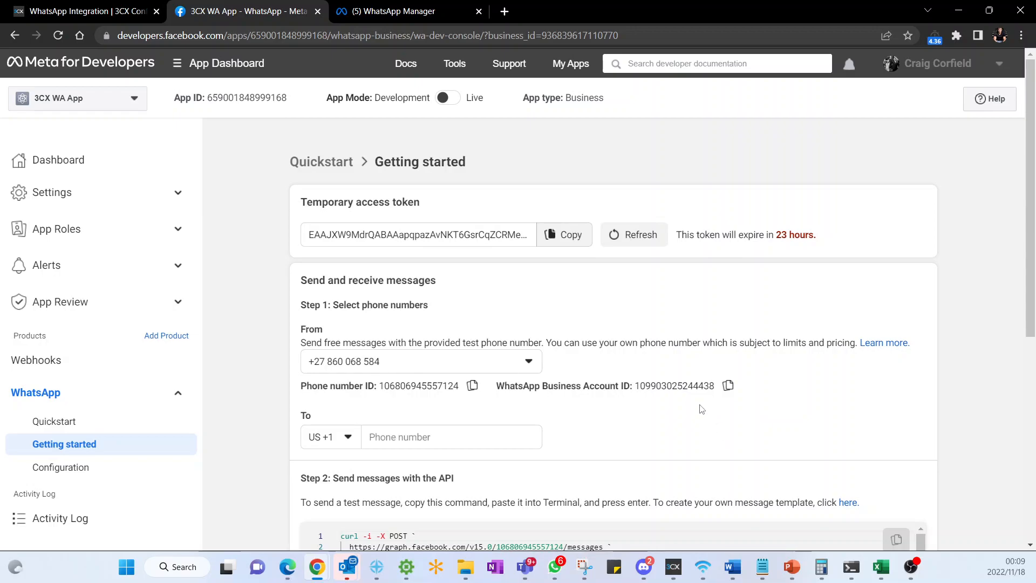
{"action": "mouse_move", "coordinate": [275, 398]}
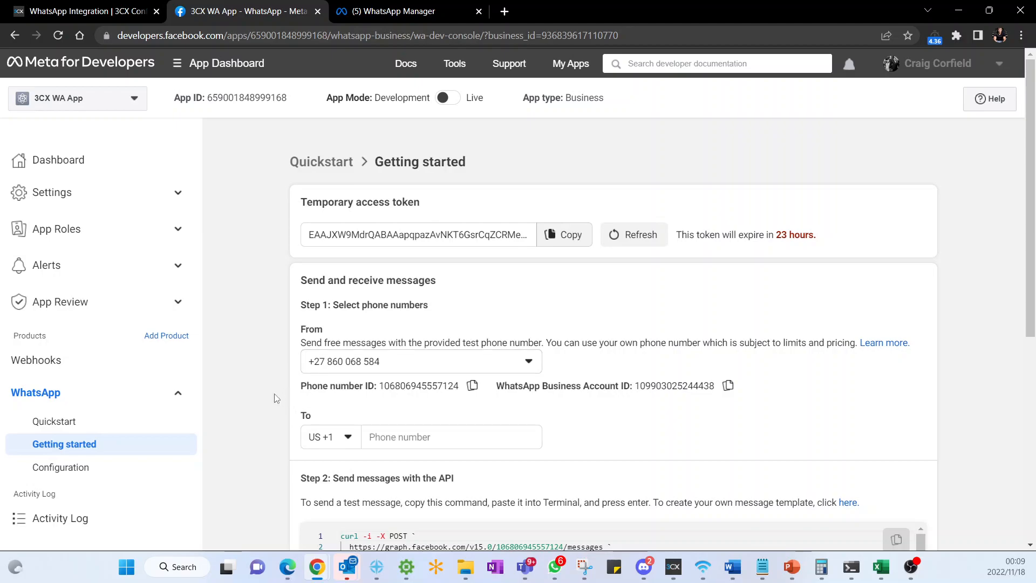
{"action": "mouse_move", "coordinate": [354, 362]}
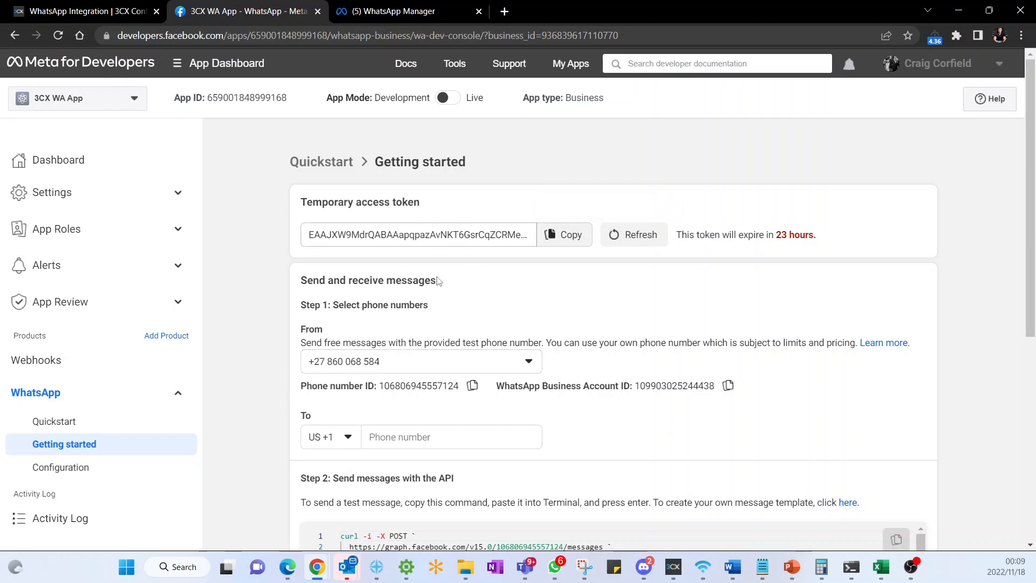
{"action": "mouse_move", "coordinate": [473, 363]}
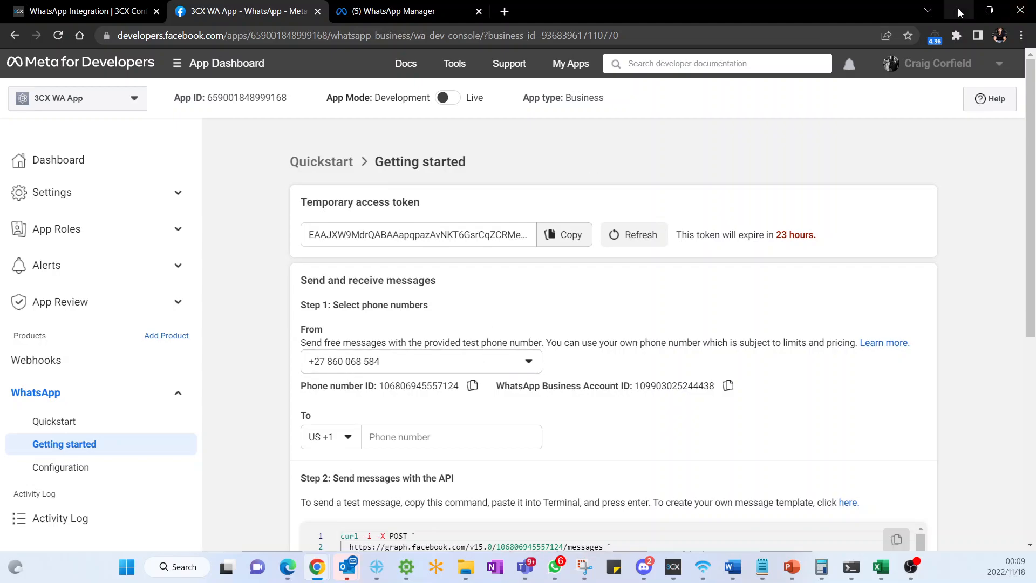
{"action": "mouse_move", "coordinate": [960, 12]}
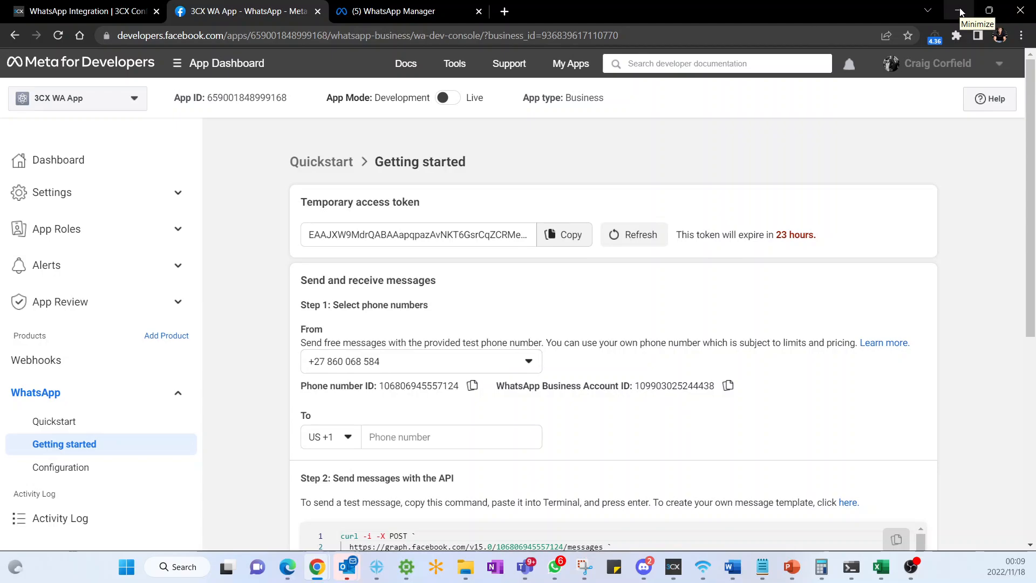
{"action": "mouse_move", "coordinate": [338, 375]}
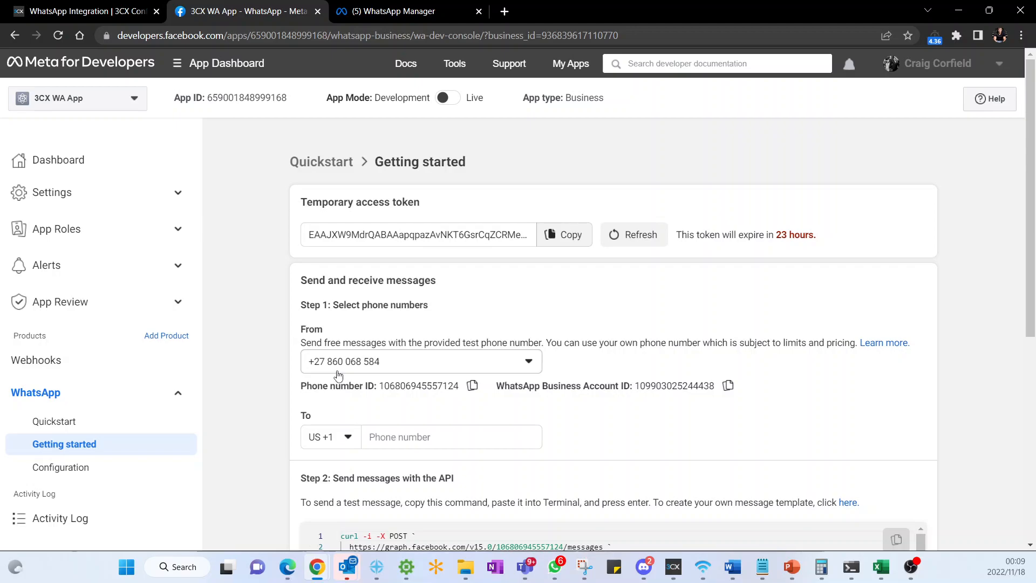
{"action": "mouse_move", "coordinate": [206, 204]}
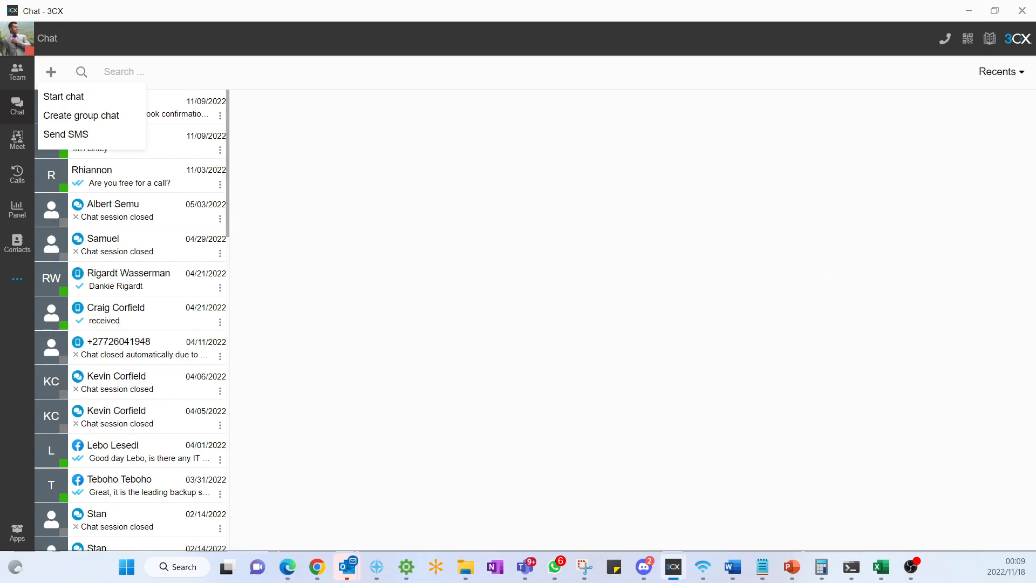
- Bring PowerPoint back to the front on slide 3, About 3CX and Multi
{"action": "left_click", "coordinate": [790, 566]}
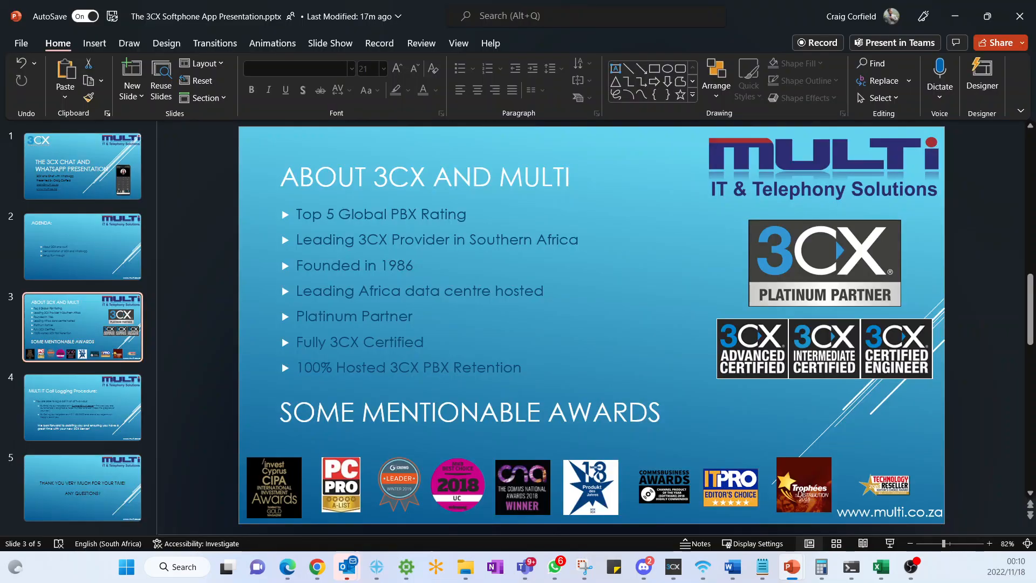
- Bring back the WhatsApp Getting started page and scroll to the sample send-message command
{"action": "left_click", "coordinate": [317, 566]}
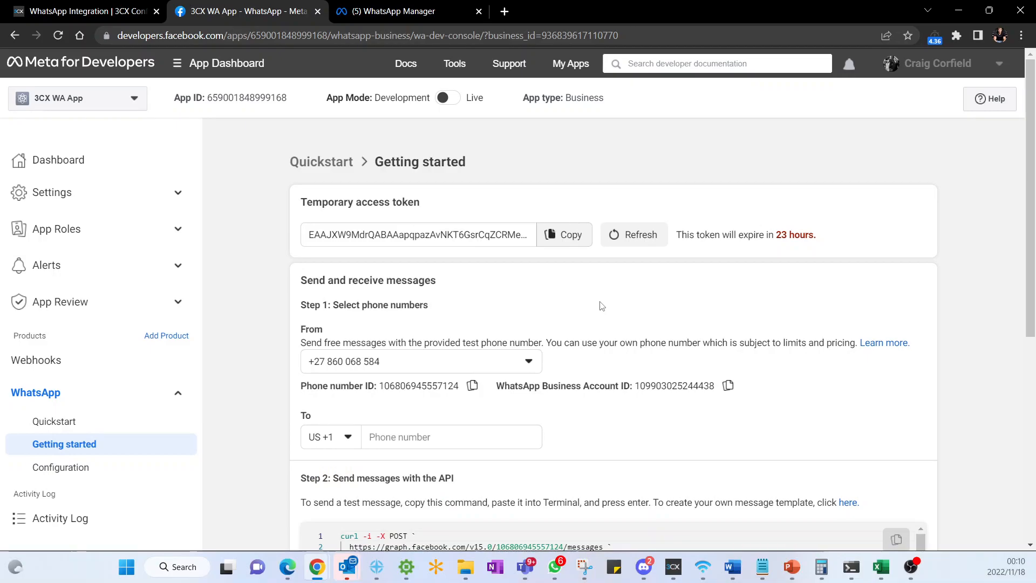
{"action": "scroll", "scroll_direction": "down", "scroll_amount": 3}
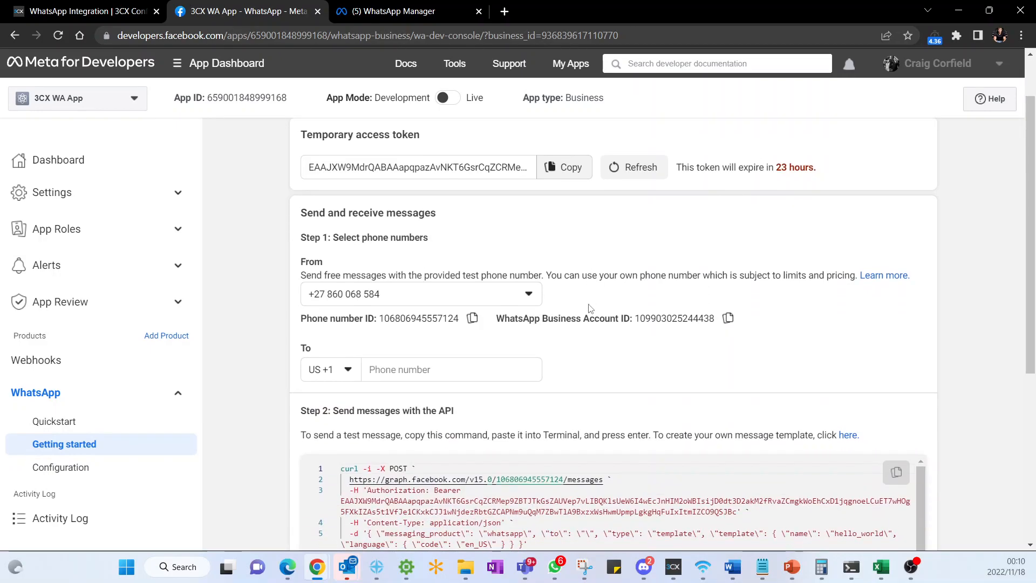
{"action": "mouse_move", "coordinate": [518, 243]}
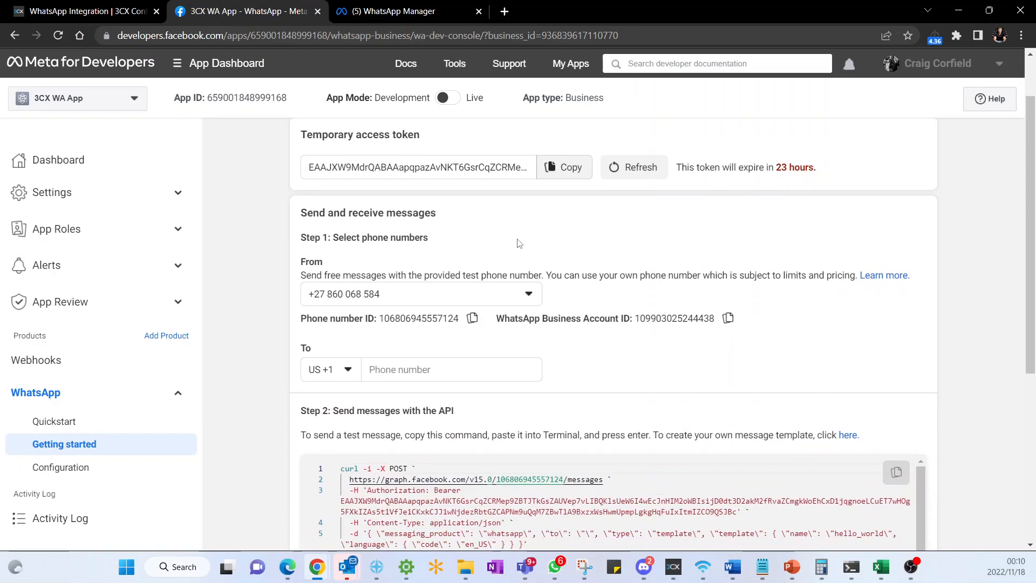
{"action": "mouse_move", "coordinate": [592, 292]}
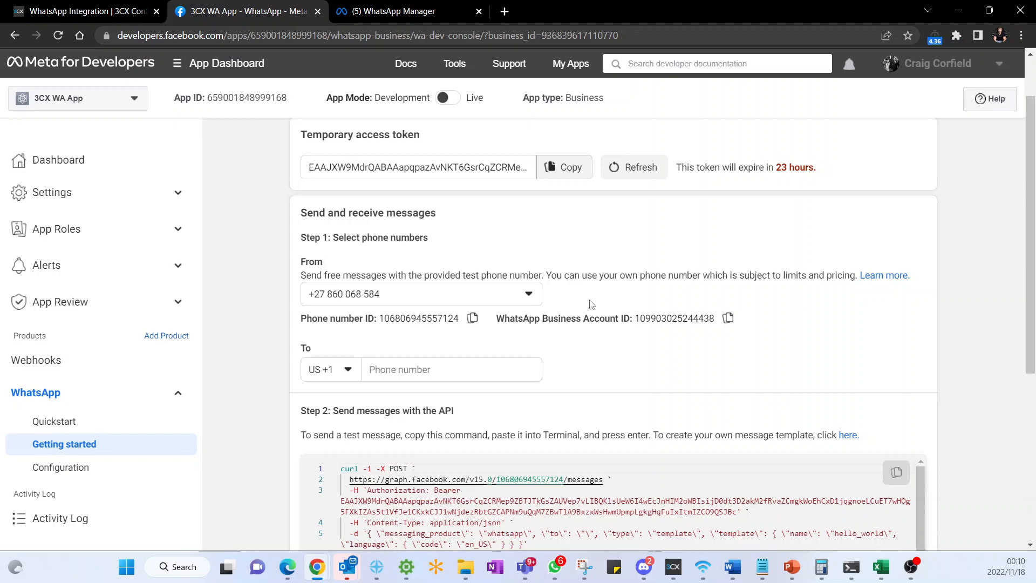
{"action": "mouse_move", "coordinate": [185, 498]}
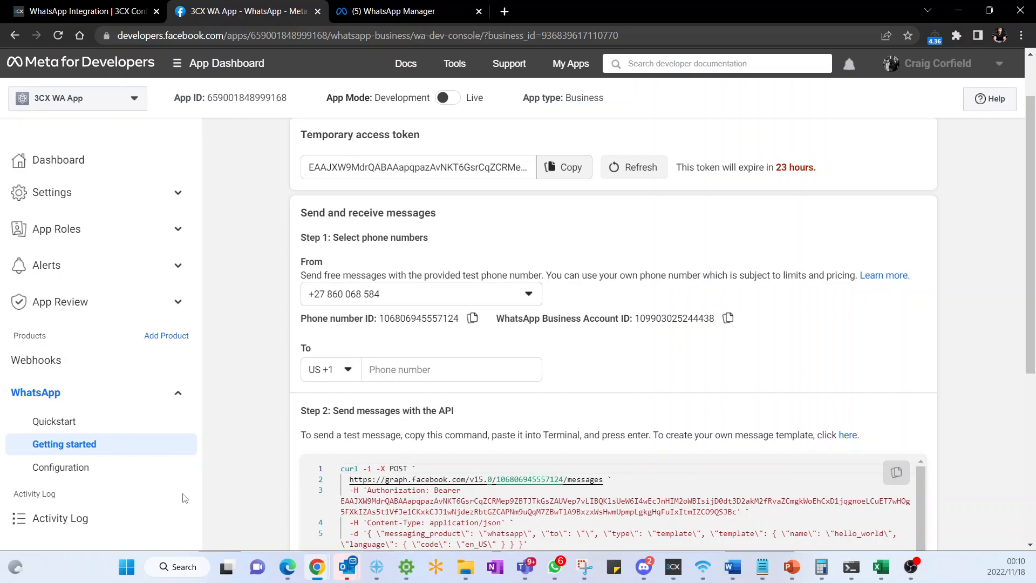
{"action": "mouse_move", "coordinate": [436, 428]}
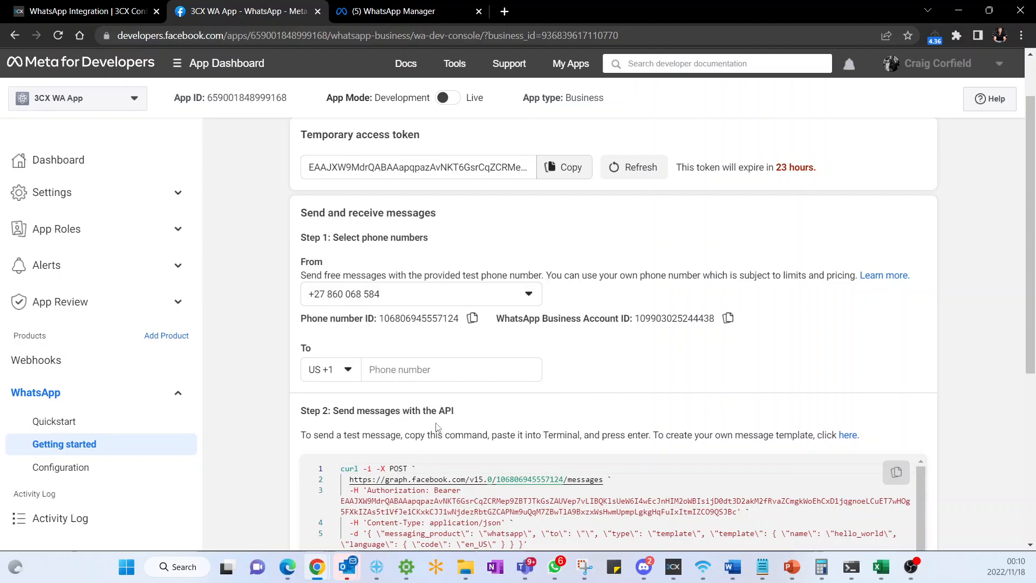
{"action": "mouse_move", "coordinate": [825, 445]}
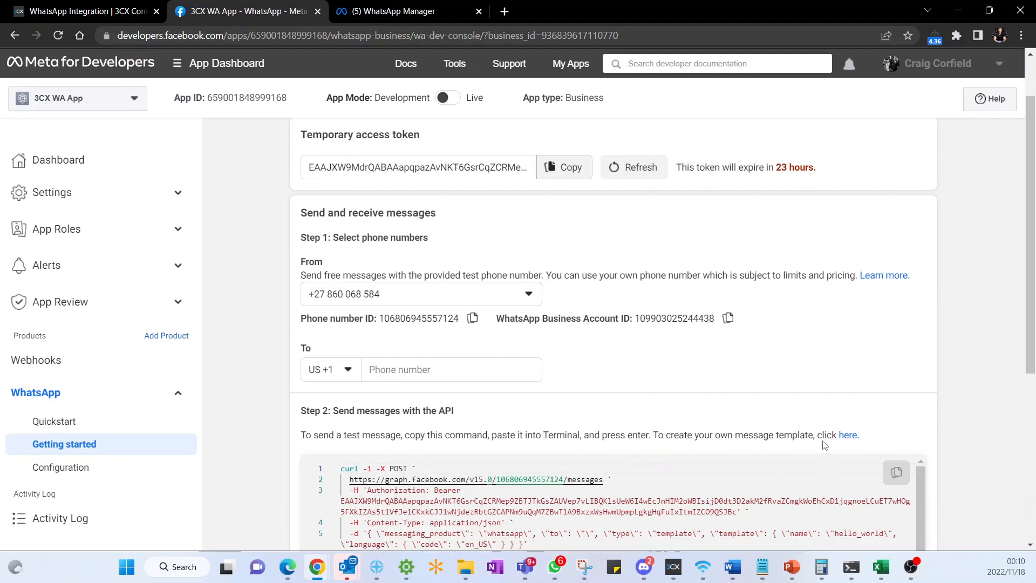
{"action": "mouse_move", "coordinate": [588, 116]}
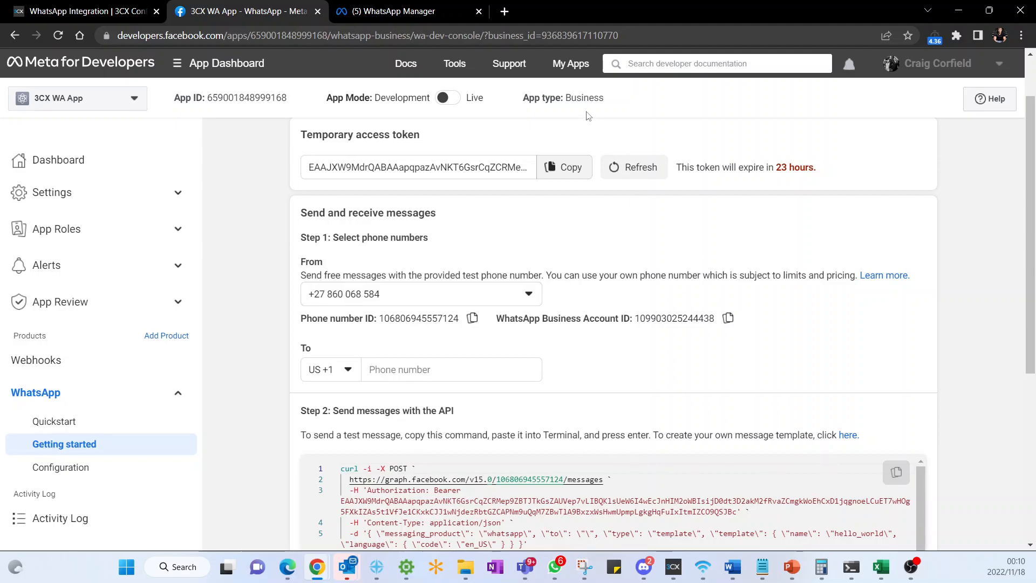
{"action": "mouse_move", "coordinate": [898, 433]}
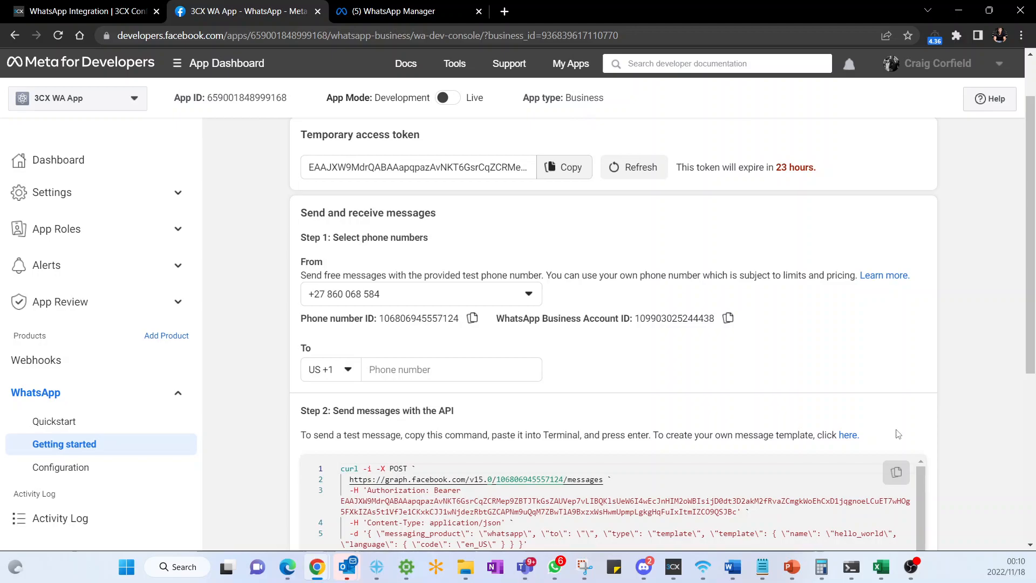
{"action": "mouse_move", "coordinate": [617, 383]}
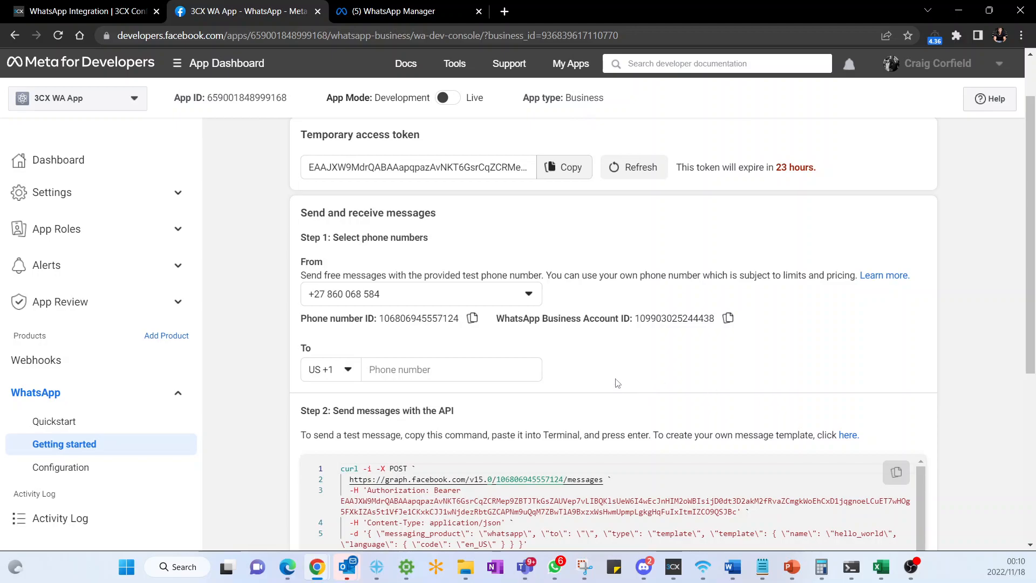
{"action": "mouse_move", "coordinate": [177, 302]}
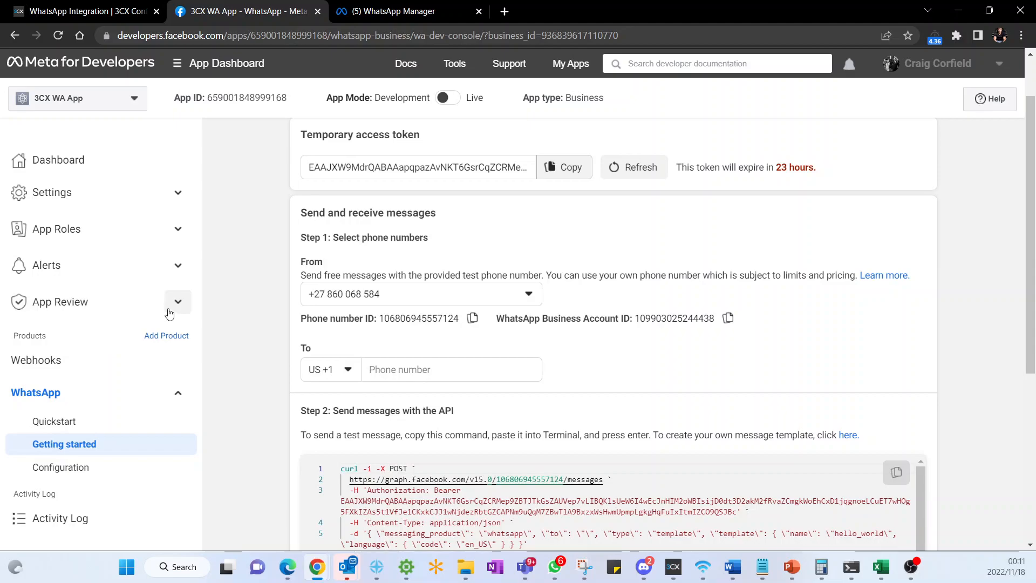
{"action": "mouse_move", "coordinate": [421, 112]}
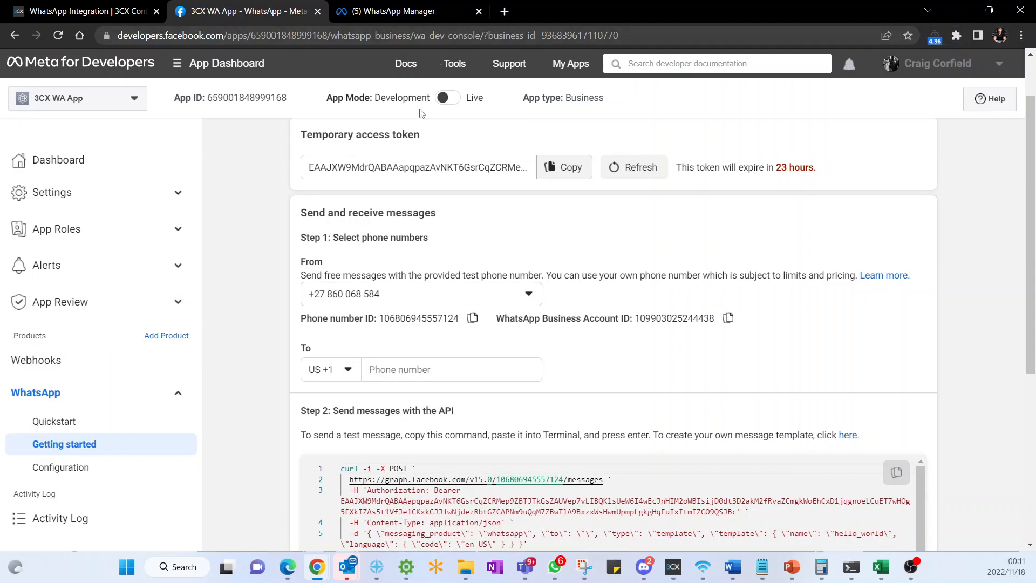
{"action": "mouse_move", "coordinate": [639, 216]}
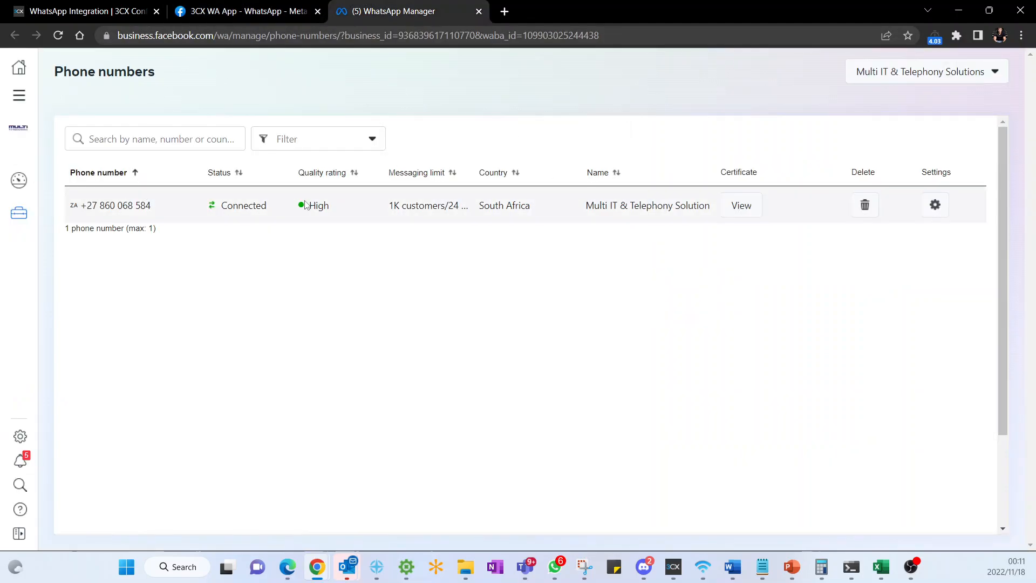
{"action": "mouse_move", "coordinate": [301, 207]}
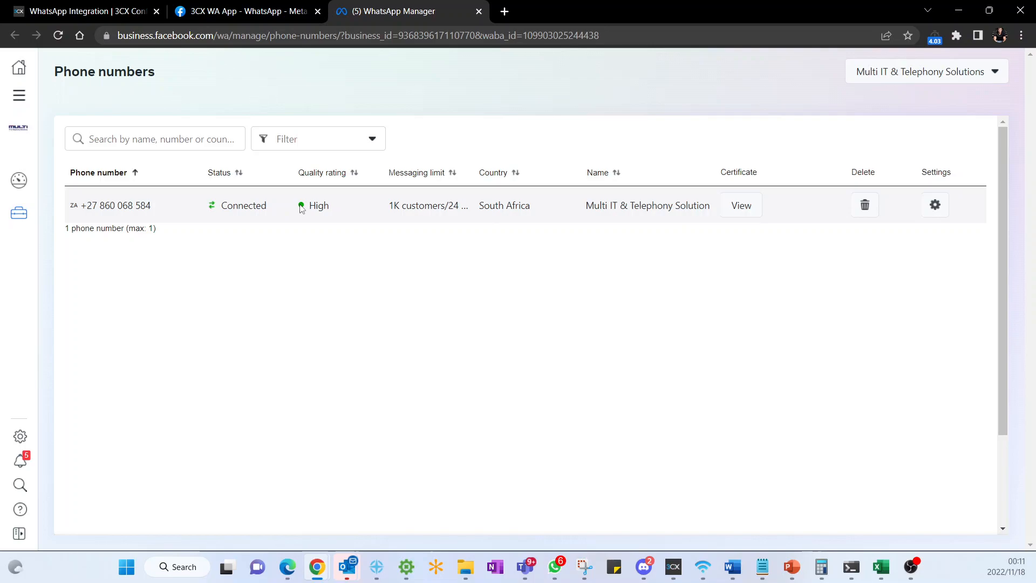
{"action": "mouse_move", "coordinate": [309, 191]}
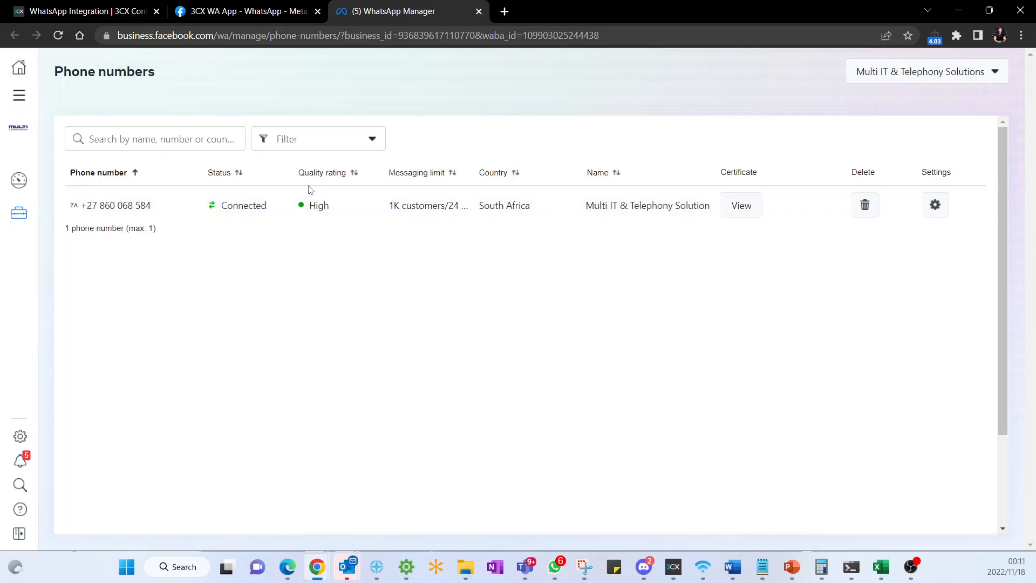
{"action": "mouse_move", "coordinate": [860, 434]}
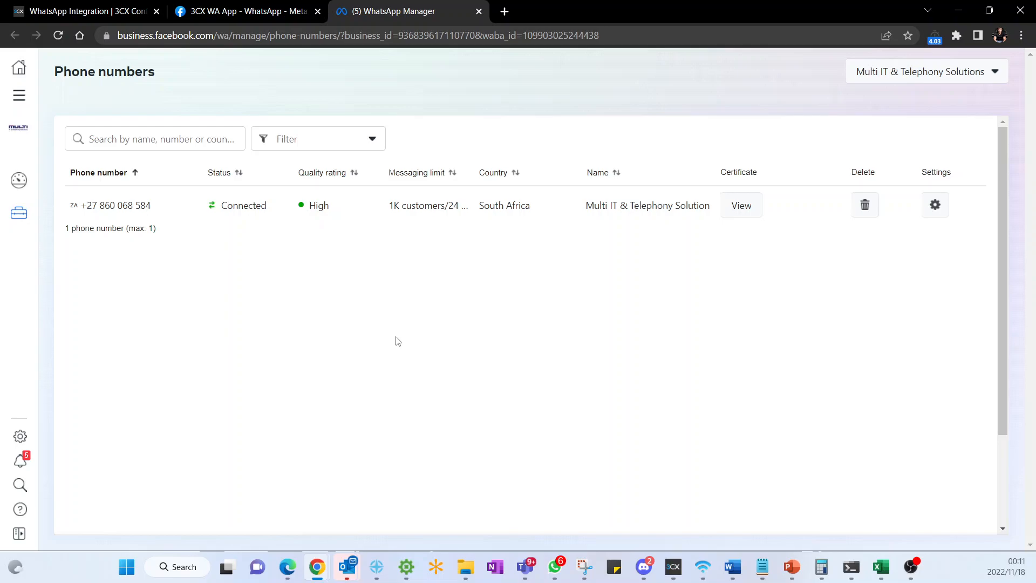
- Confirm the South African number is connected with high quality, then return to 3CX WA App
{"action": "left_click", "coordinate": [741, 205]}
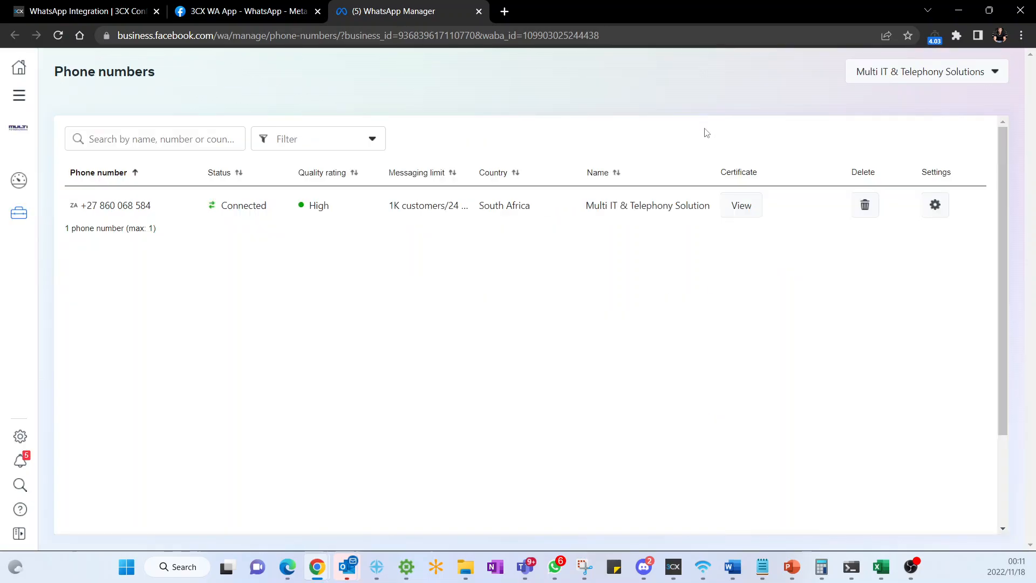
{"action": "mouse_move", "coordinate": [195, 136]}
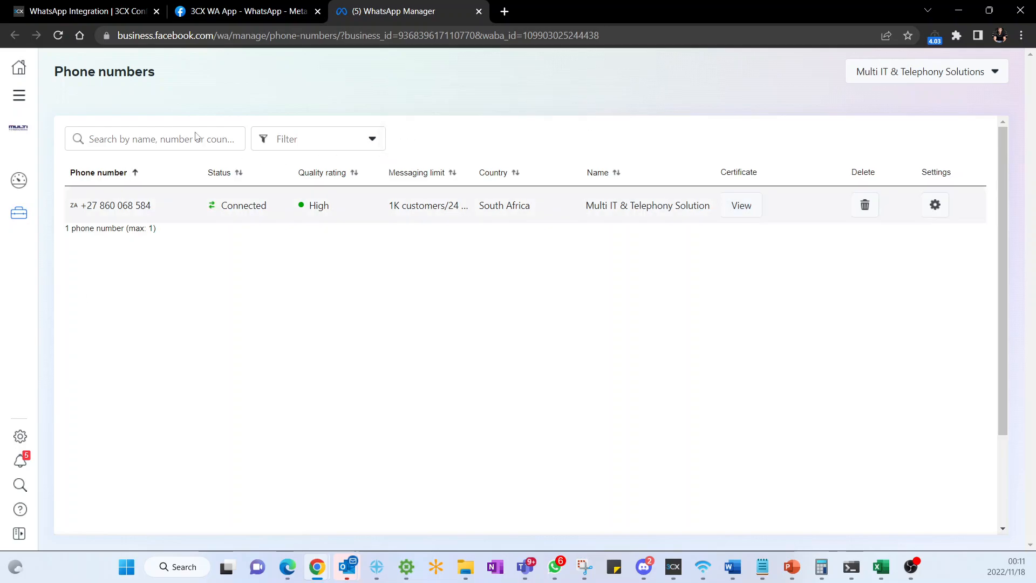
{"action": "left_click", "coordinate": [245, 11]}
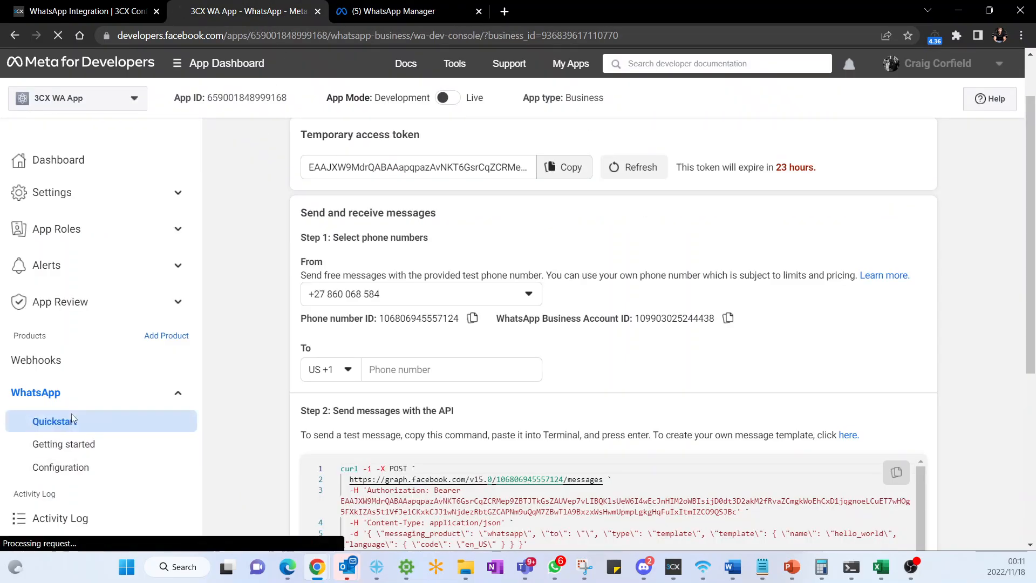
- Open WhatsApp Manager and the Multi IT & Telephony Solutions number's profile settings
{"action": "left_click", "coordinate": [55, 421]}
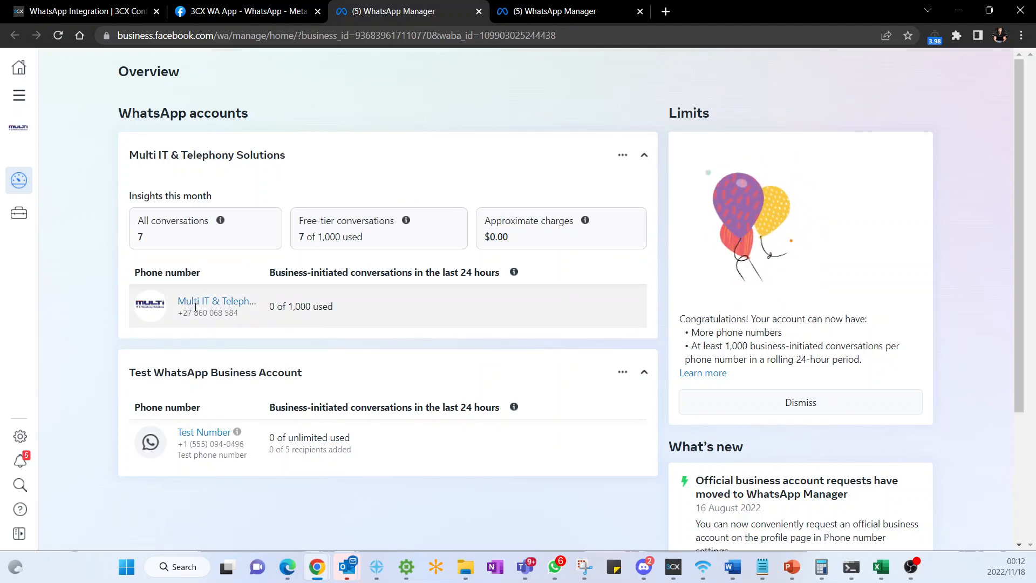
{"action": "left_click", "coordinate": [216, 306]}
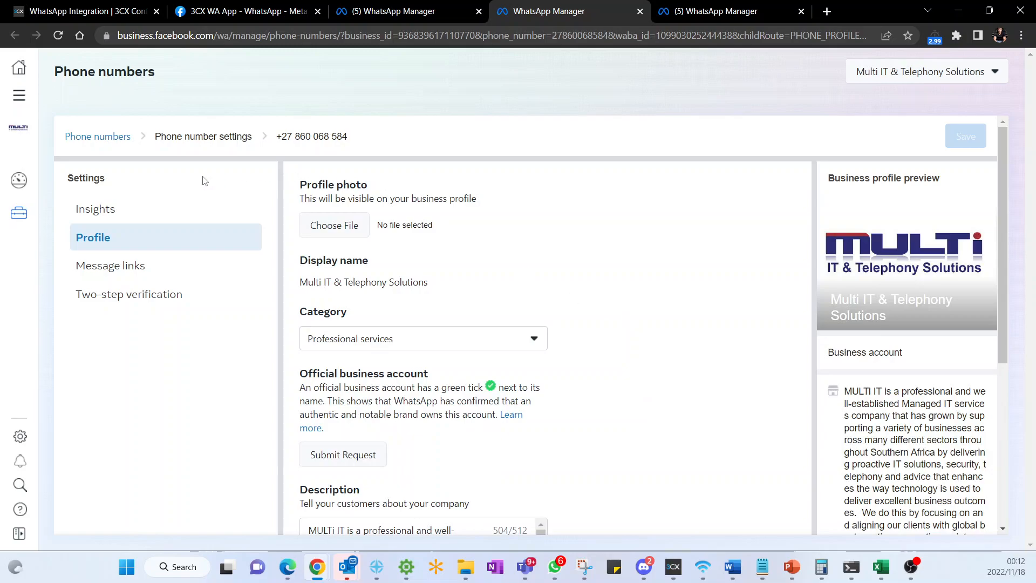
{"action": "left_click", "coordinate": [110, 265]}
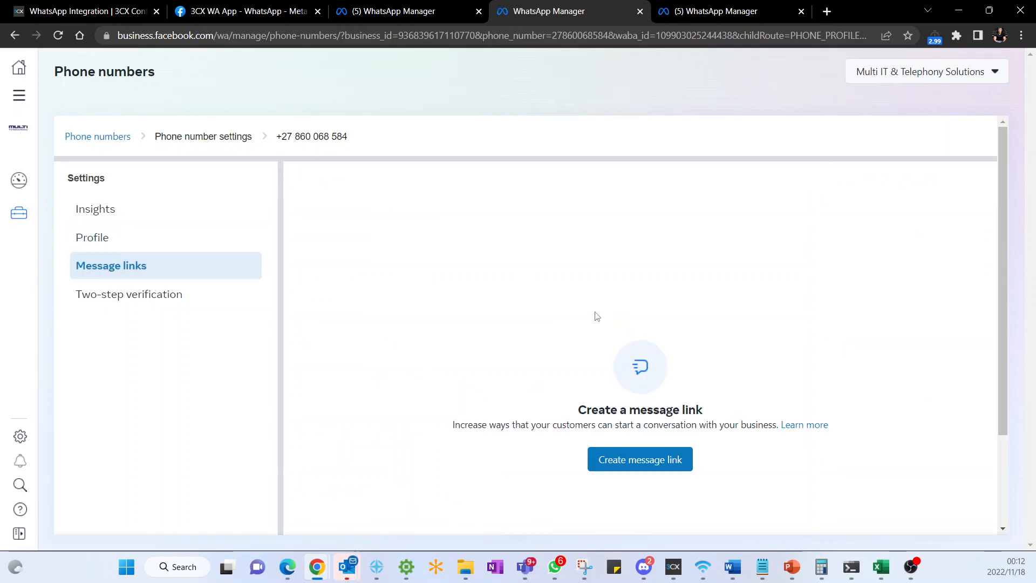
{"action": "left_click", "coordinate": [639, 459]}
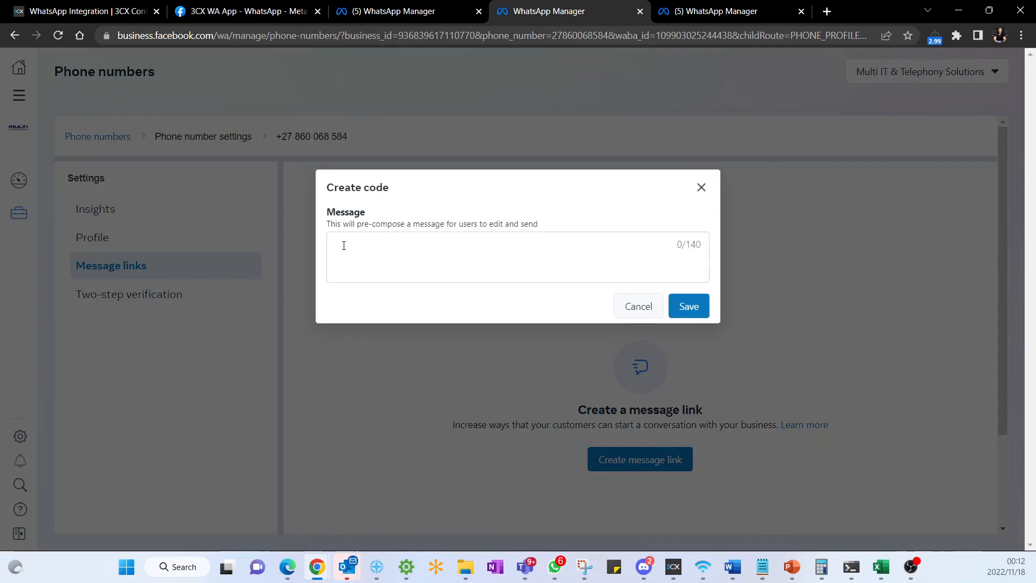
{"action": "mouse_move", "coordinate": [498, 237]}
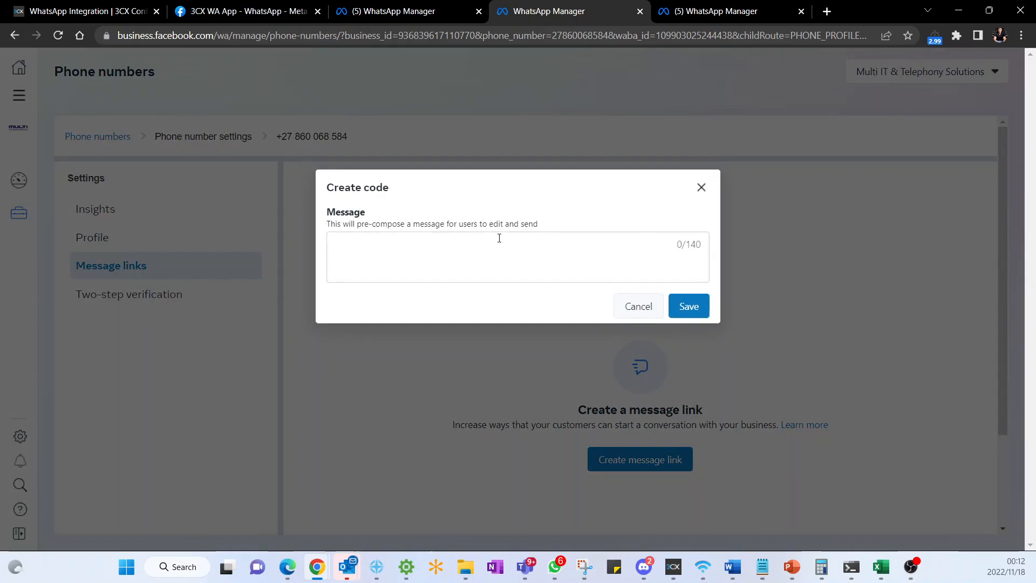
{"action": "left_click", "coordinate": [637, 306]}
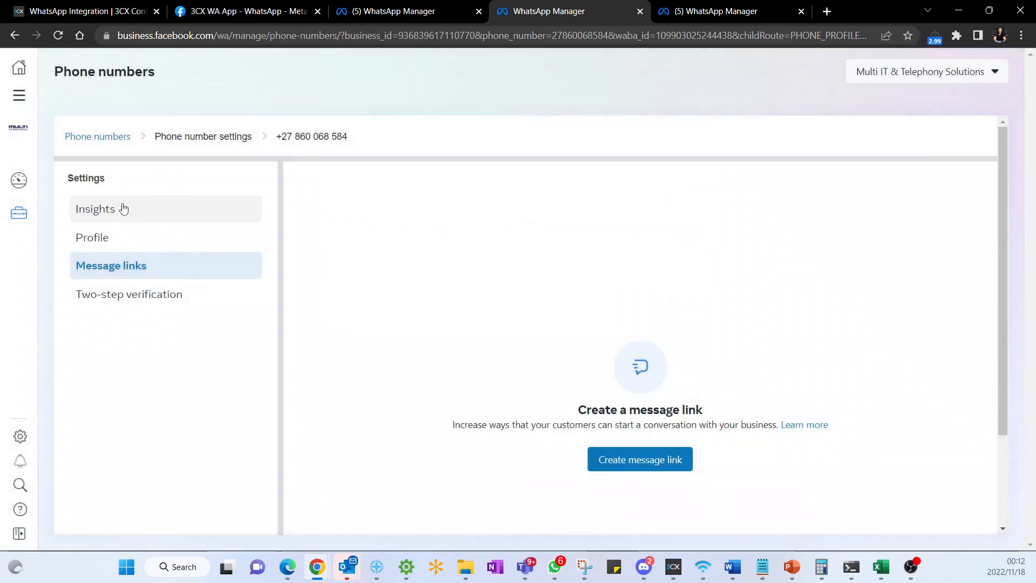
{"action": "left_click", "coordinate": [92, 237]}
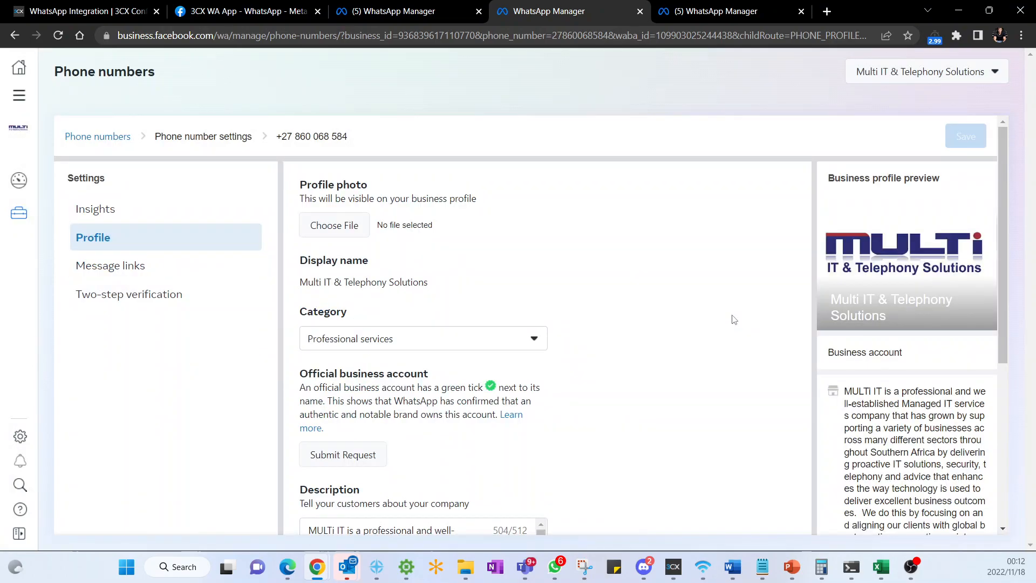
{"action": "scroll", "scroll_direction": "down", "scroll_amount": 3}
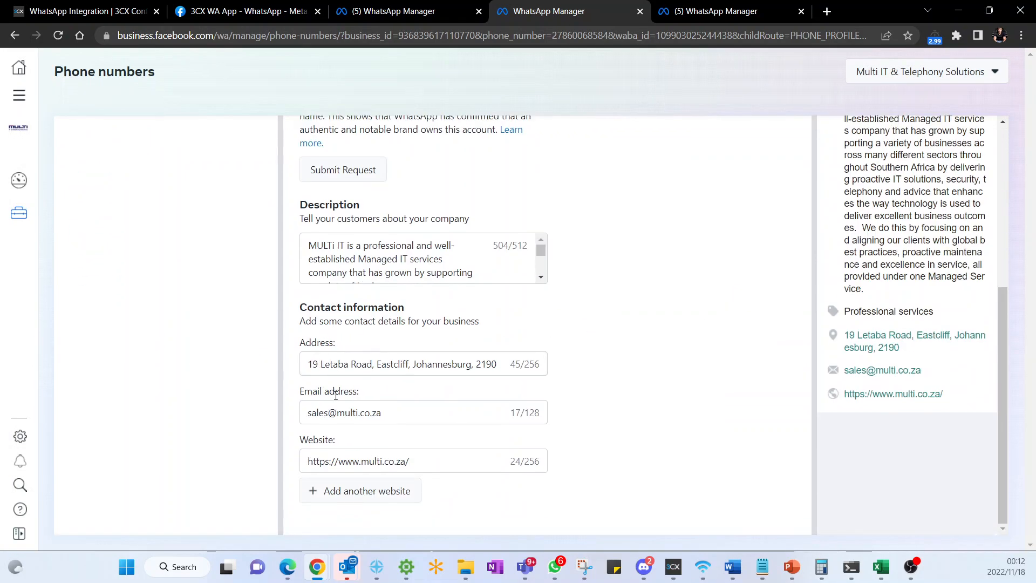
{"action": "mouse_move", "coordinate": [395, 408]}
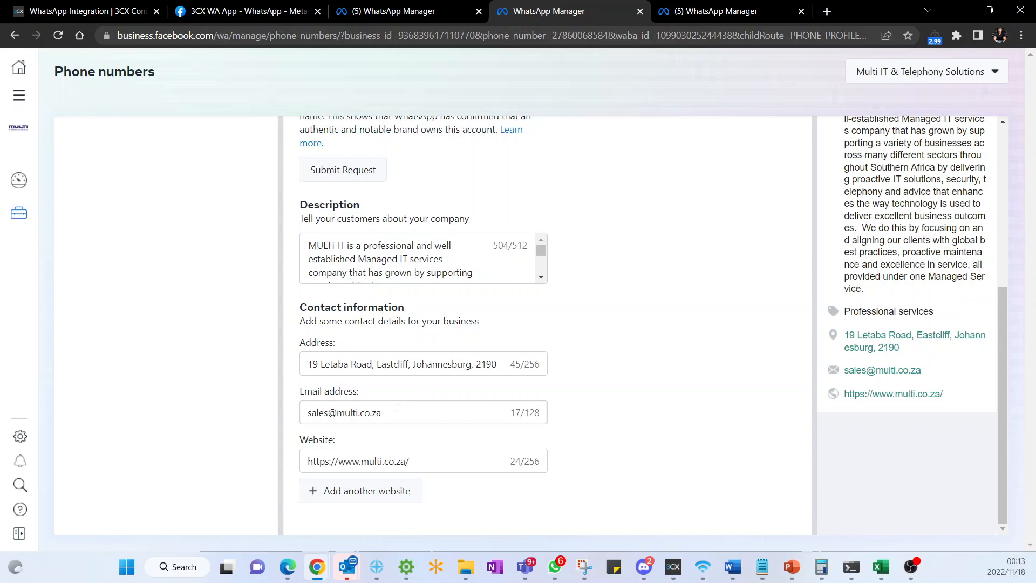
{"action": "mouse_move", "coordinate": [979, 400]}
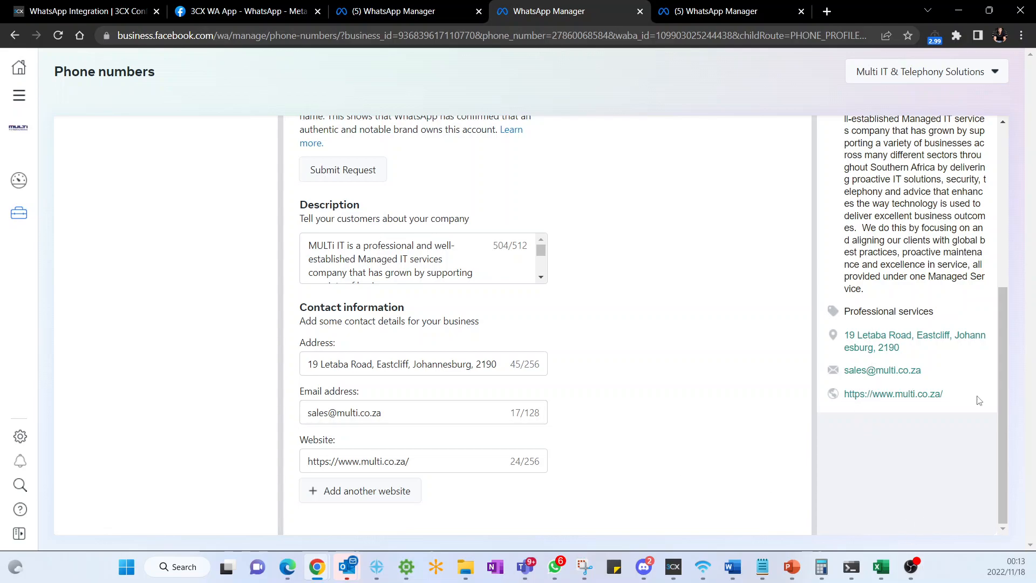
{"action": "mouse_move", "coordinate": [917, 394]}
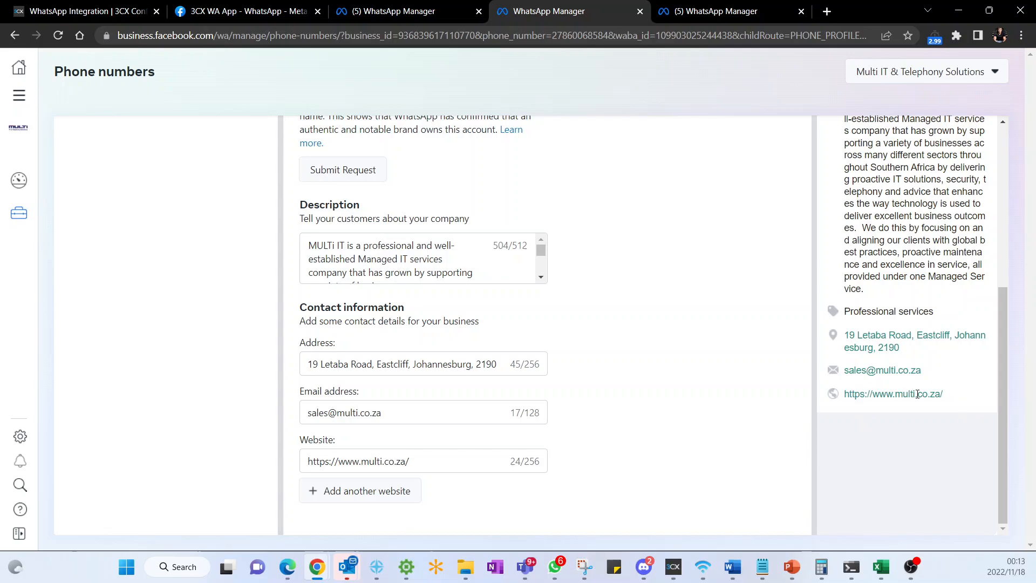
{"action": "mouse_move", "coordinate": [794, 382]}
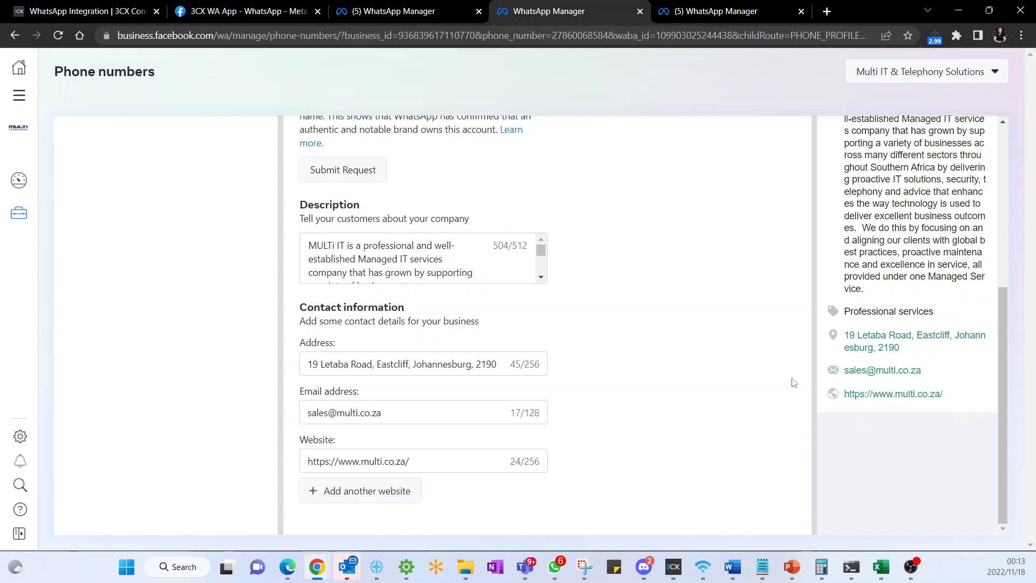
{"action": "scroll", "scroll_direction": "up", "scroll_amount": 3}
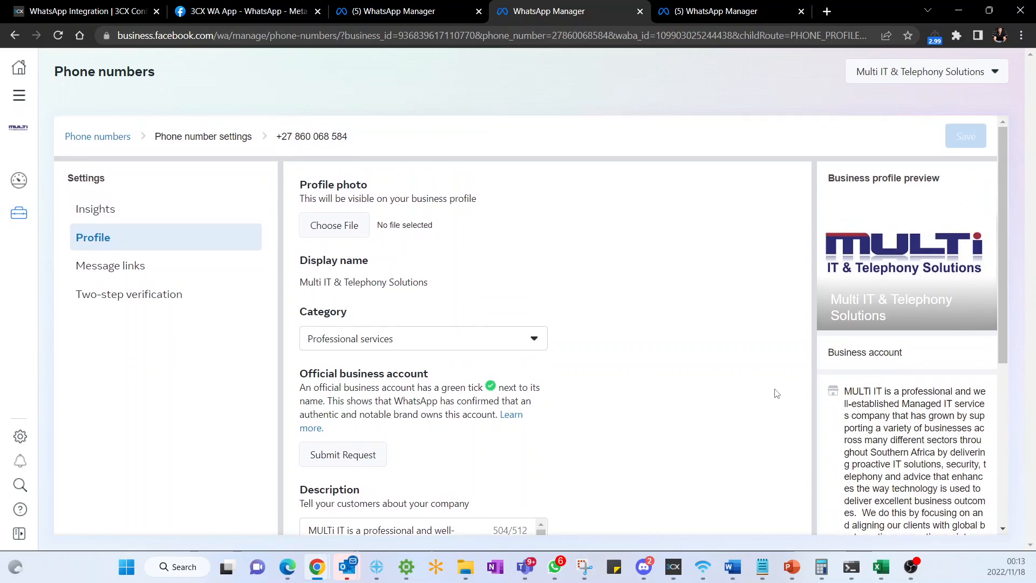
{"action": "mouse_move", "coordinate": [645, 265]}
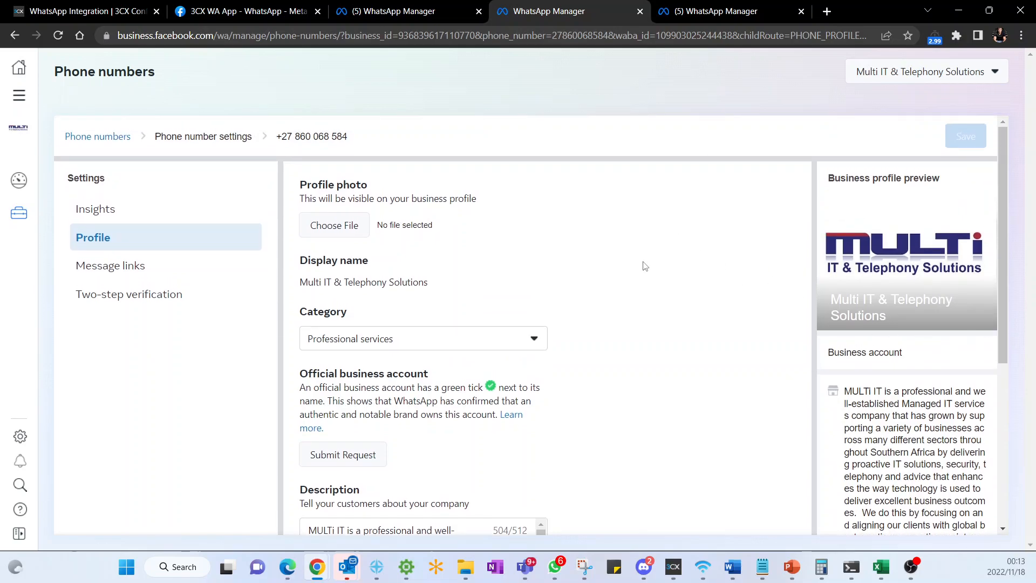
{"action": "mouse_move", "coordinate": [903, 390]}
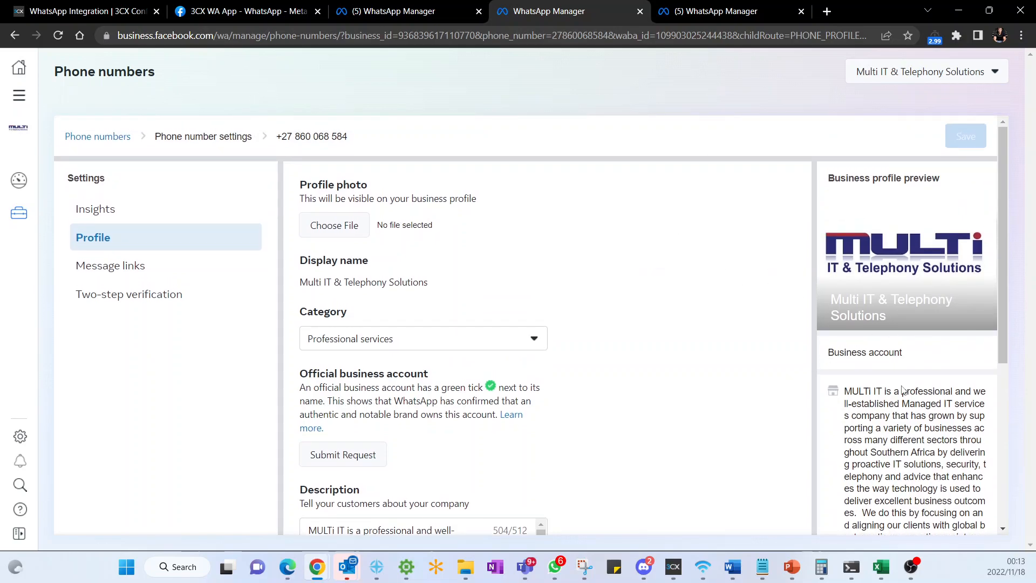
{"action": "mouse_move", "coordinate": [754, 253]}
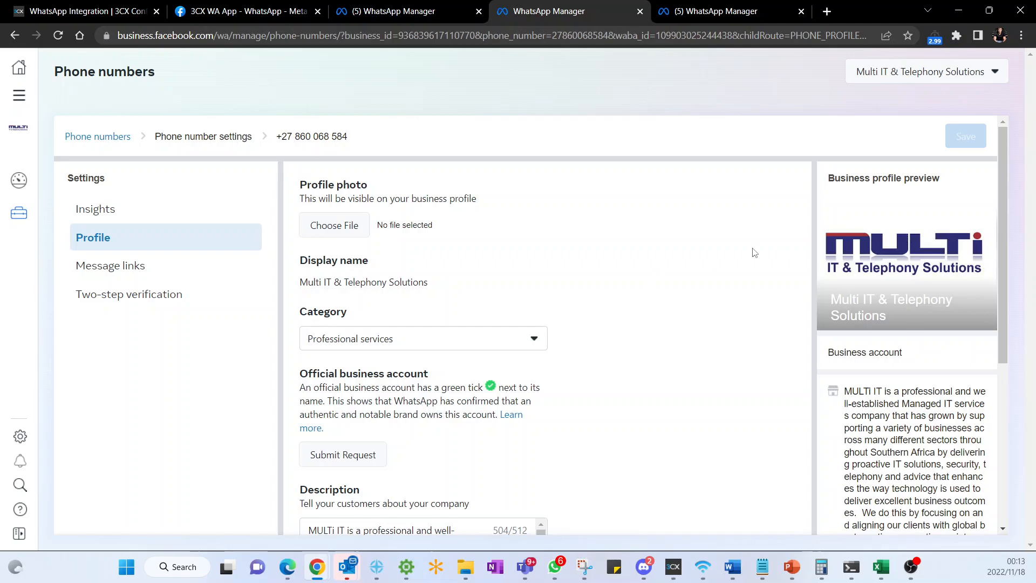
{"action": "mouse_move", "coordinate": [744, 248]}
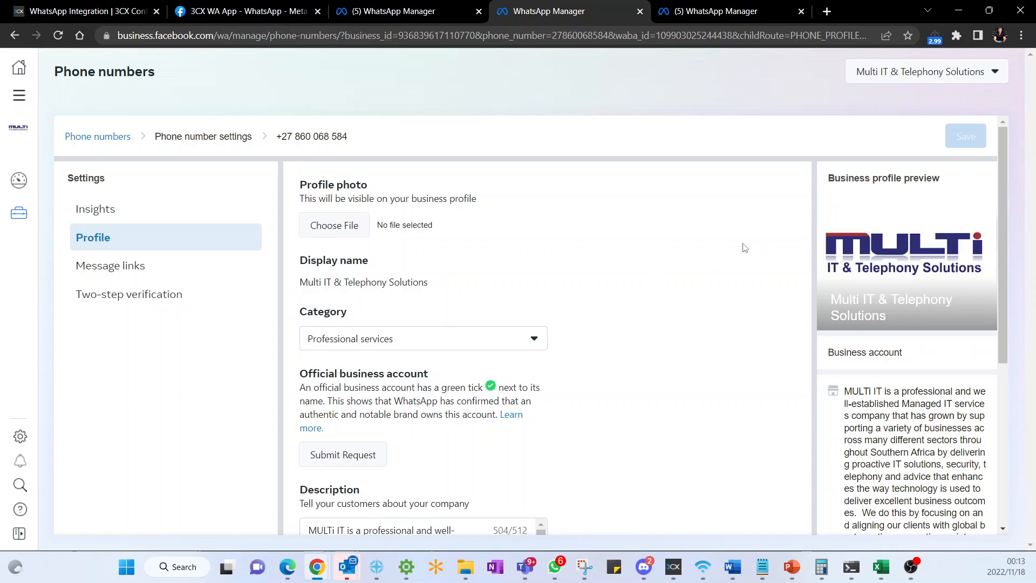
{"action": "mouse_move", "coordinate": [739, 246]}
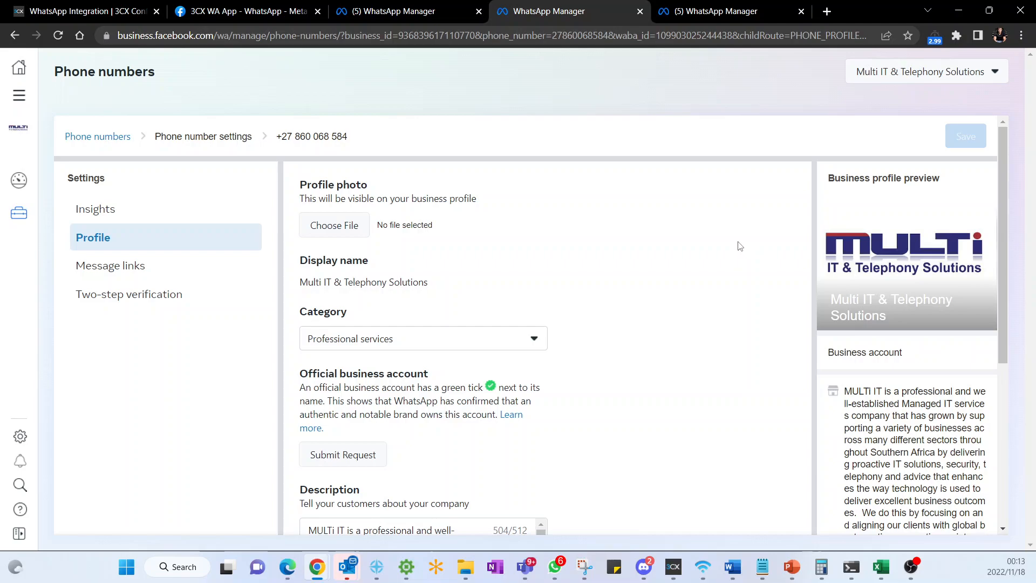
- Review Insights (1,000-conversation limit, high quality, conversation stats), then return to PowerPoint
{"action": "left_click", "coordinate": [95, 208]}
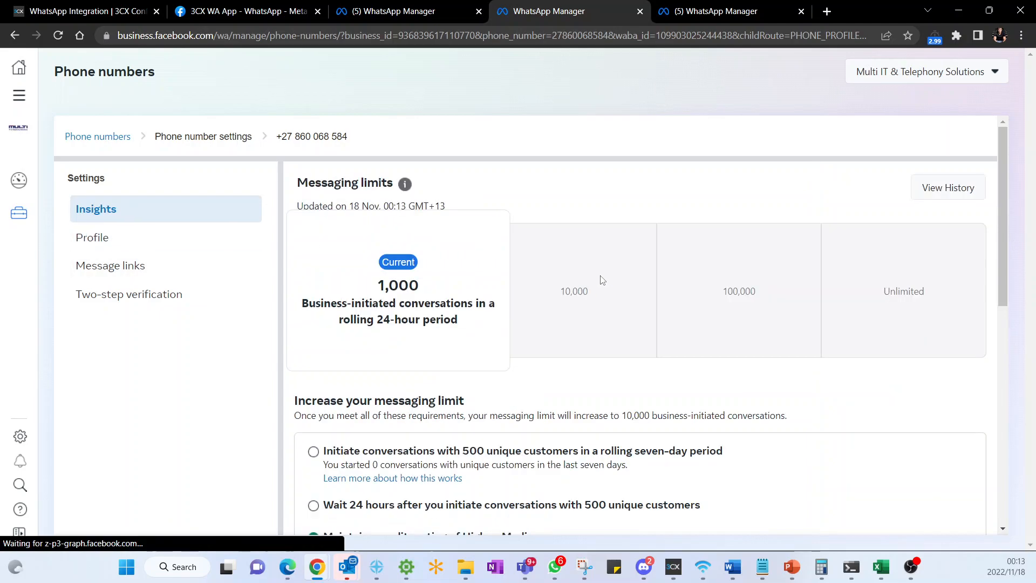
{"action": "scroll", "scroll_direction": "down", "scroll_amount": 3}
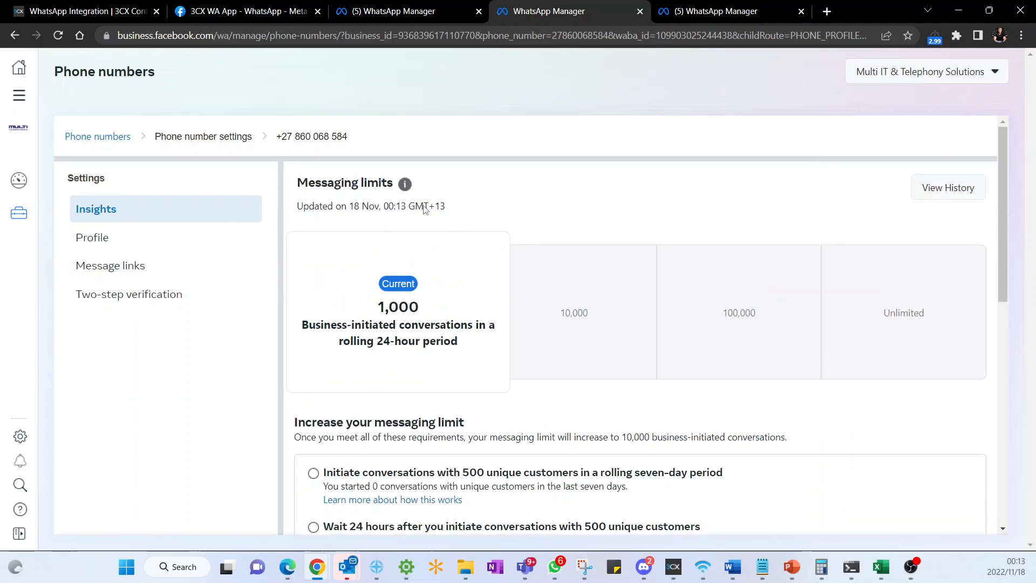
{"action": "mouse_move", "coordinate": [651, 288]}
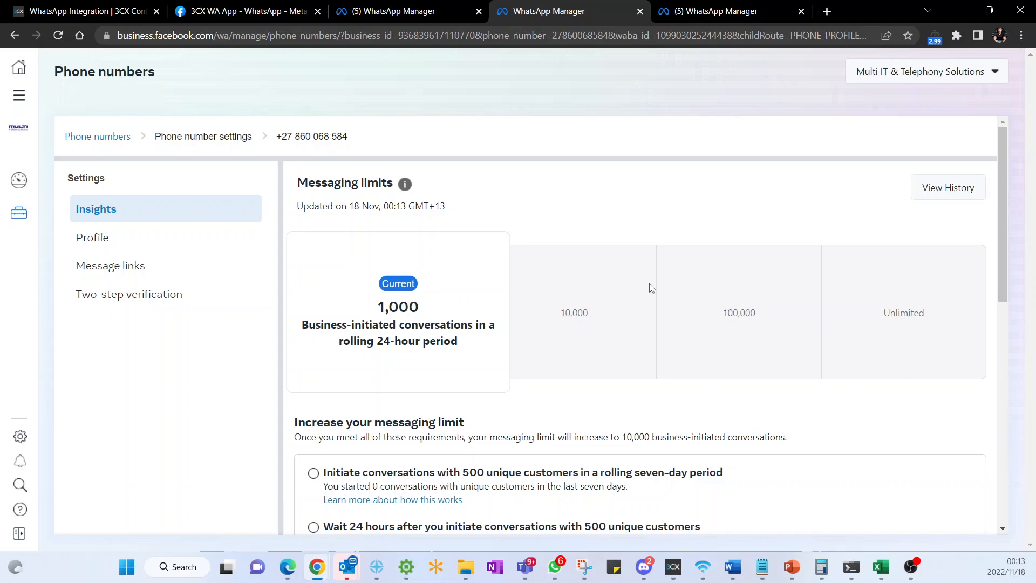
{"action": "scroll", "scroll_direction": "down", "scroll_amount": 3}
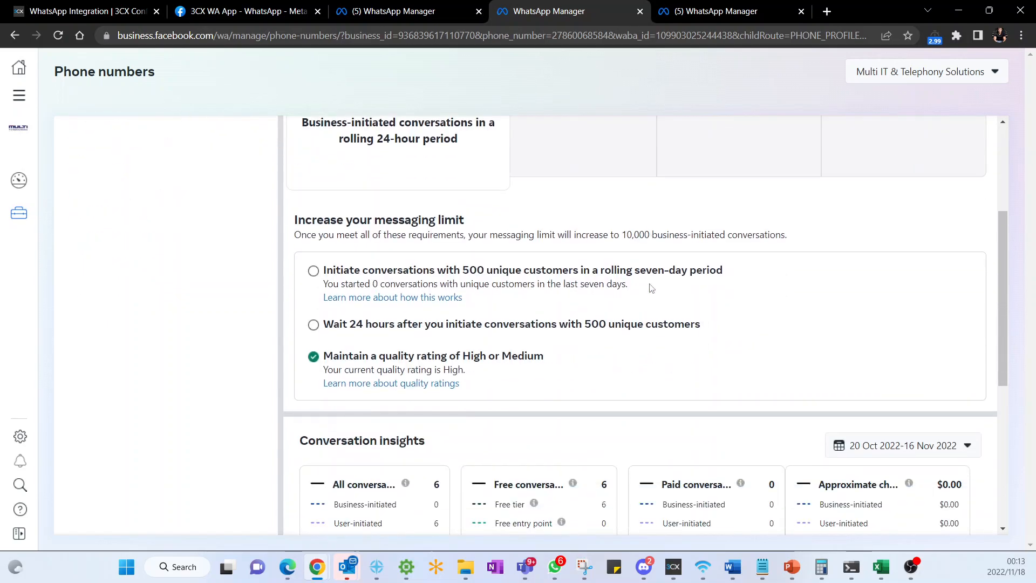
{"action": "scroll", "scroll_direction": "down", "scroll_amount": 3}
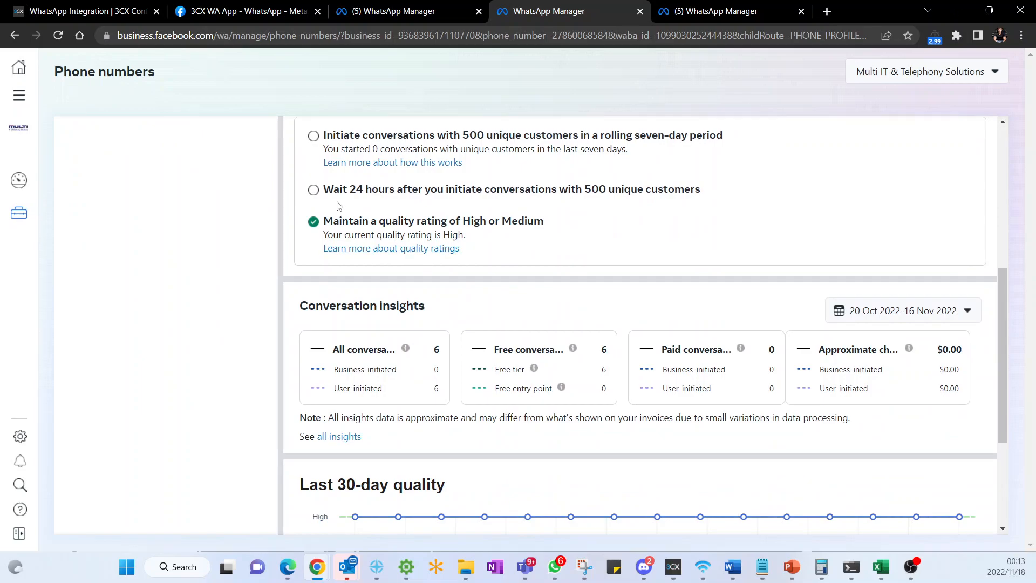
{"action": "mouse_move", "coordinate": [671, 285]}
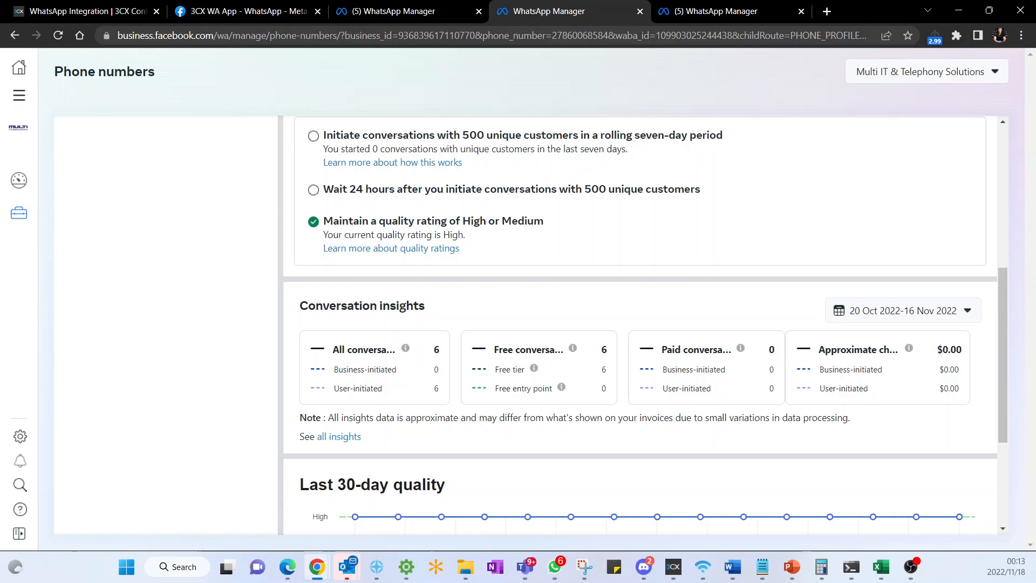
{"action": "left_click", "coordinate": [790, 567]}
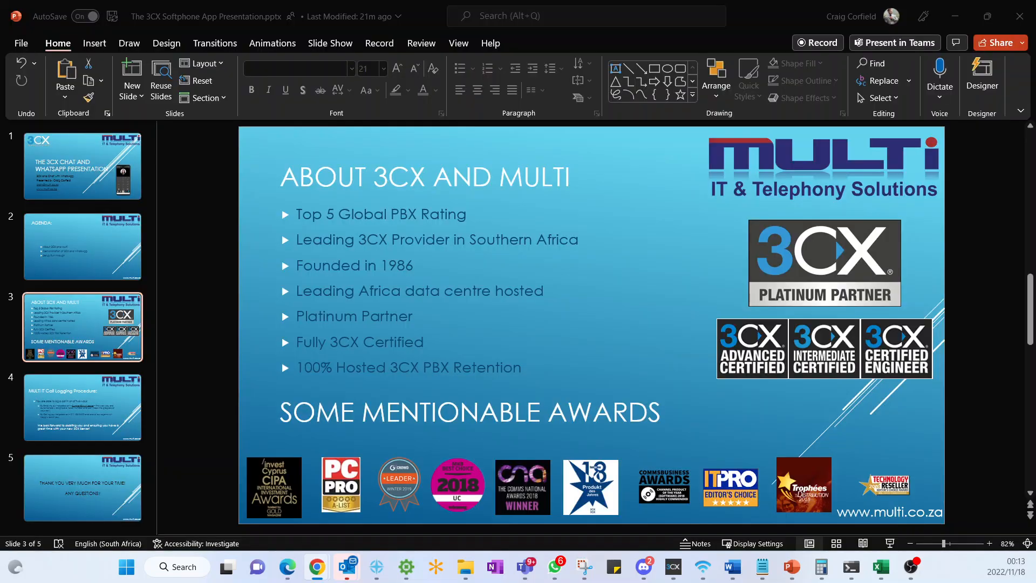
- Show slide 4's call logging procedure, then the final 'Thank you… Any questions?' slide
{"action": "left_click", "coordinate": [82, 407]}
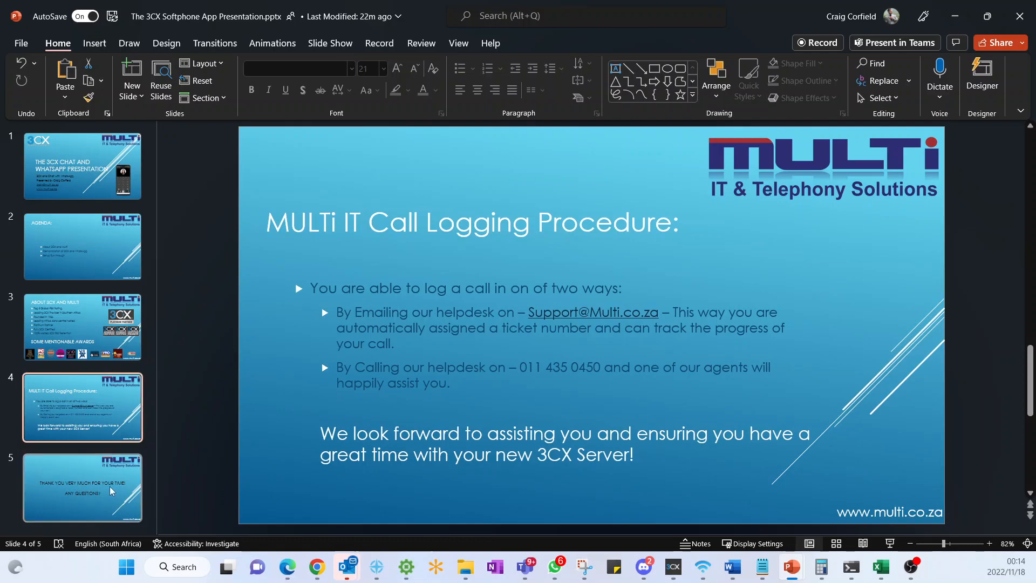
{"action": "left_click", "coordinate": [82, 488]}
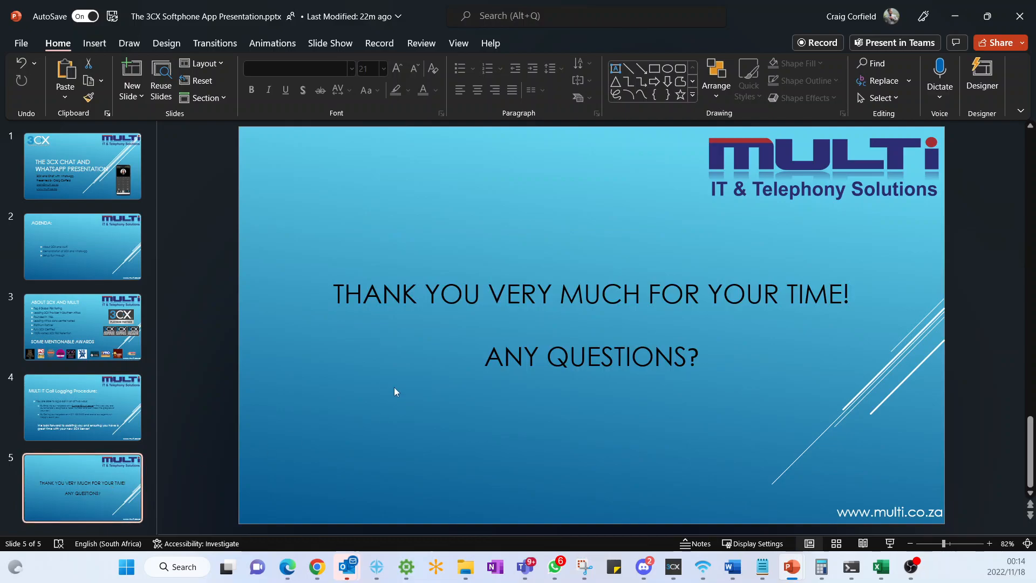